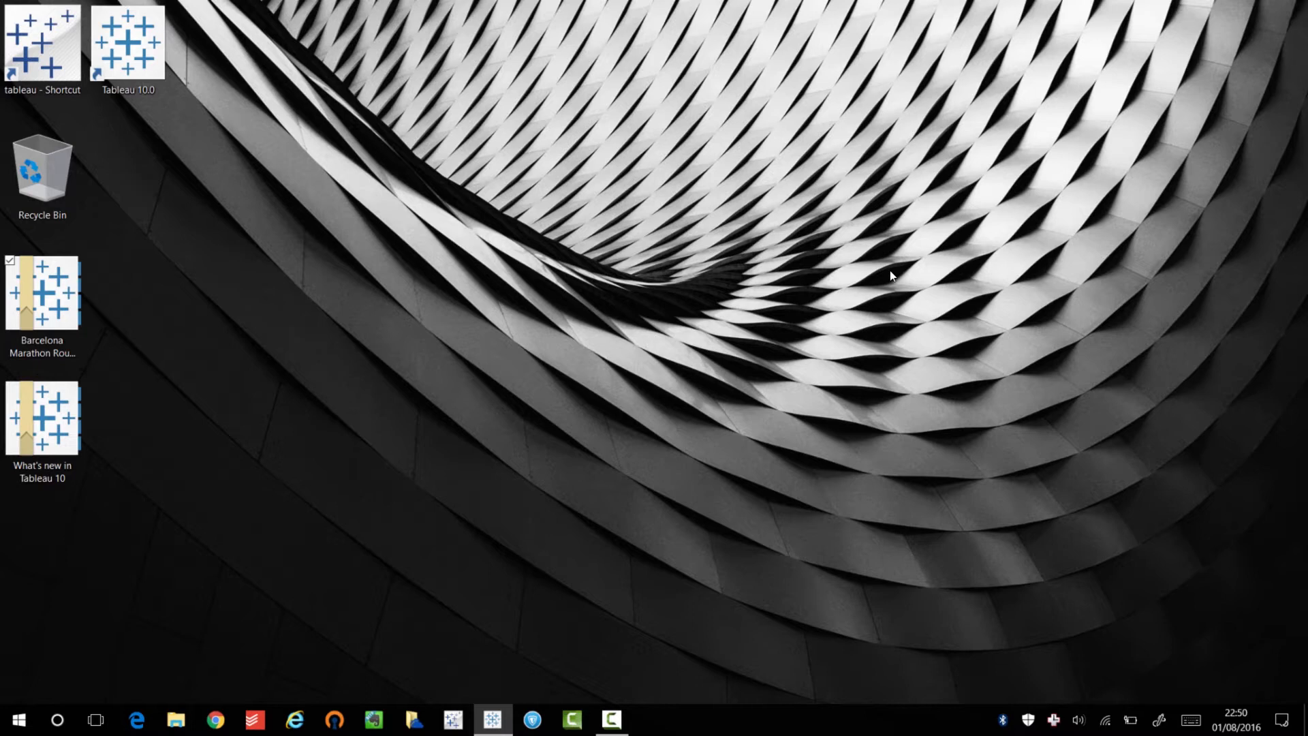
mouse_move(581, 613)
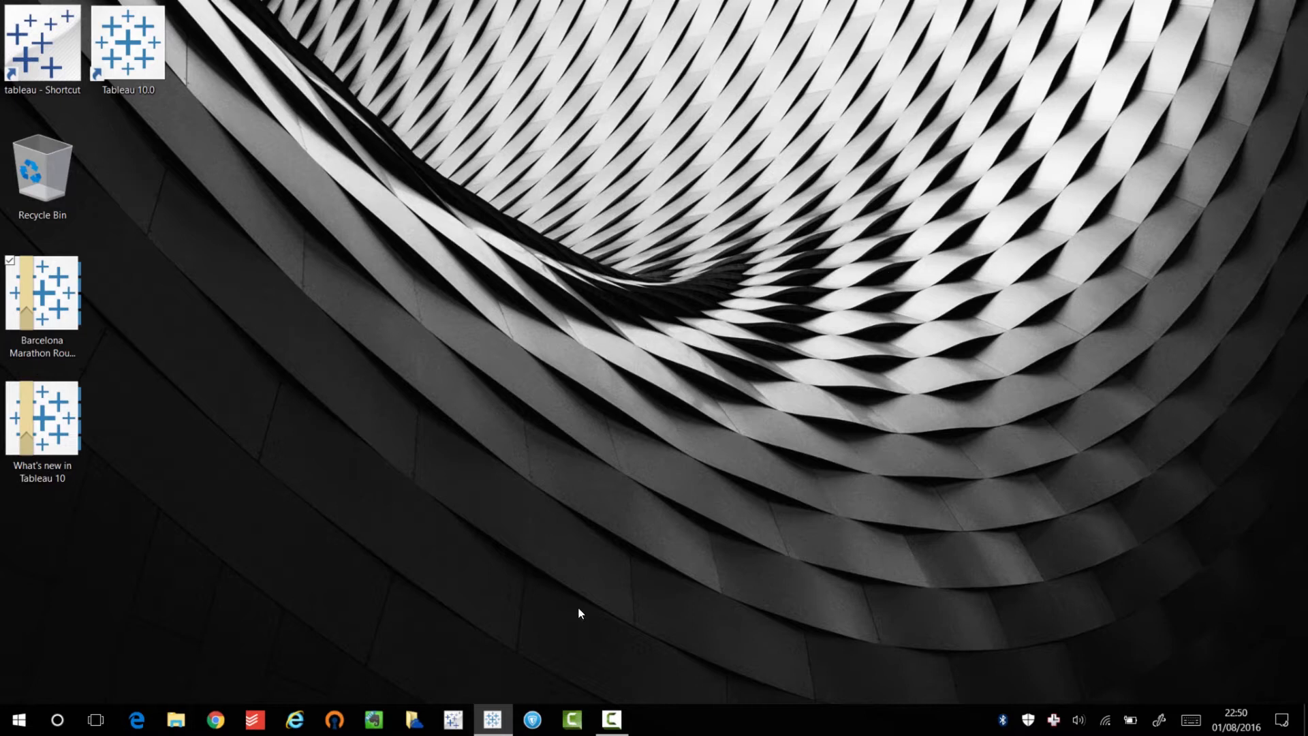
mouse_move(572, 624)
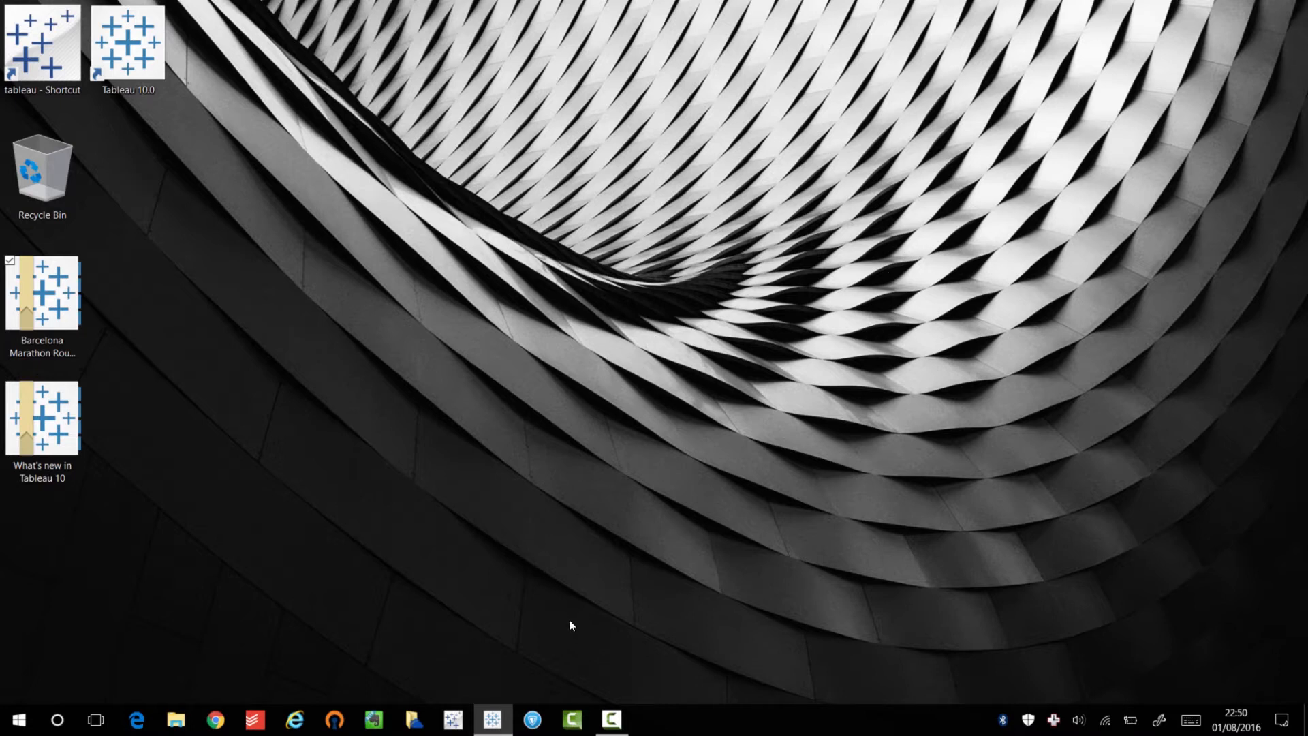
mouse_move(503, 701)
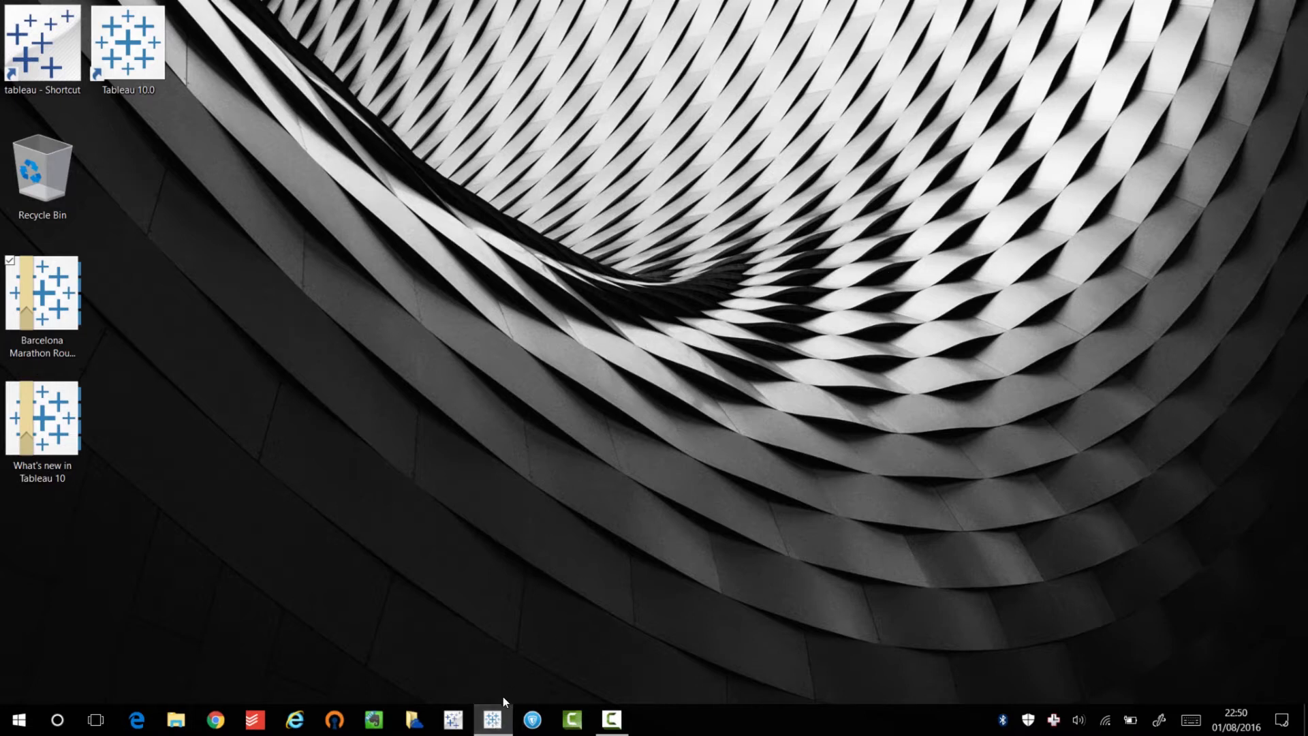
Step: Bring the Barcelona Marathon Route Scout workbook window to the front
click(492, 719)
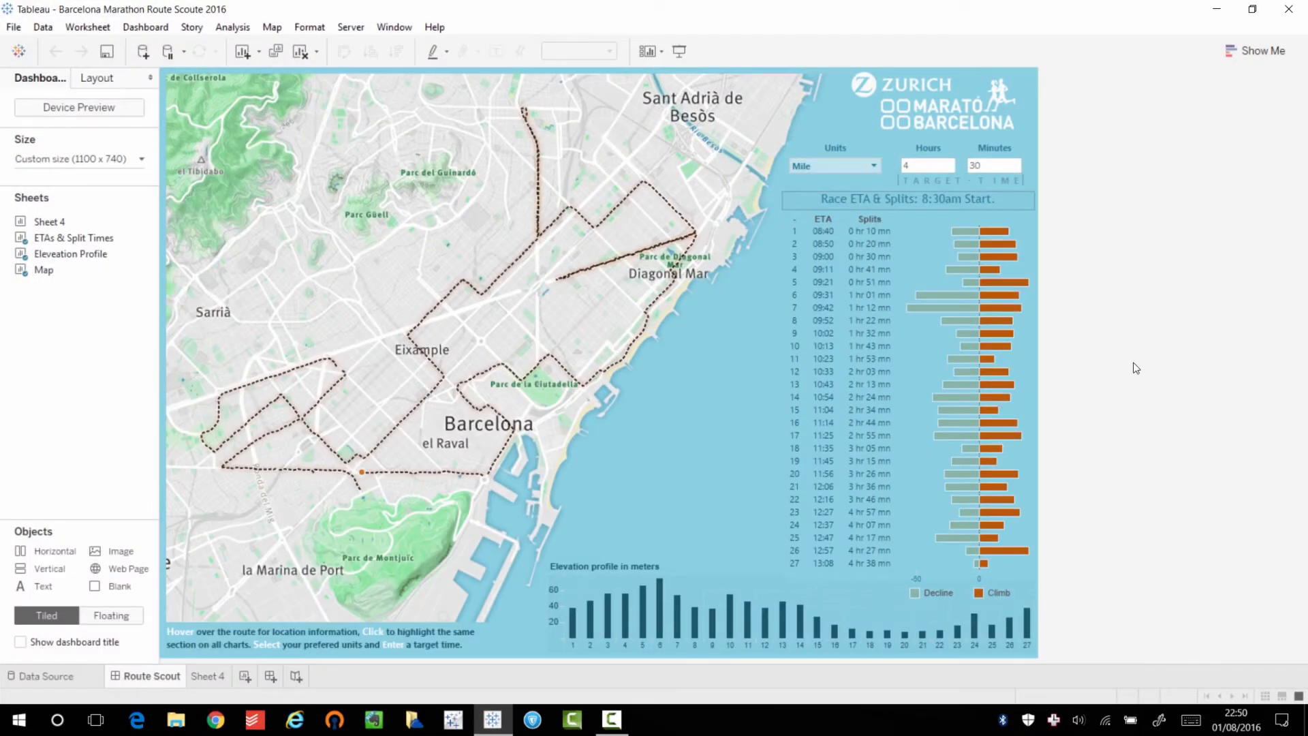
mouse_move(1190, 289)
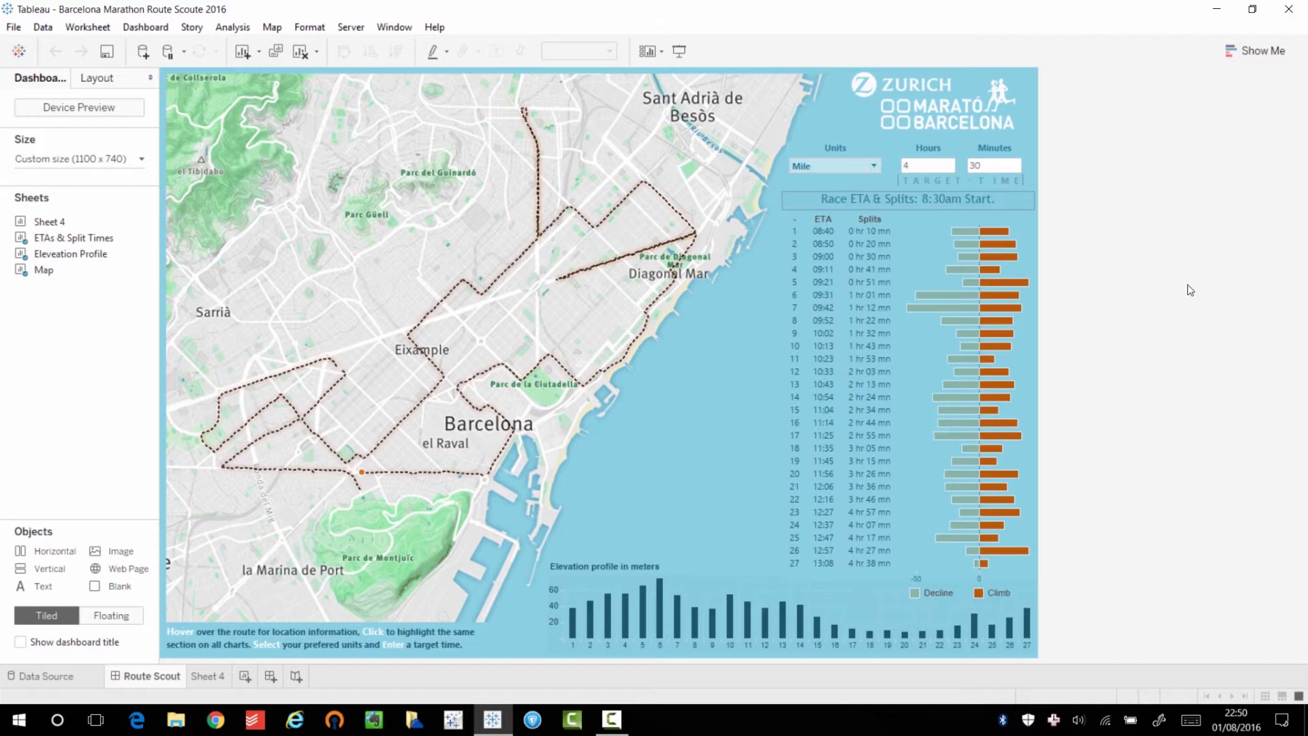
mouse_move(1176, 275)
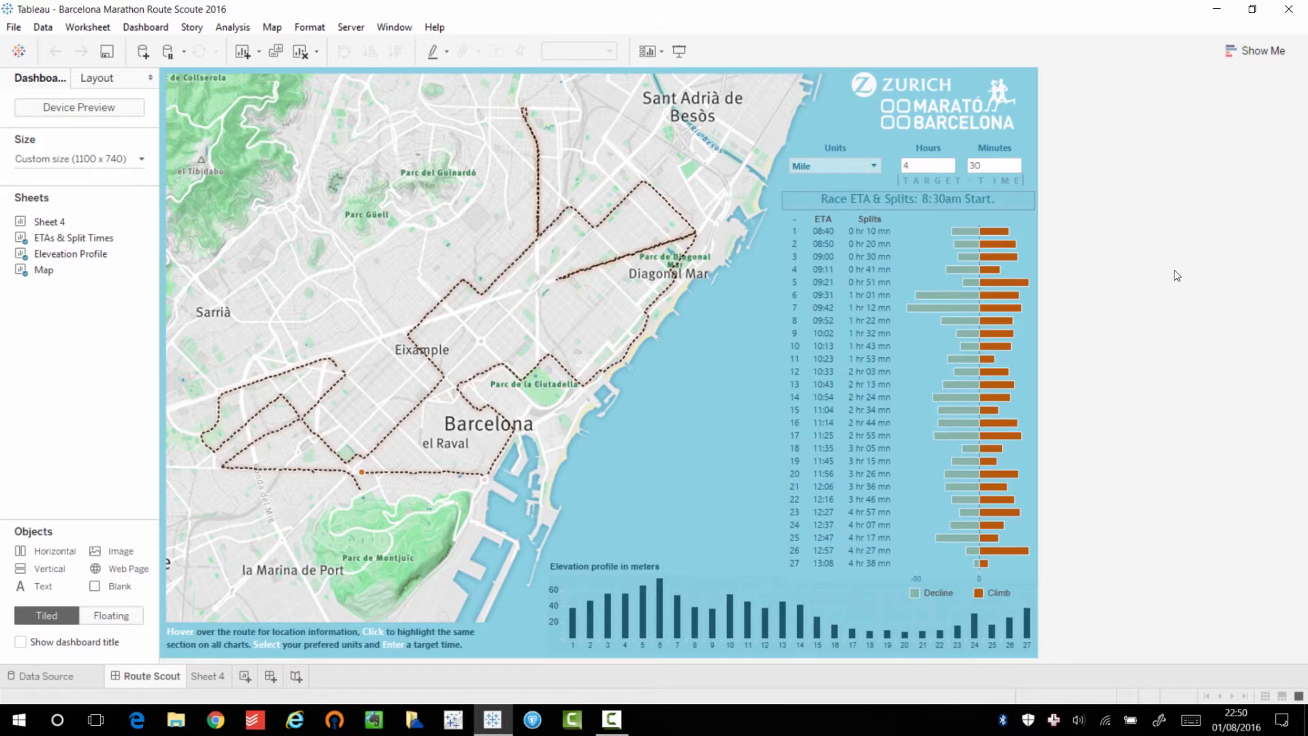
mouse_move(1160, 286)
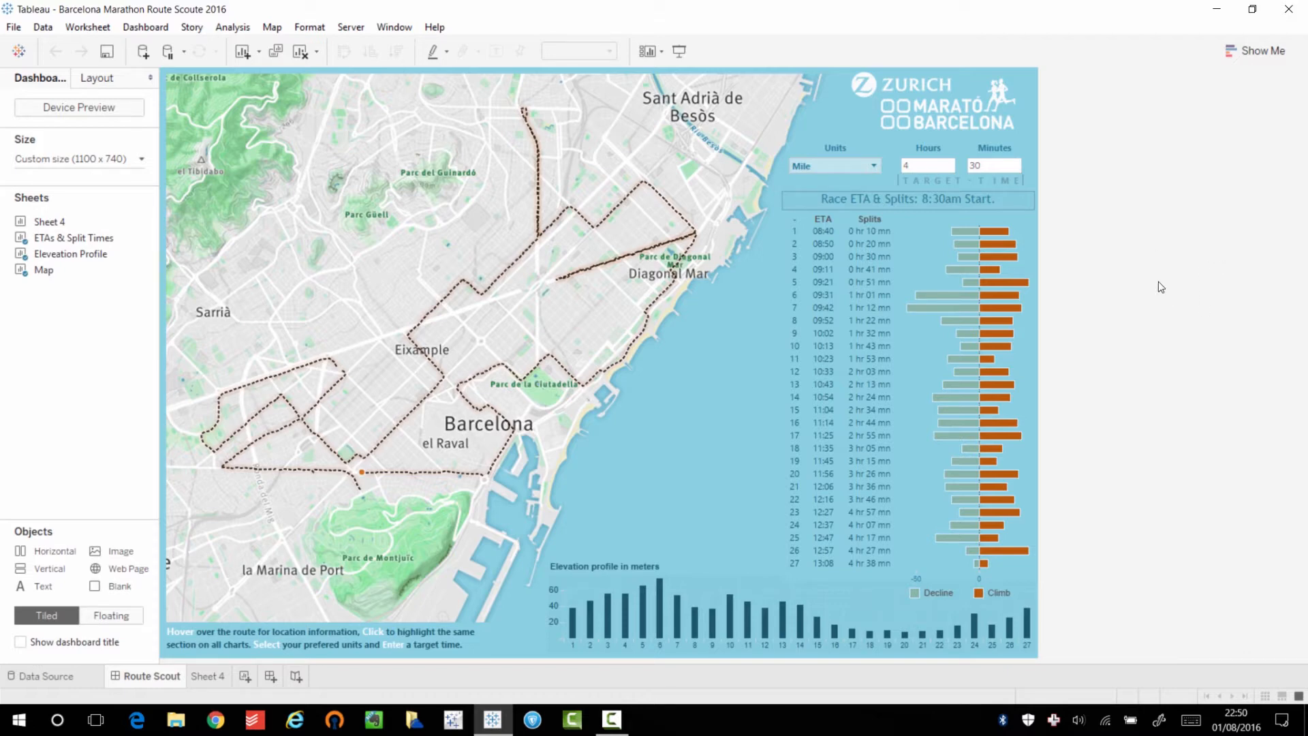
mouse_move(1118, 303)
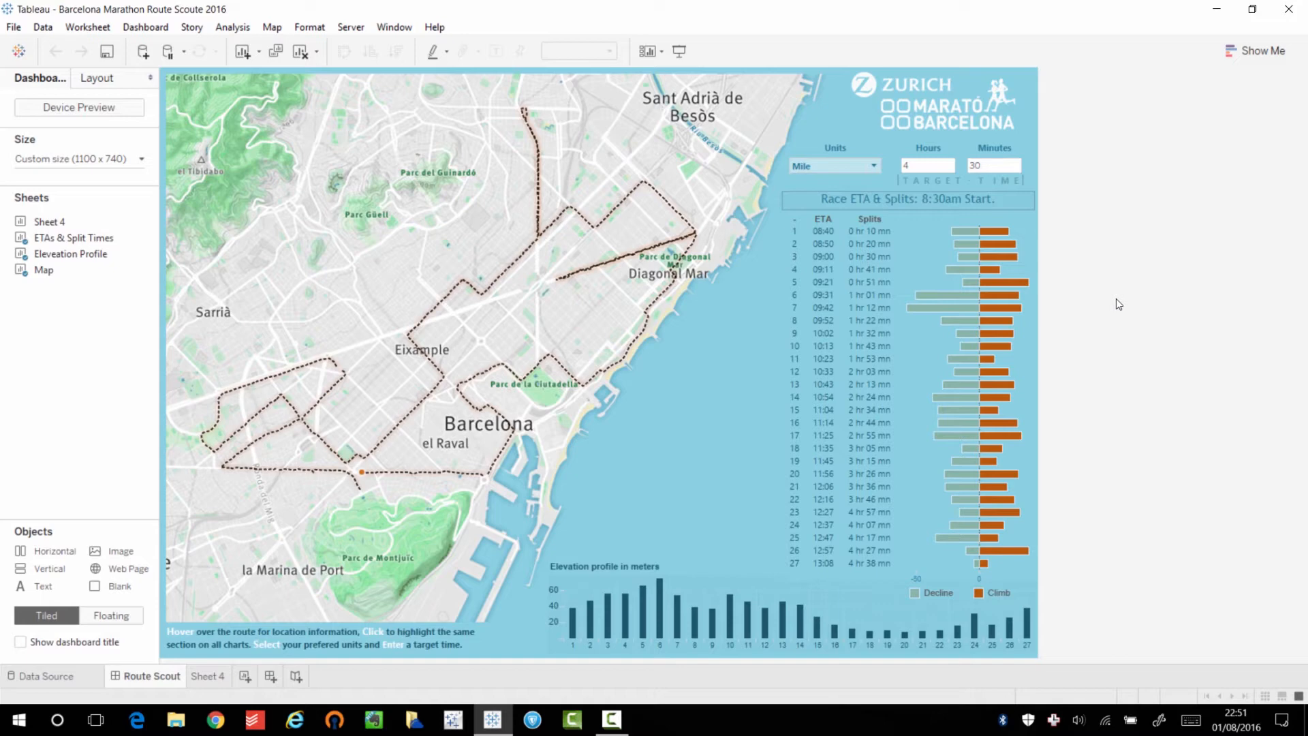
mouse_move(1090, 294)
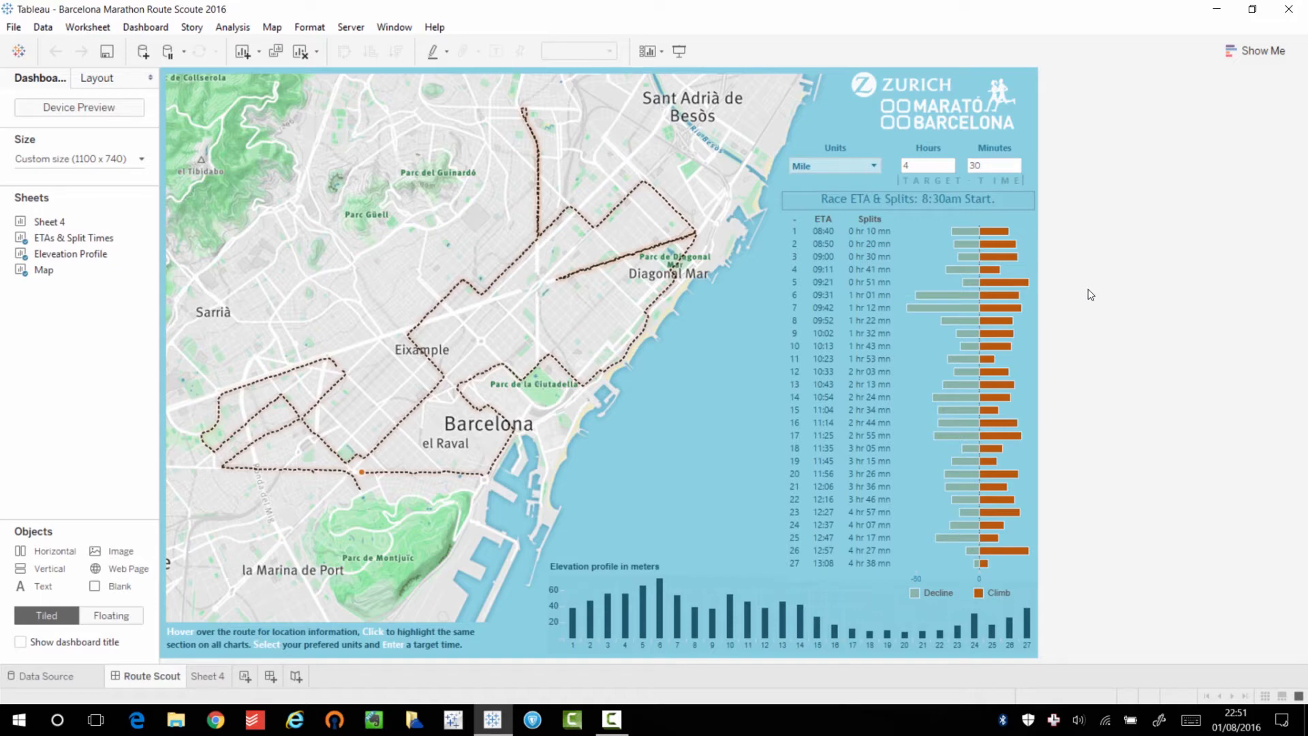
mouse_move(1090, 300)
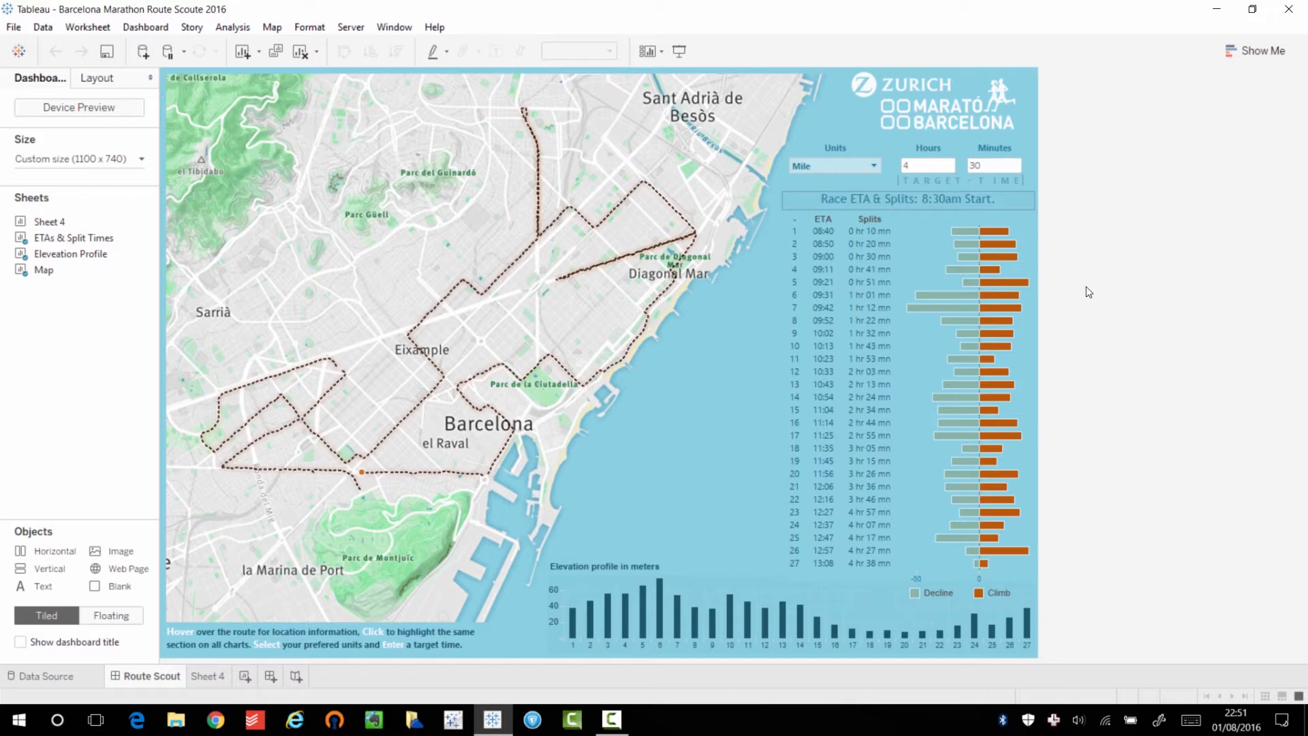
mouse_move(1129, 252)
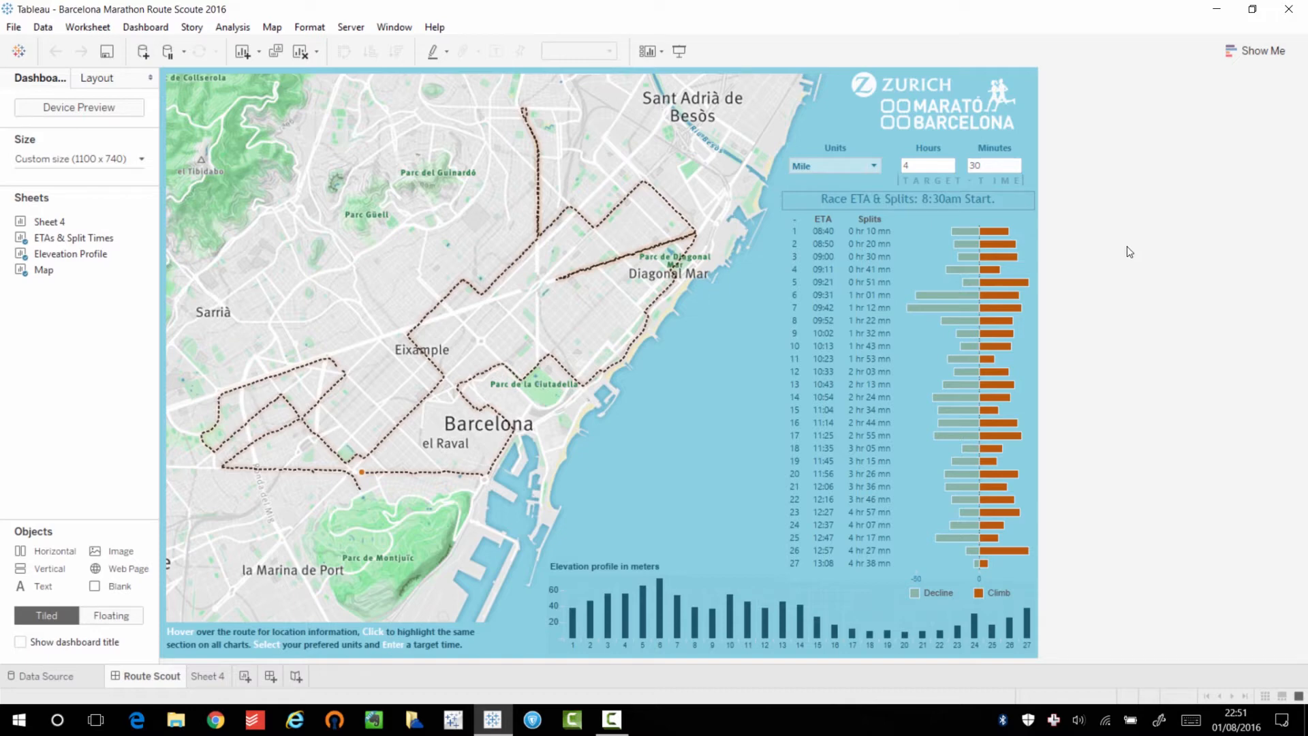
mouse_move(1098, 354)
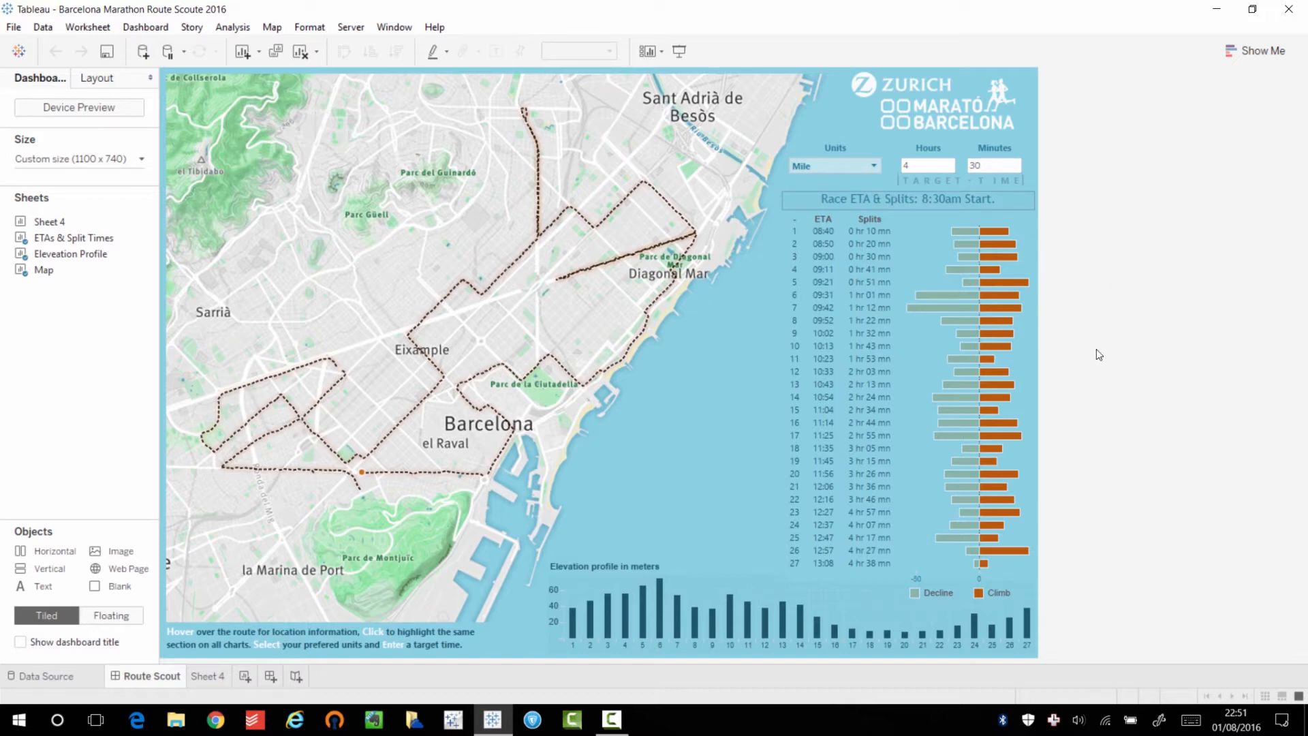
Step: Turn on Device Preview showing the dashboard in a generic 1024 x 768 tablet frame
click(78, 107)
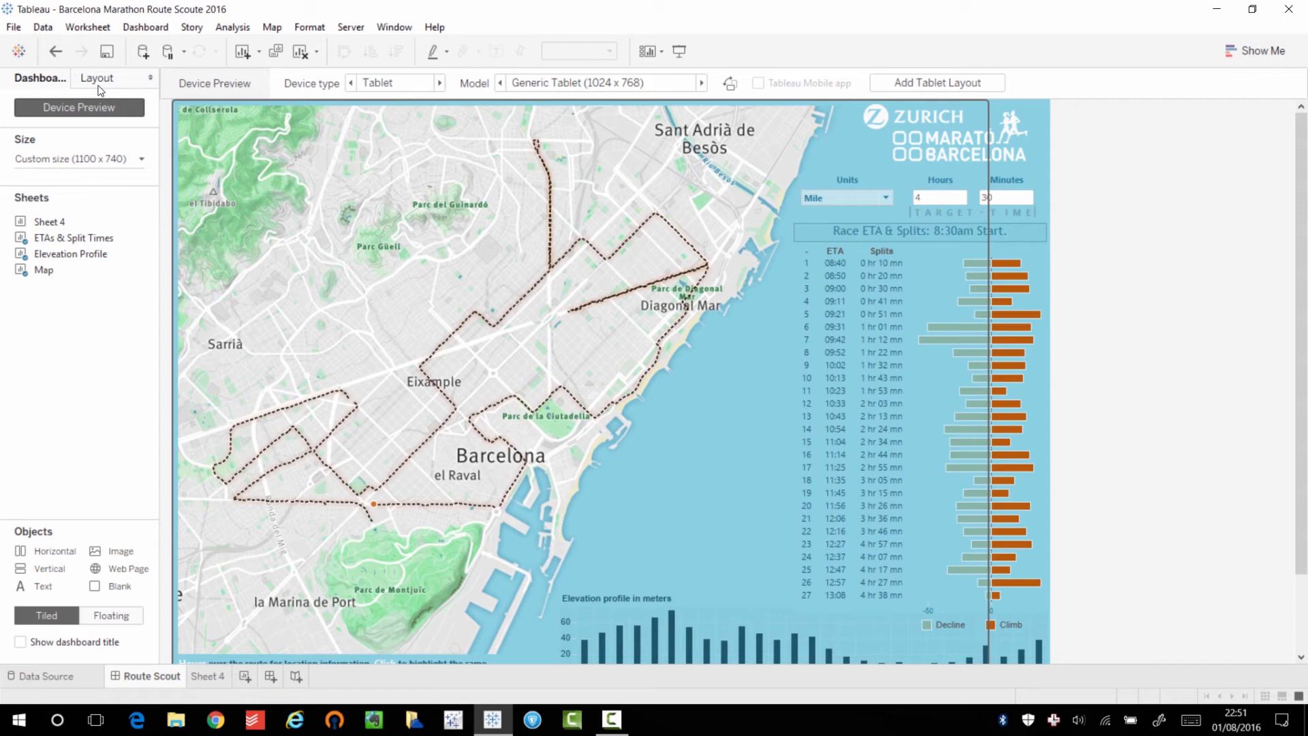
mouse_move(183, 93)
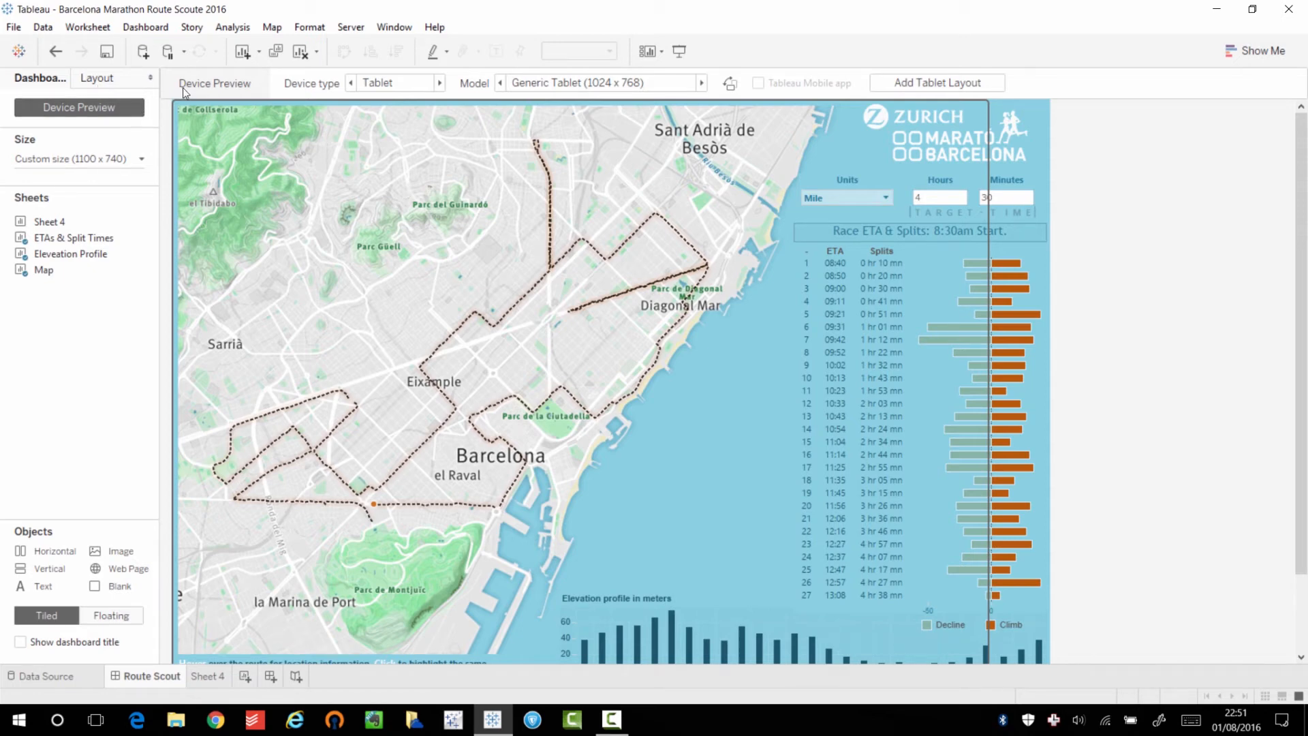
mouse_move(672, 81)
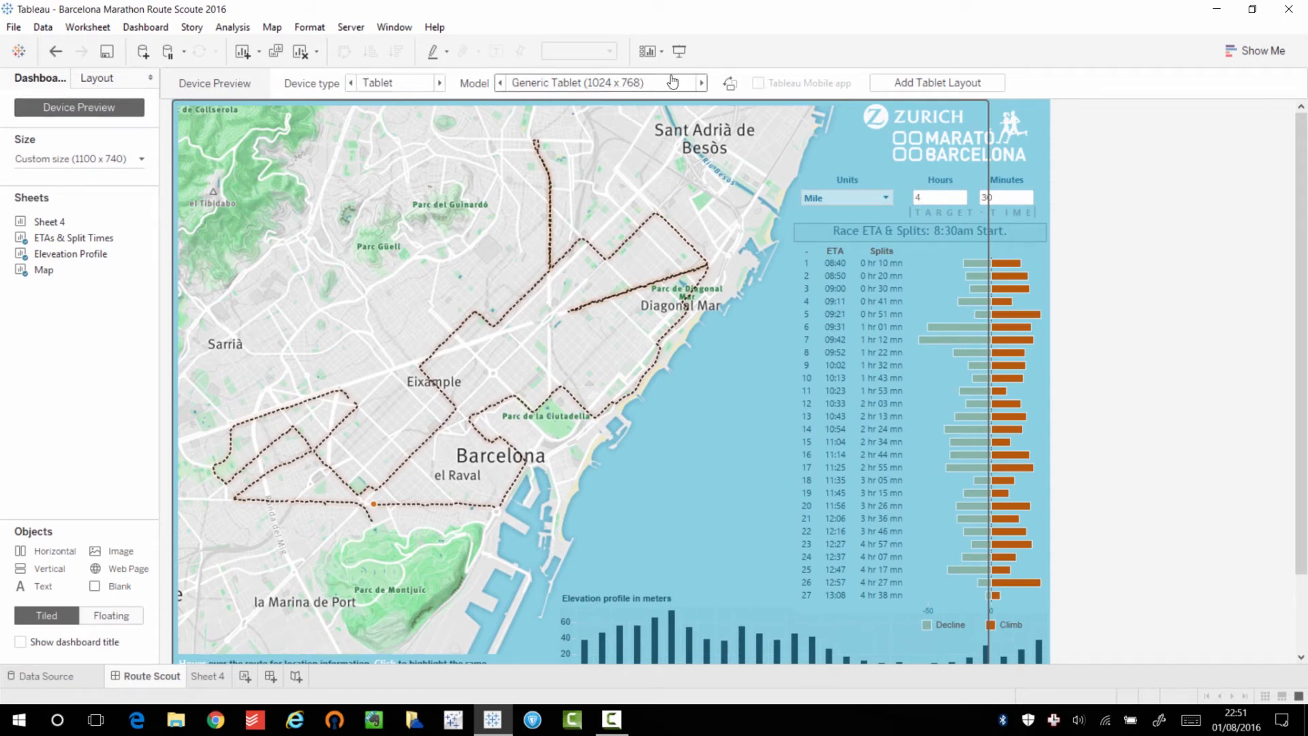
mouse_move(620, 71)
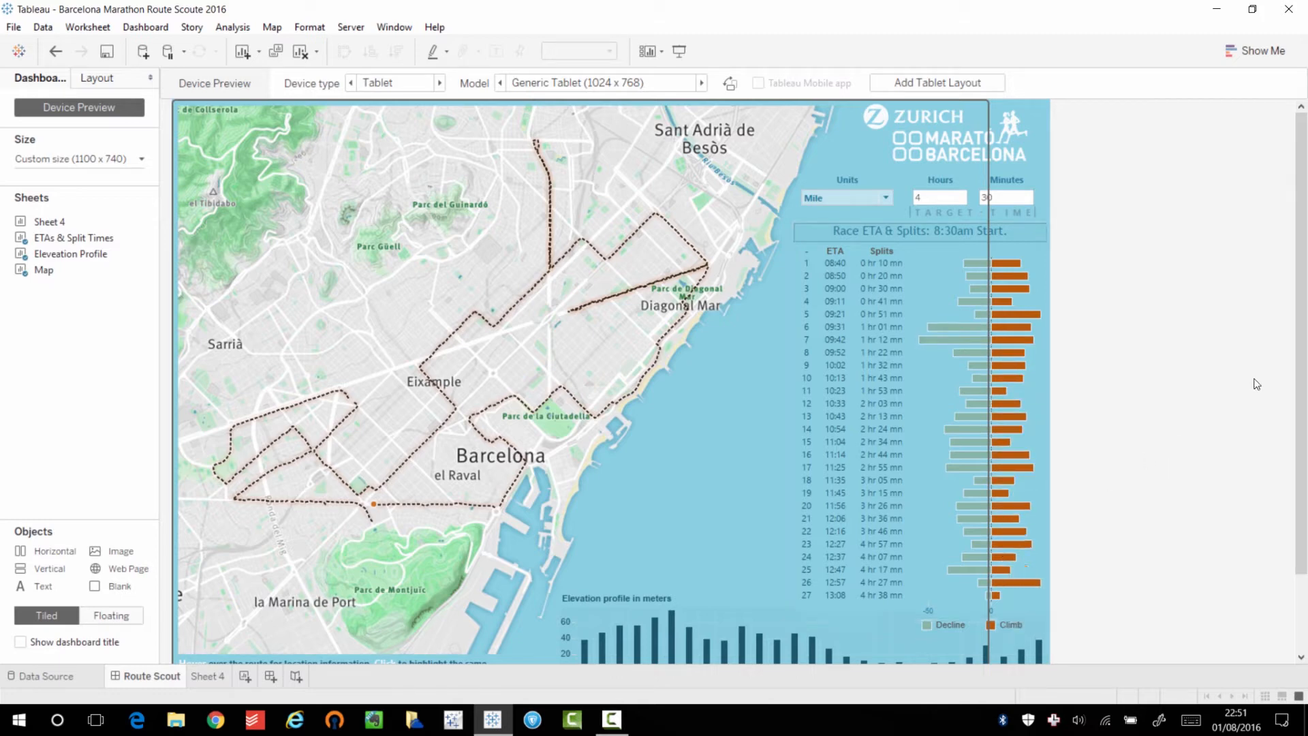
scroll(down, 3)
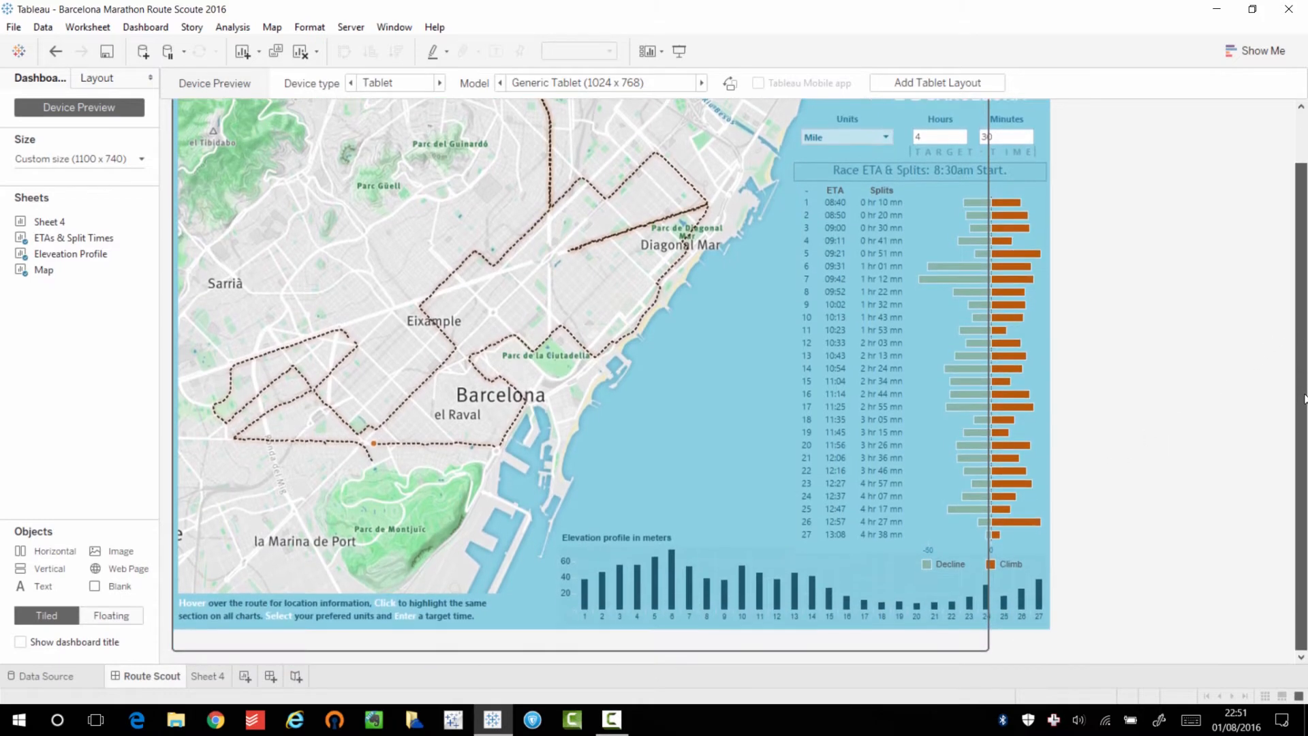
scroll(up, 3)
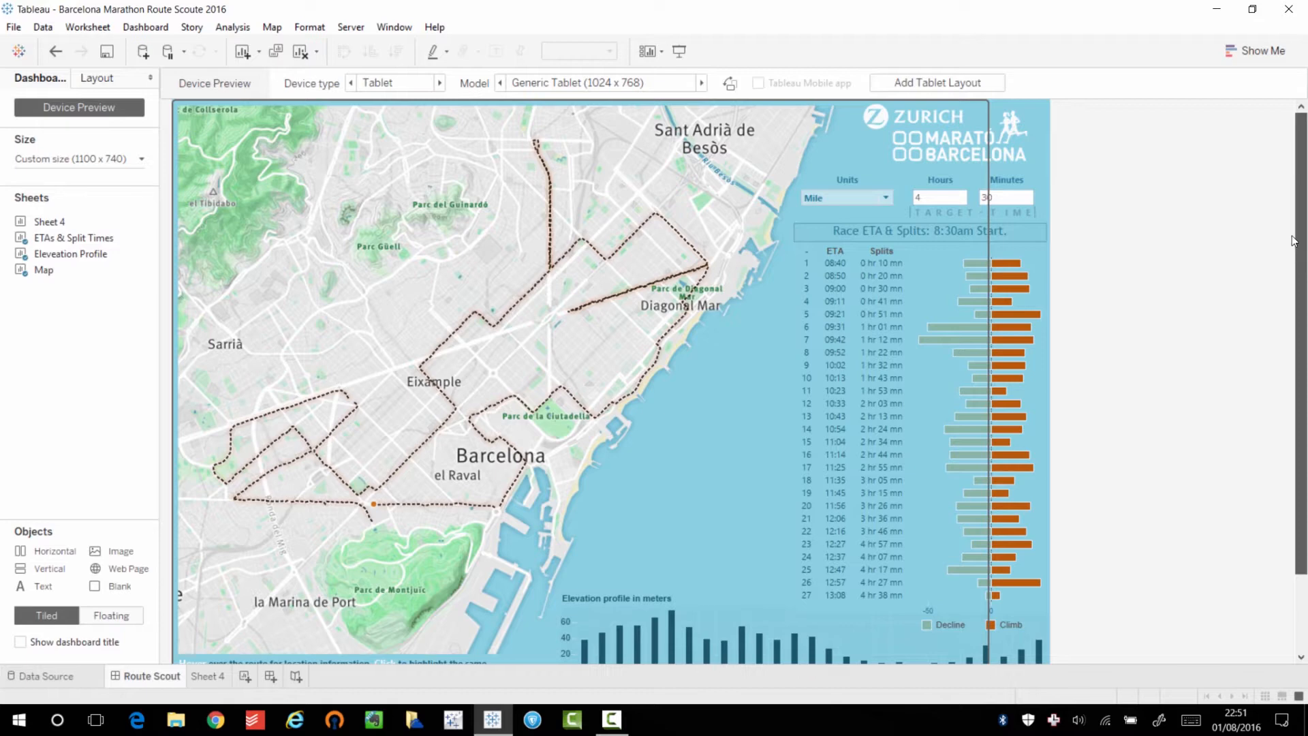
scroll(down, 3)
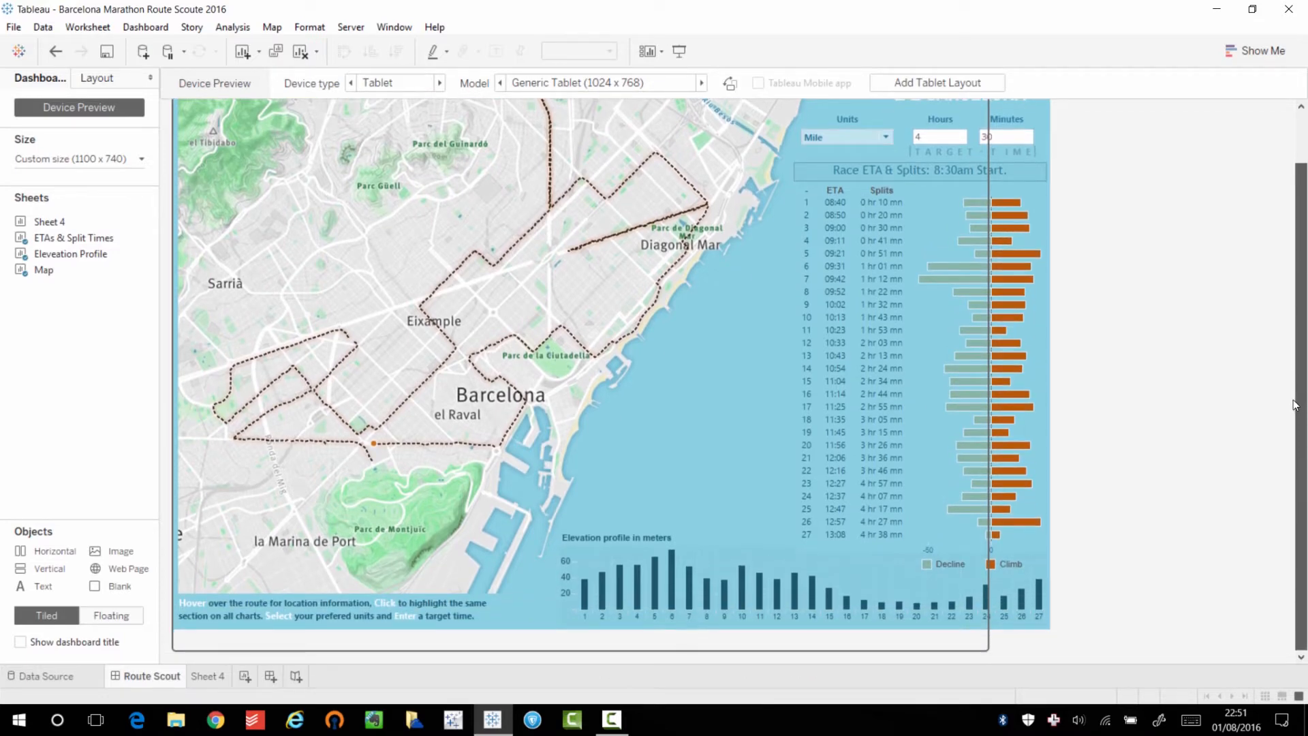
mouse_move(1287, 380)
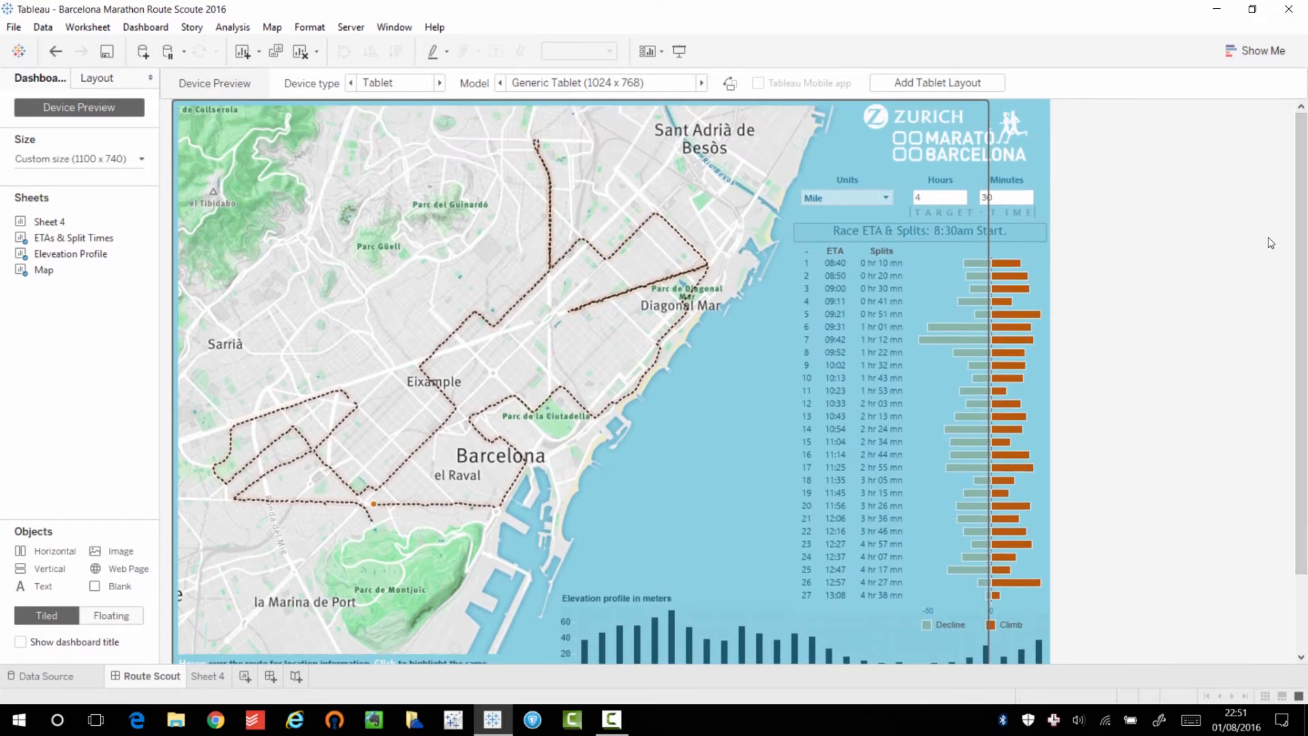
mouse_move(393, 83)
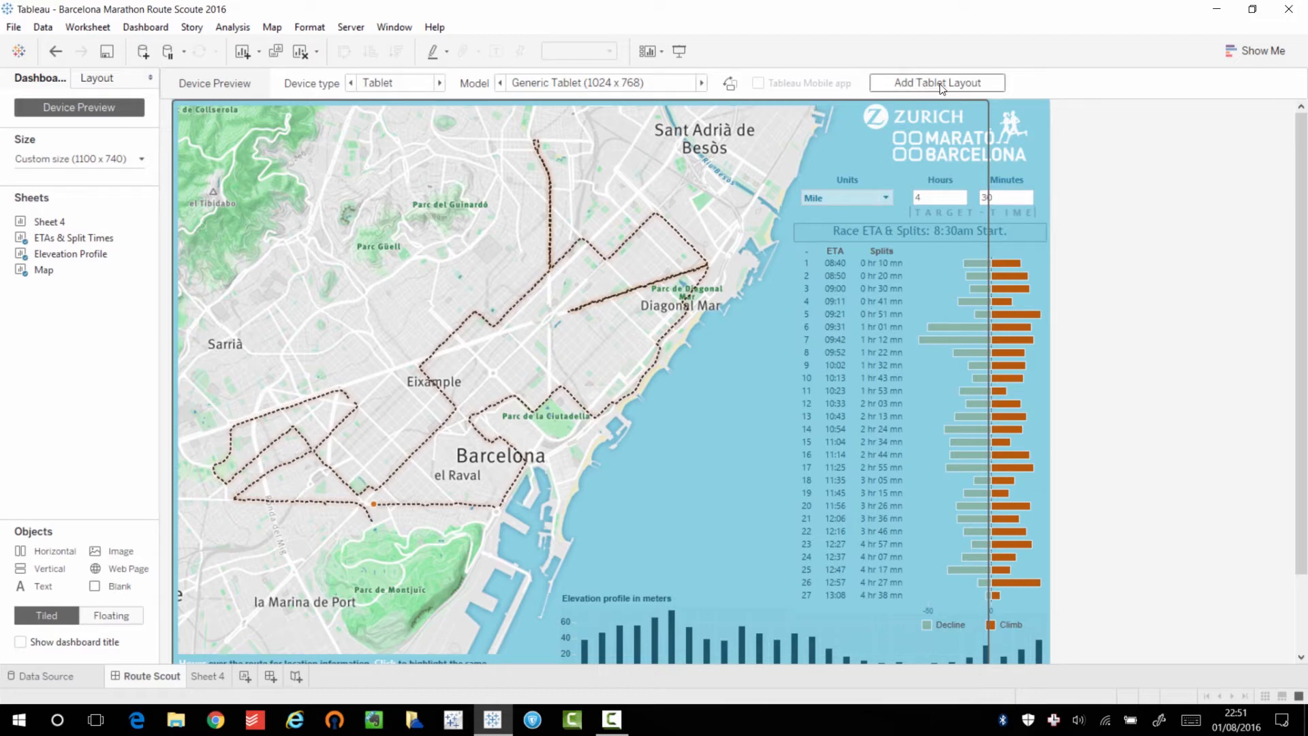
Step: Add a tablet layout and size it to Fit all so the whole dashboard fills the frame
click(936, 82)
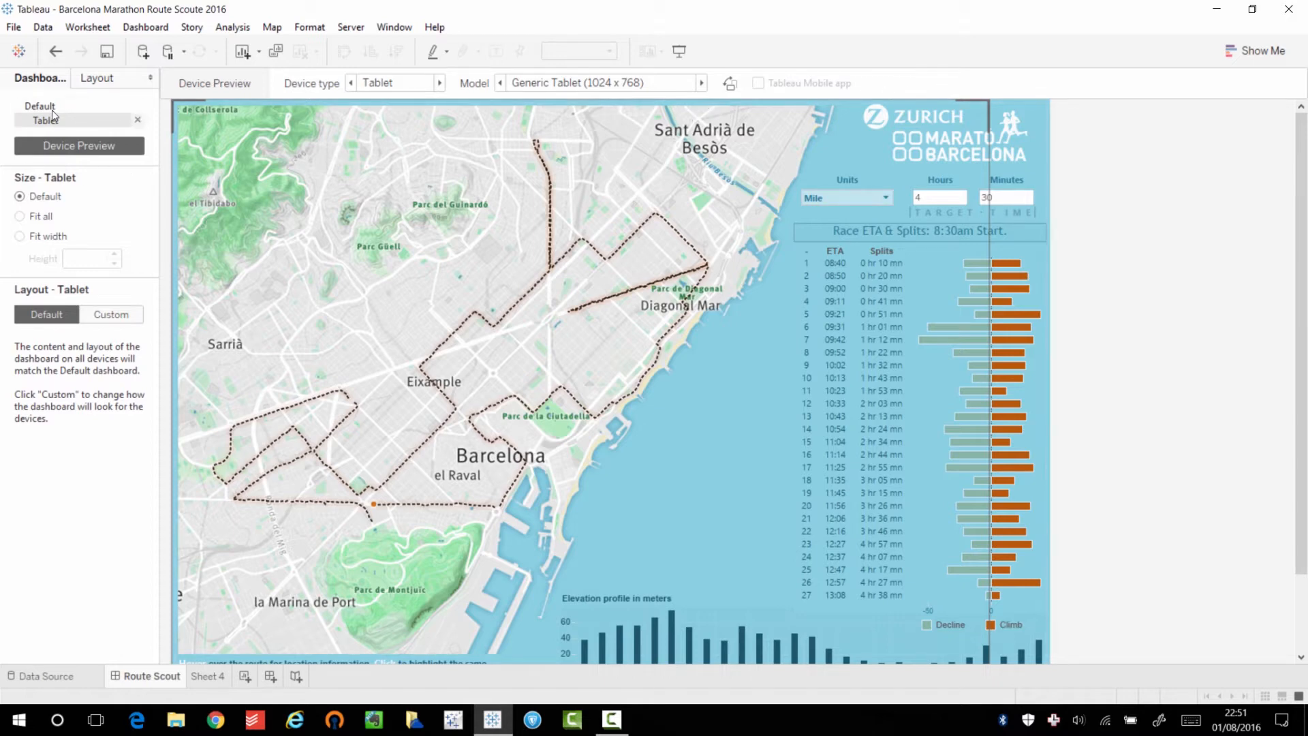
click(40, 106)
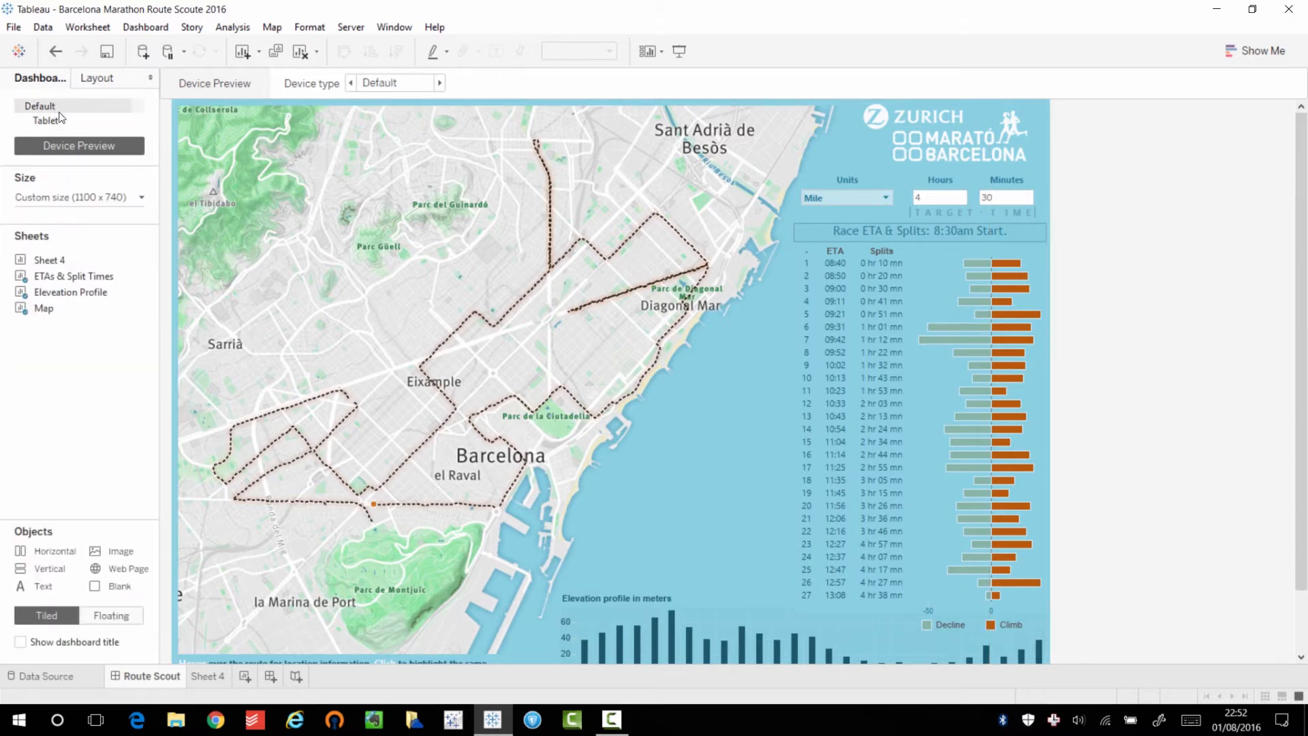
click(48, 120)
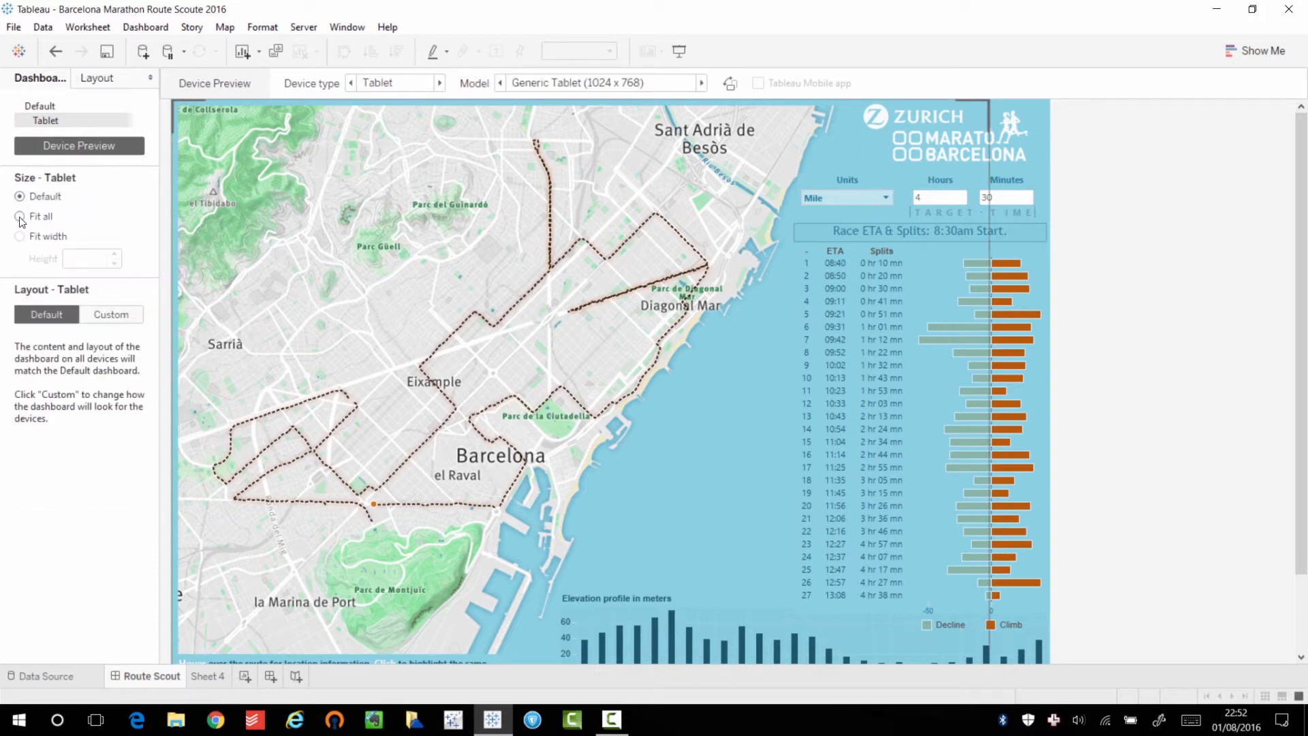
click(19, 216)
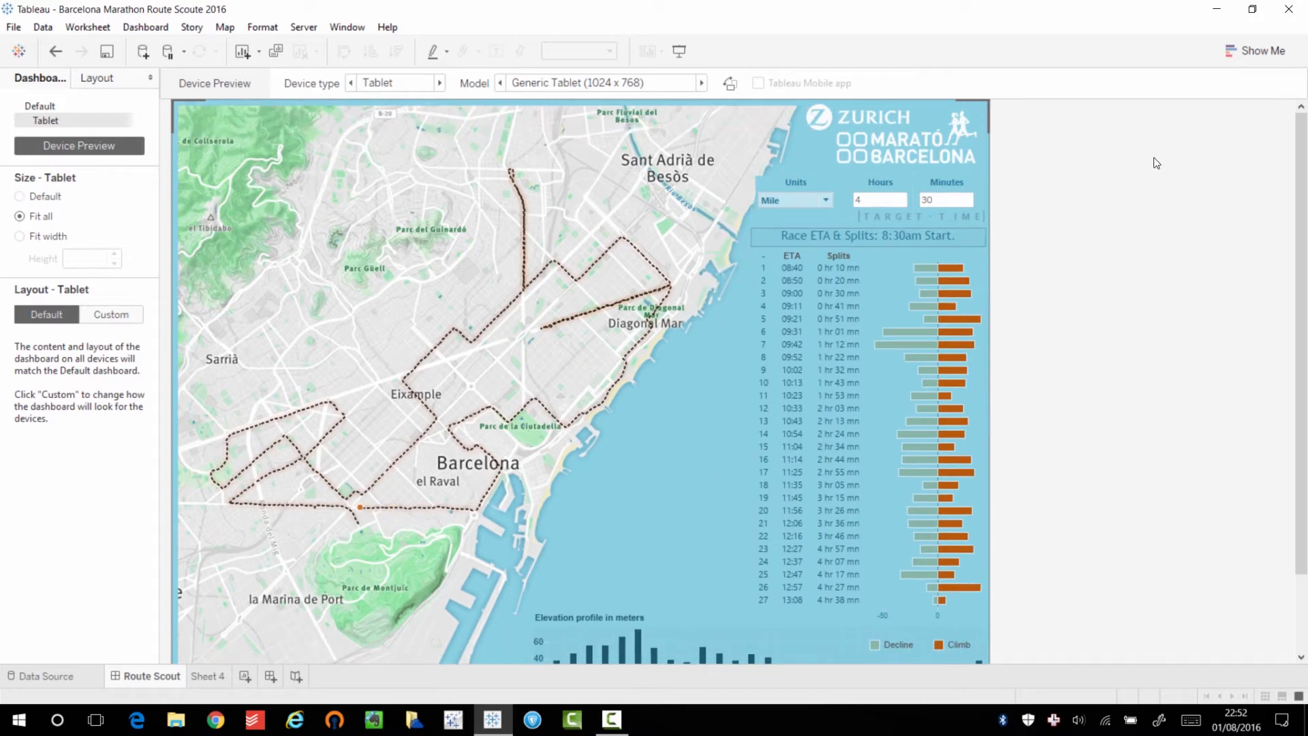
scroll(down, 3)
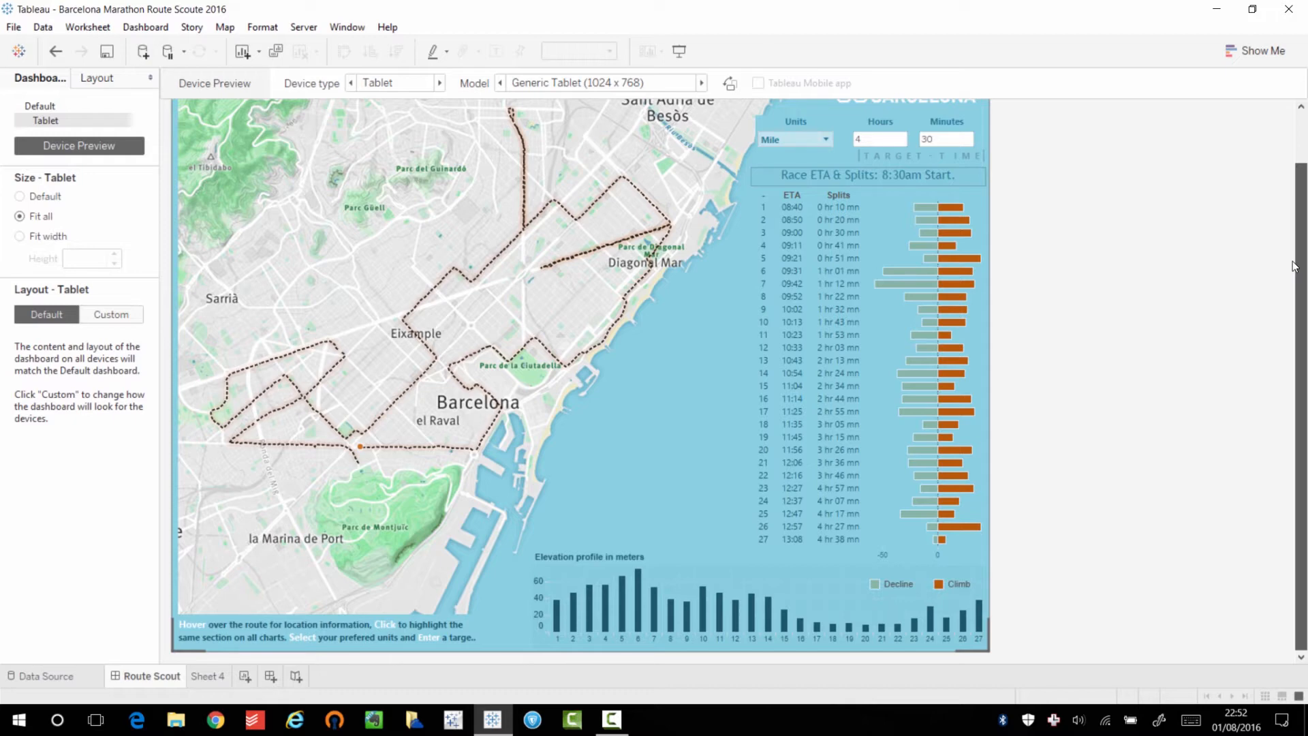
scroll(up, 3)
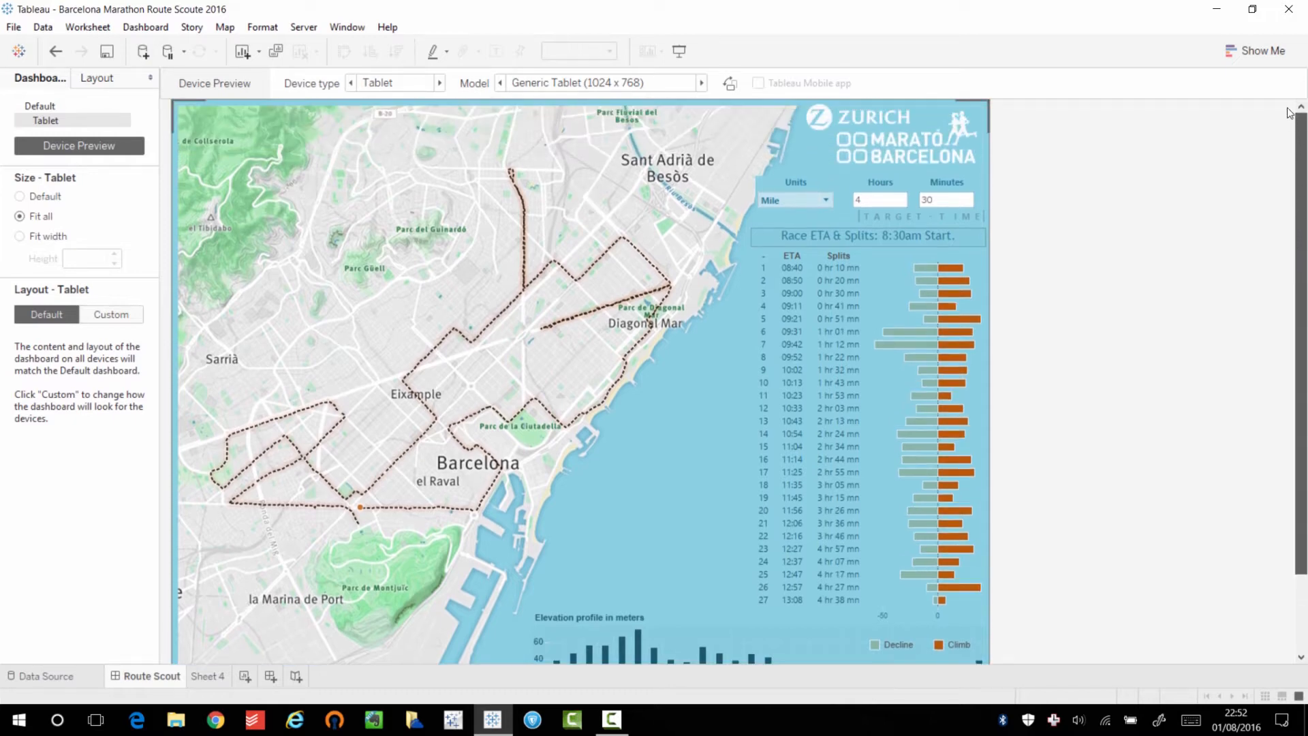
mouse_move(1287, 241)
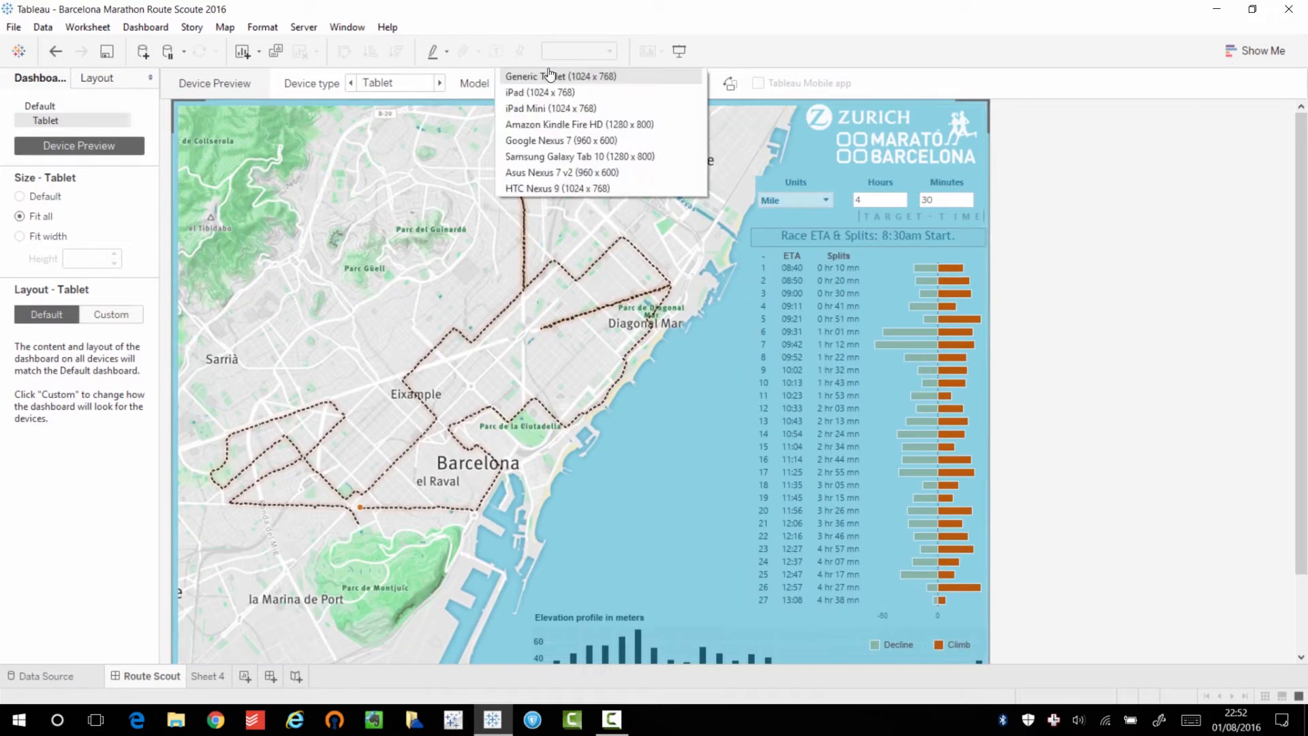
mouse_move(672, 144)
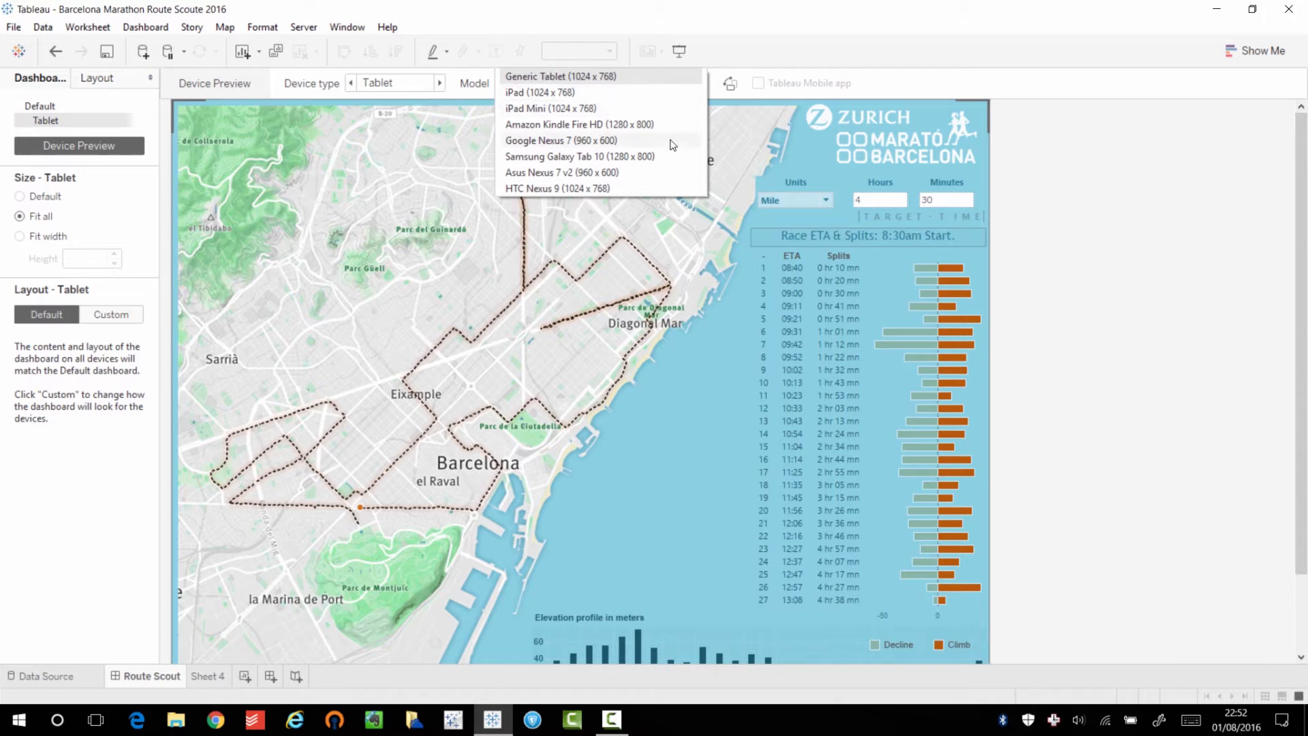
mouse_move(655, 92)
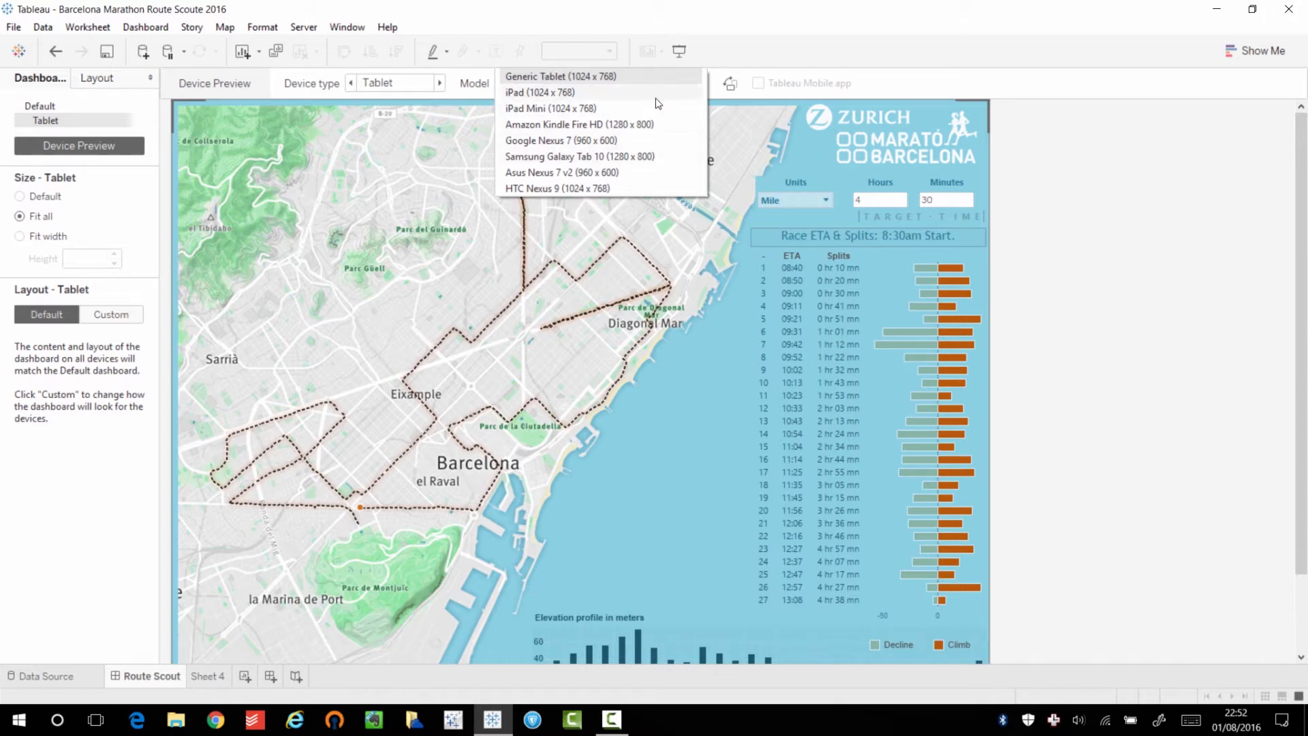
Step: Preview the dashboard on an iPad, then a Google Nexus 7, then back to the iPad
click(539, 92)
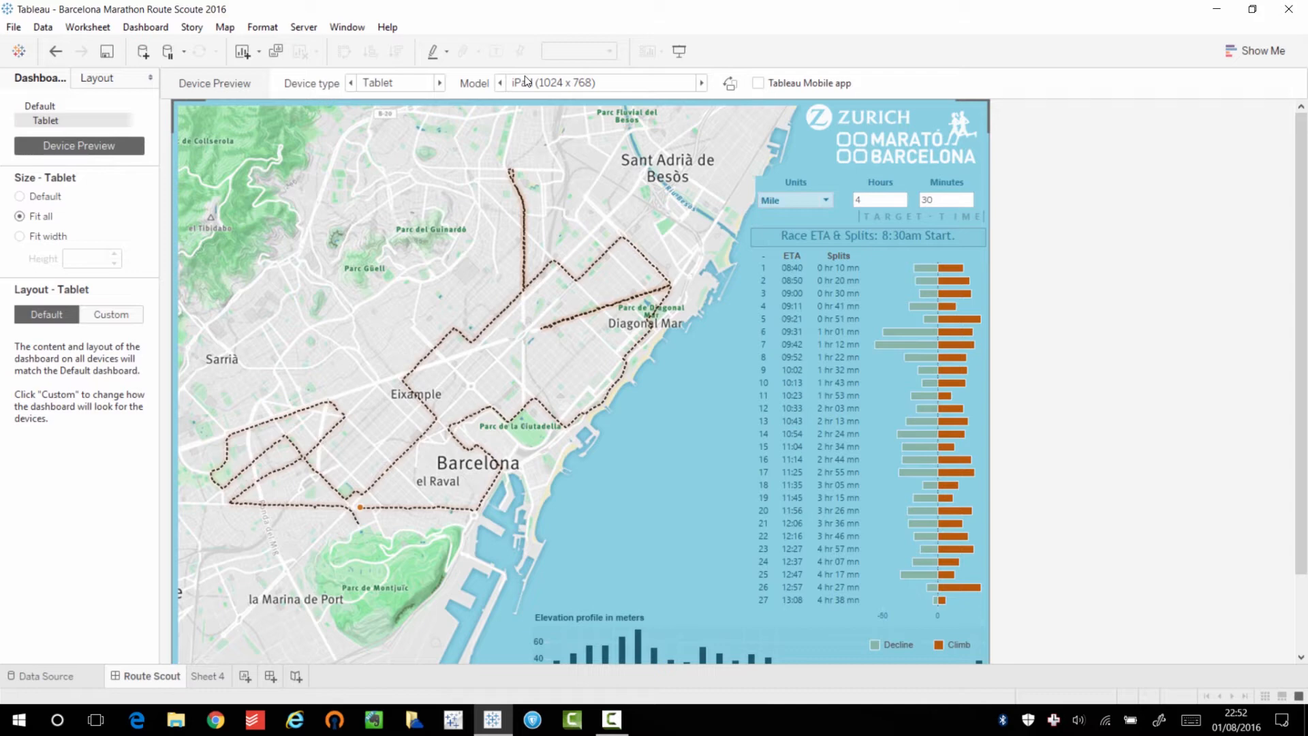
mouse_move(526, 175)
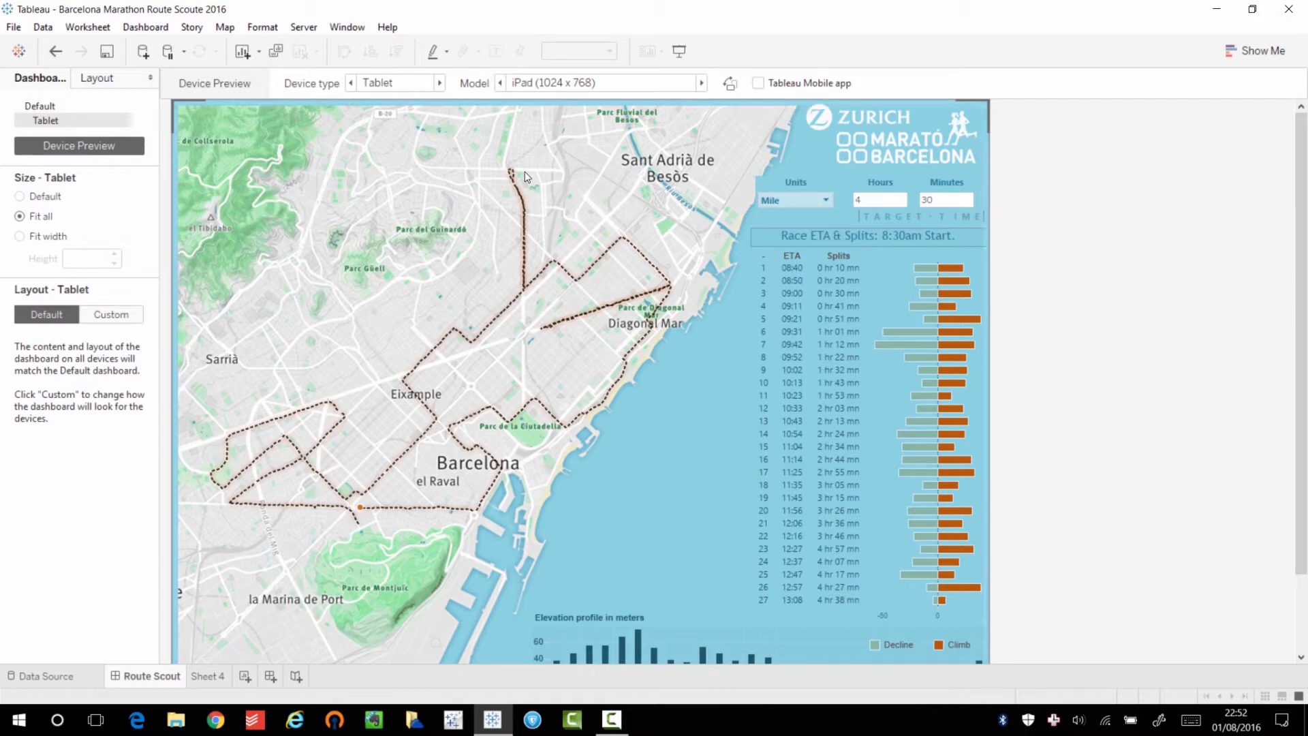
mouse_move(572, 109)
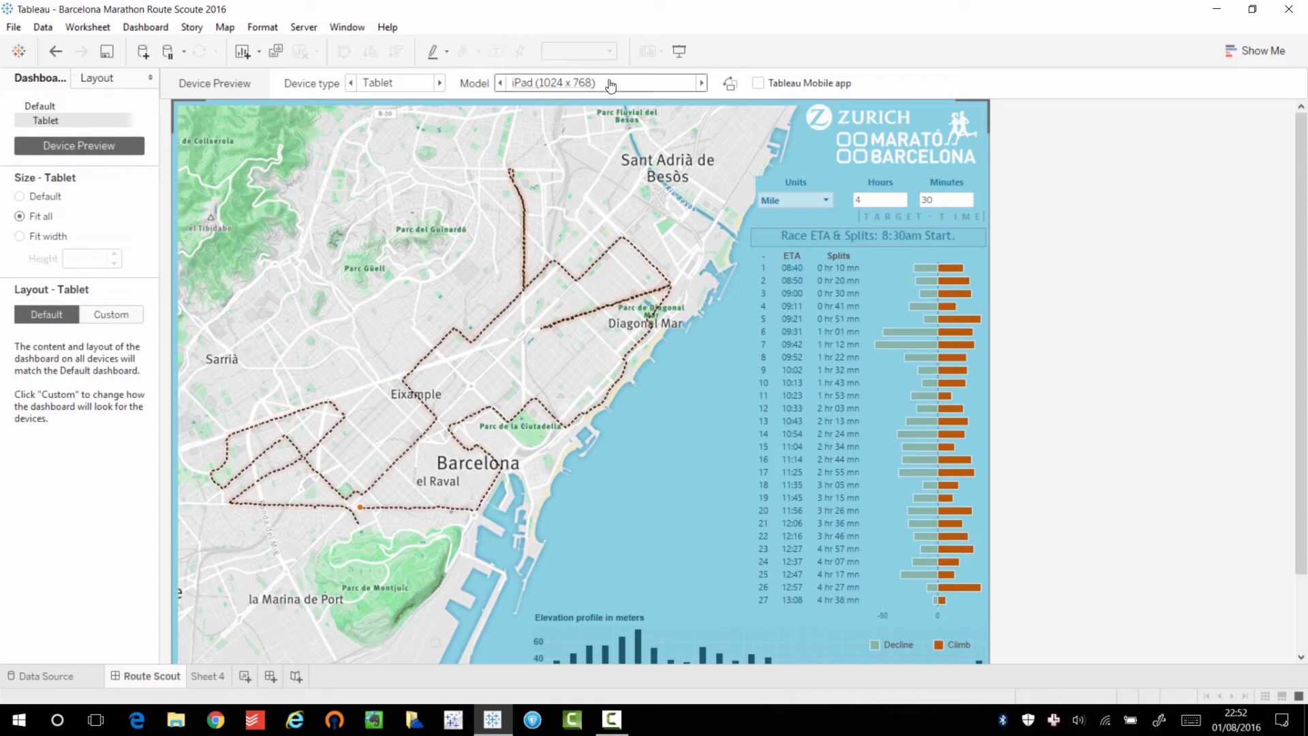
mouse_move(588, 90)
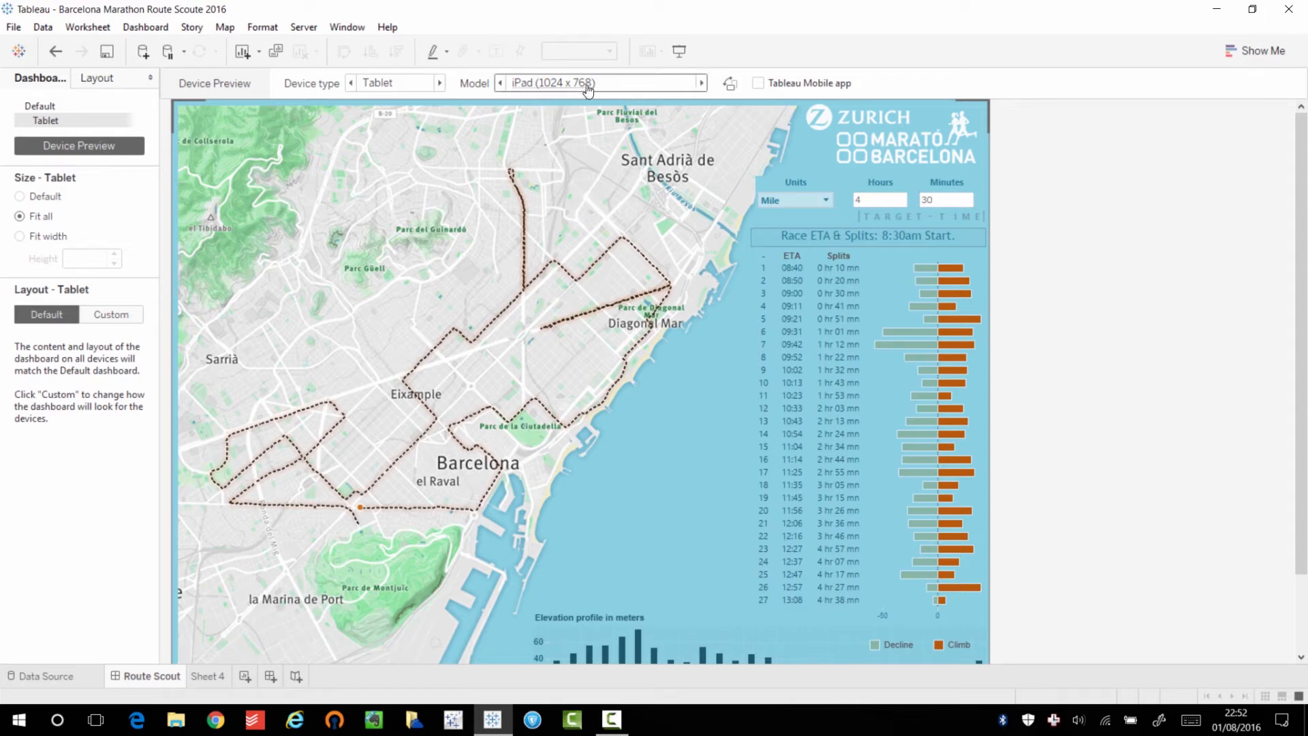
click(599, 82)
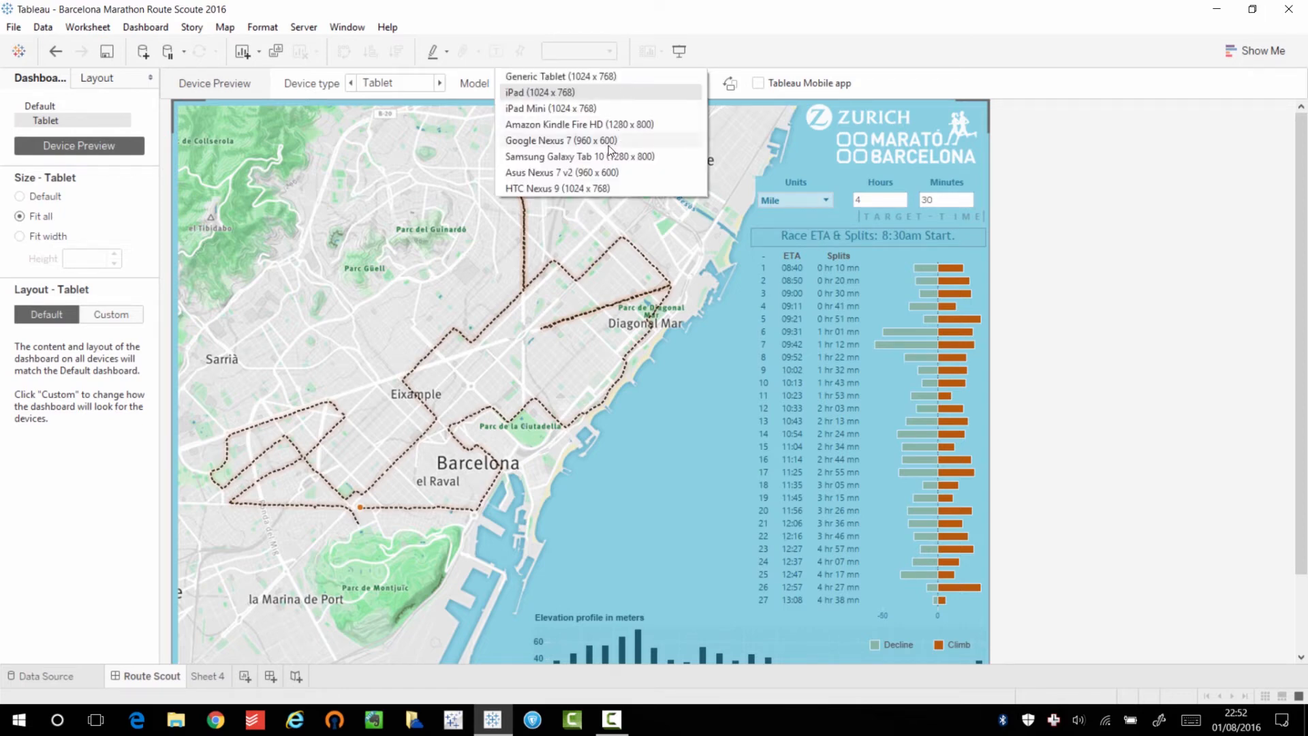
click(561, 140)
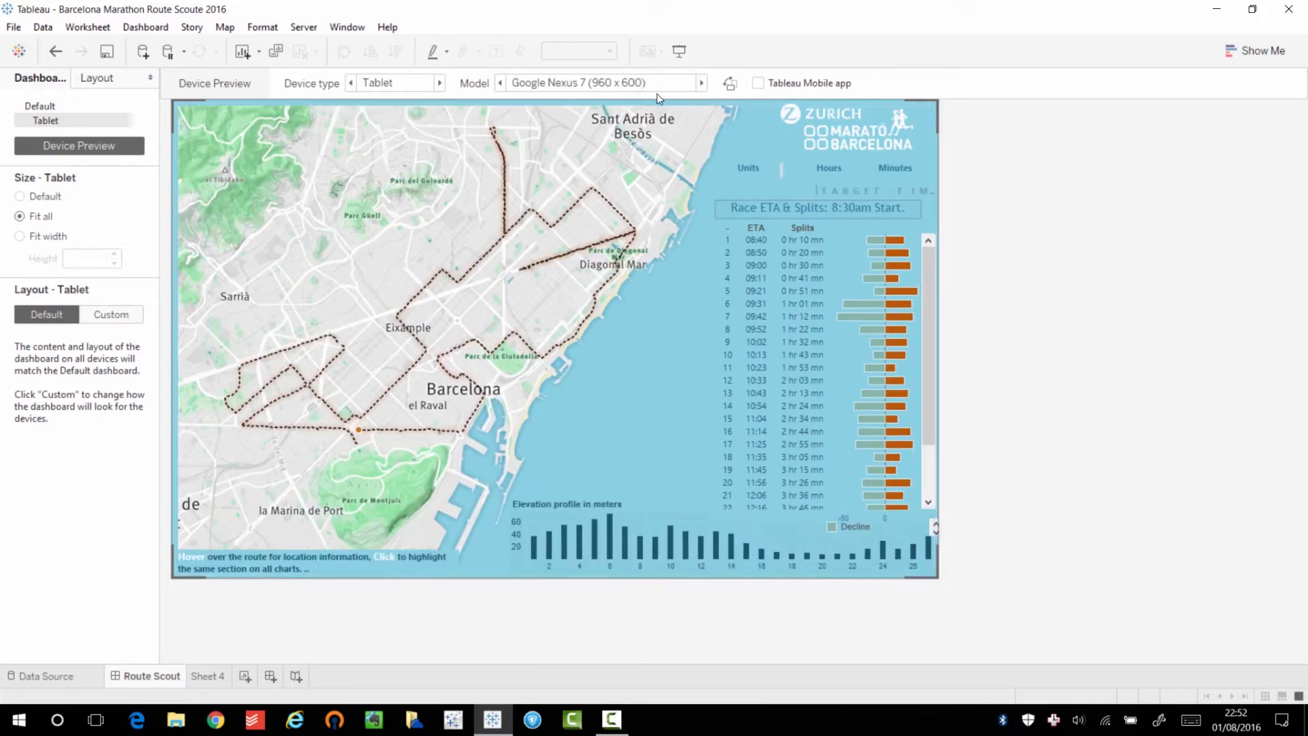
mouse_move(917, 92)
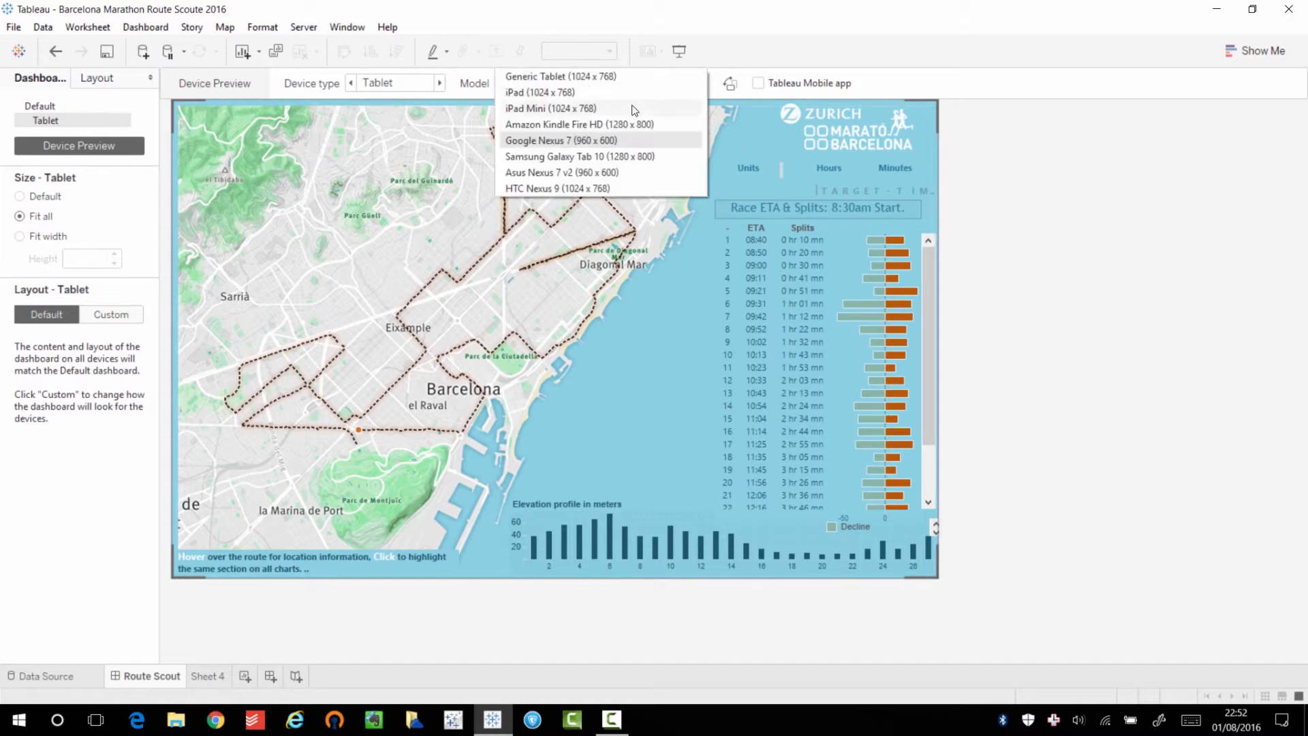
click(540, 92)
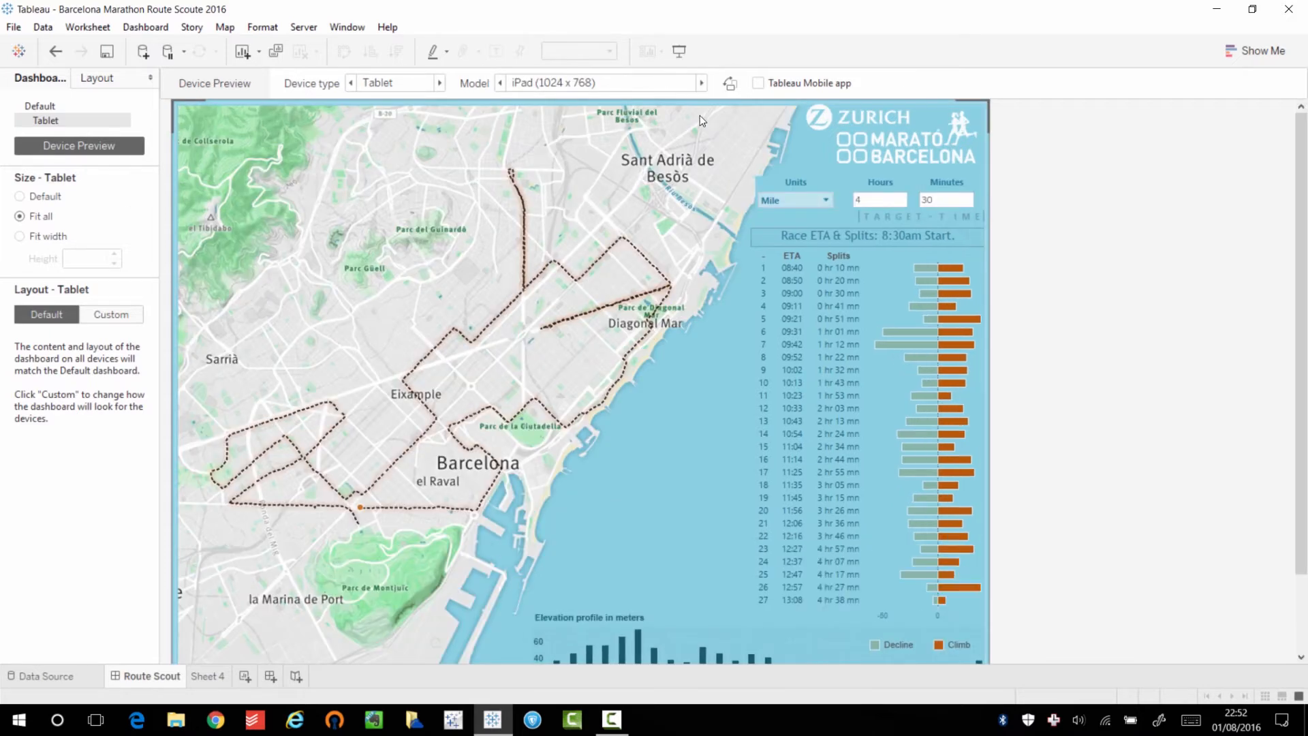
mouse_move(659, 93)
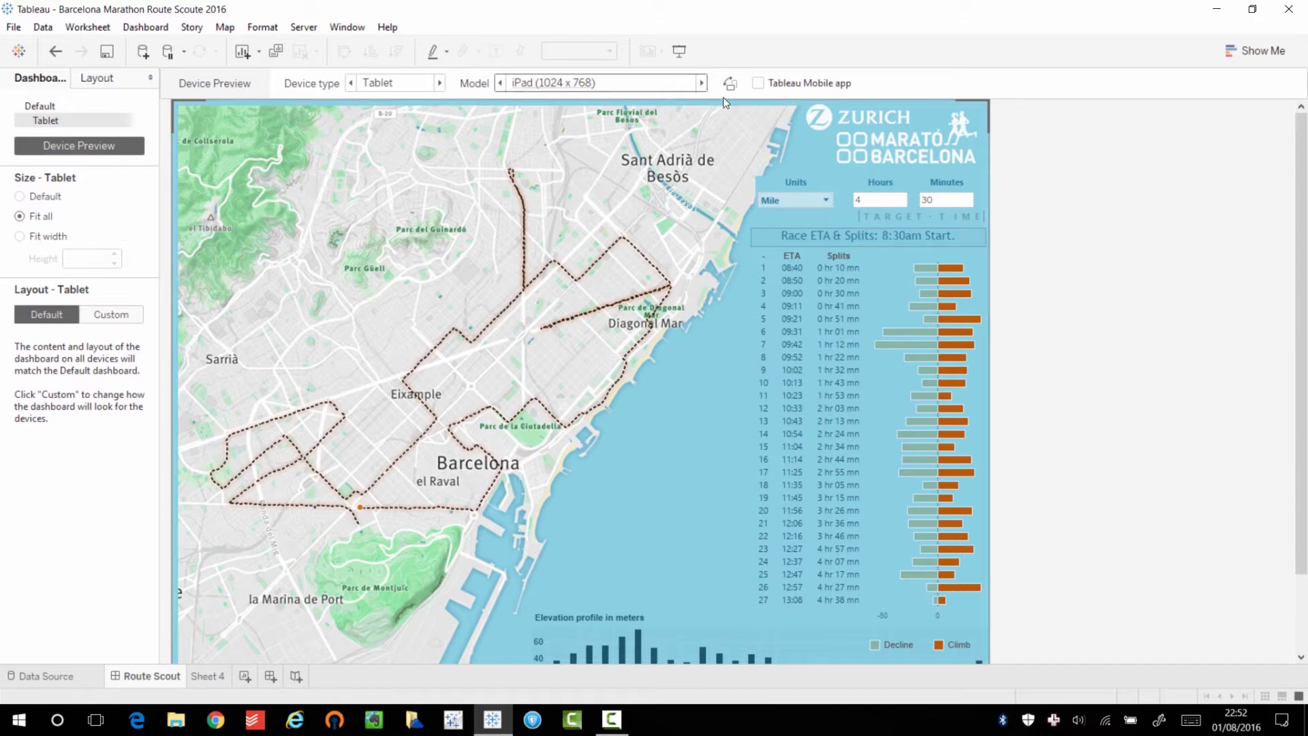
mouse_move(984, 182)
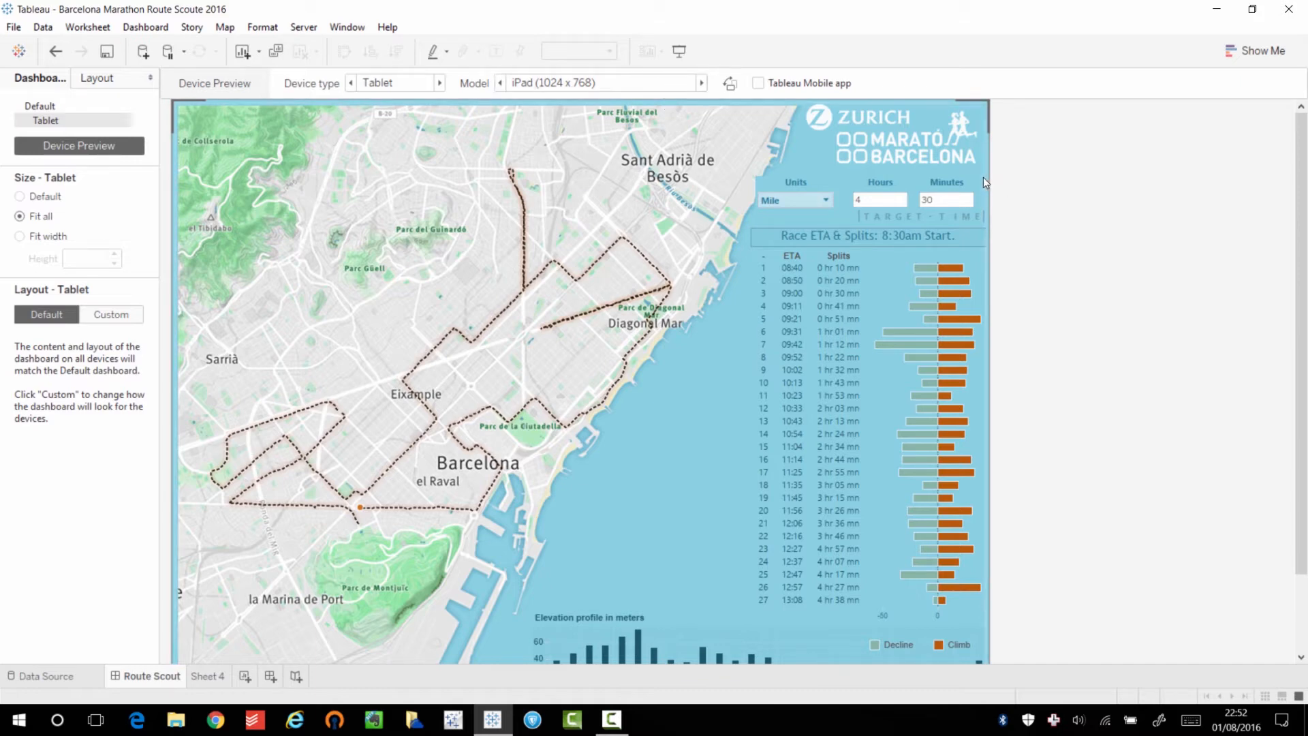
mouse_move(400, 82)
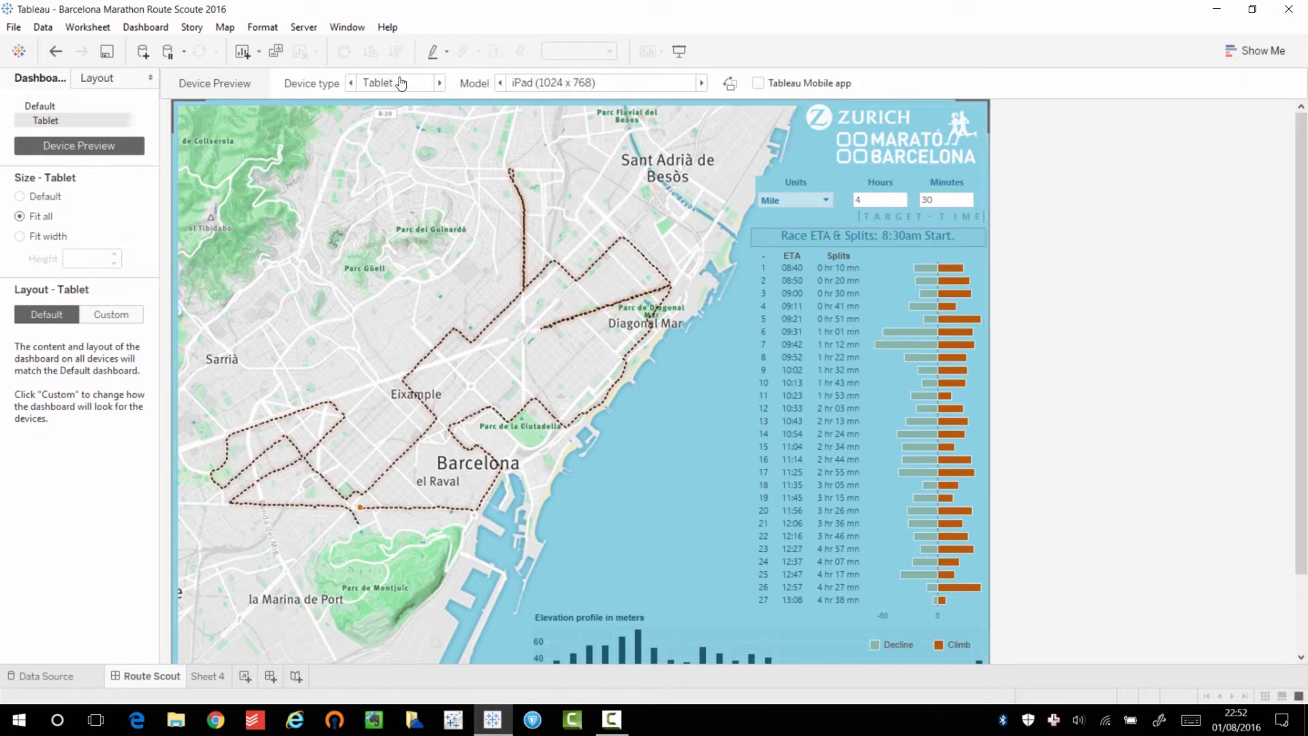
mouse_move(330, 102)
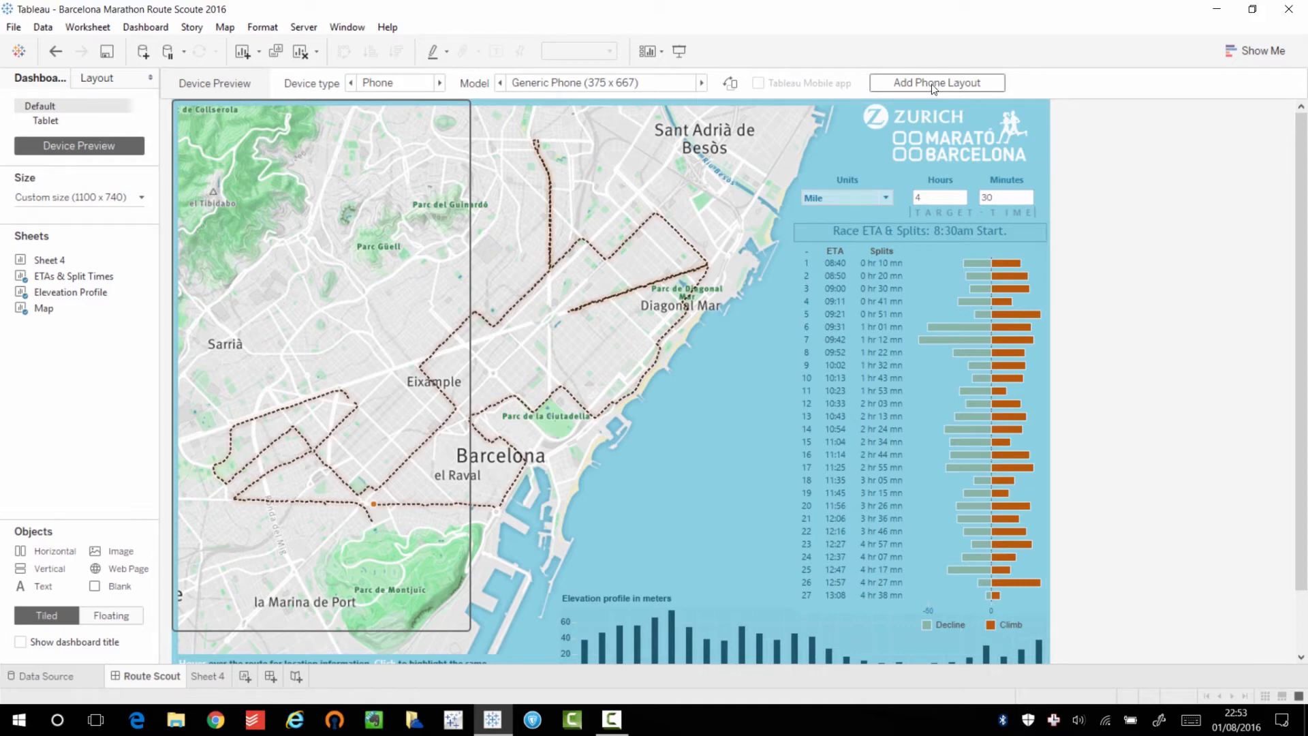
Step: Add a phone layout and preview it on the iPhone 6 Plus (414 x 736) model
click(936, 82)
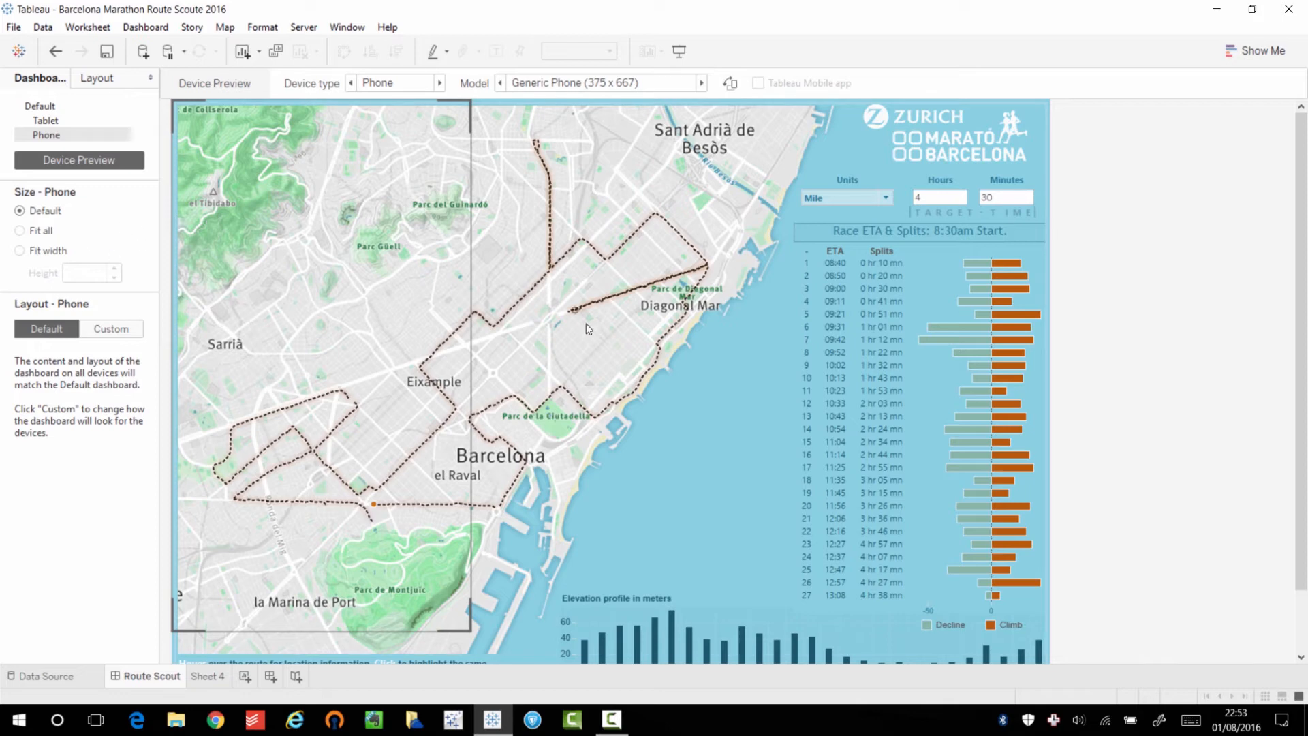
mouse_move(360, 260)
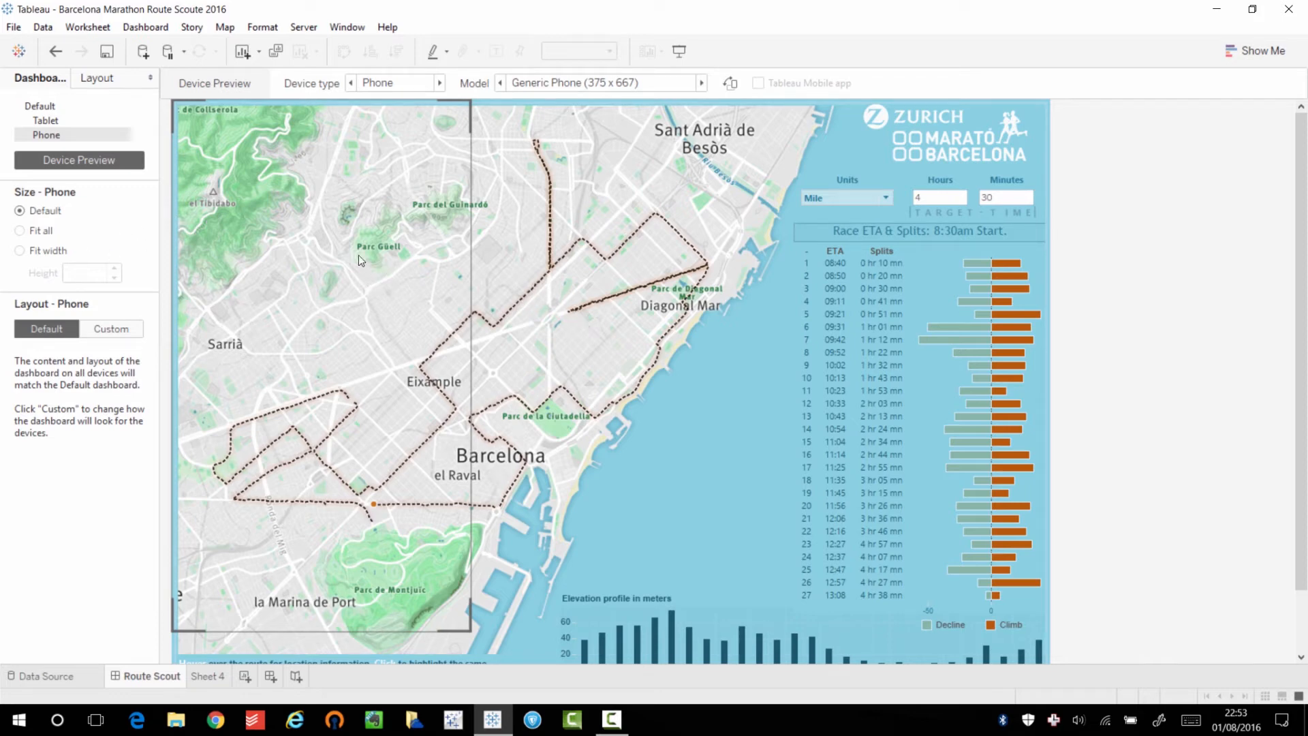
mouse_move(330, 260)
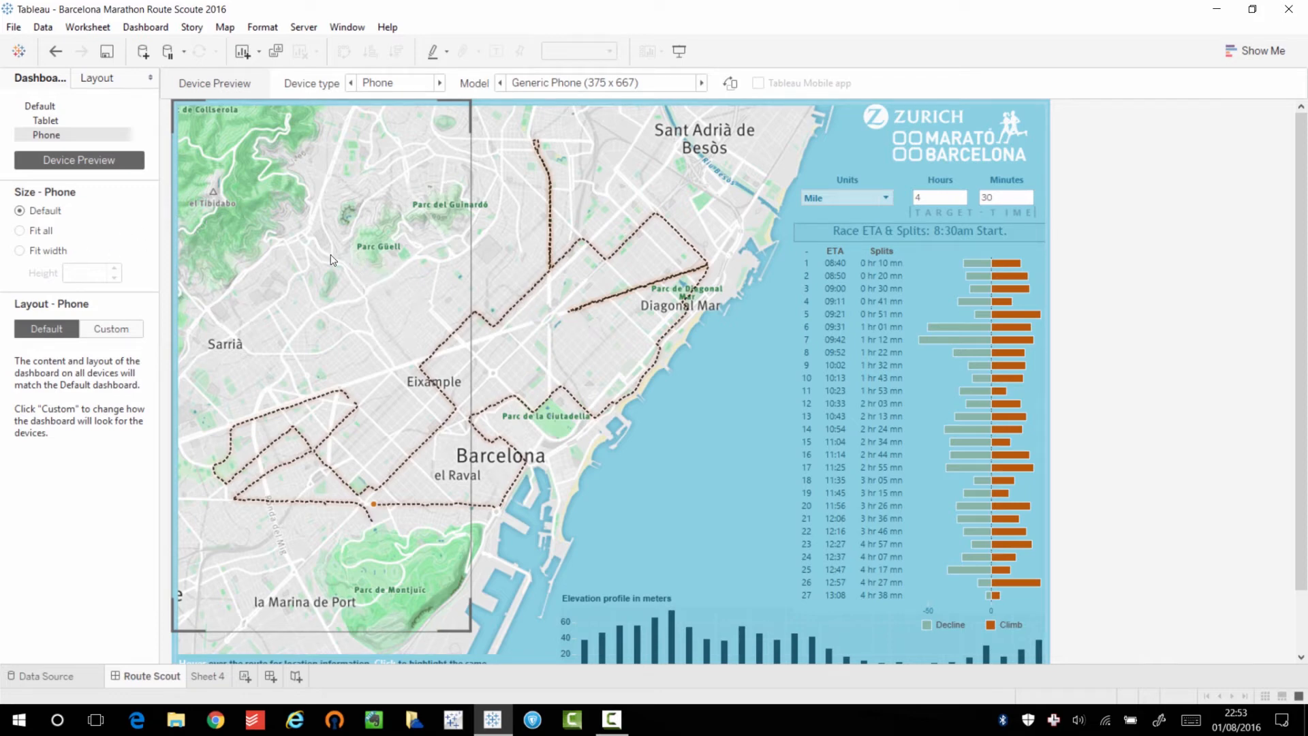
click(701, 83)
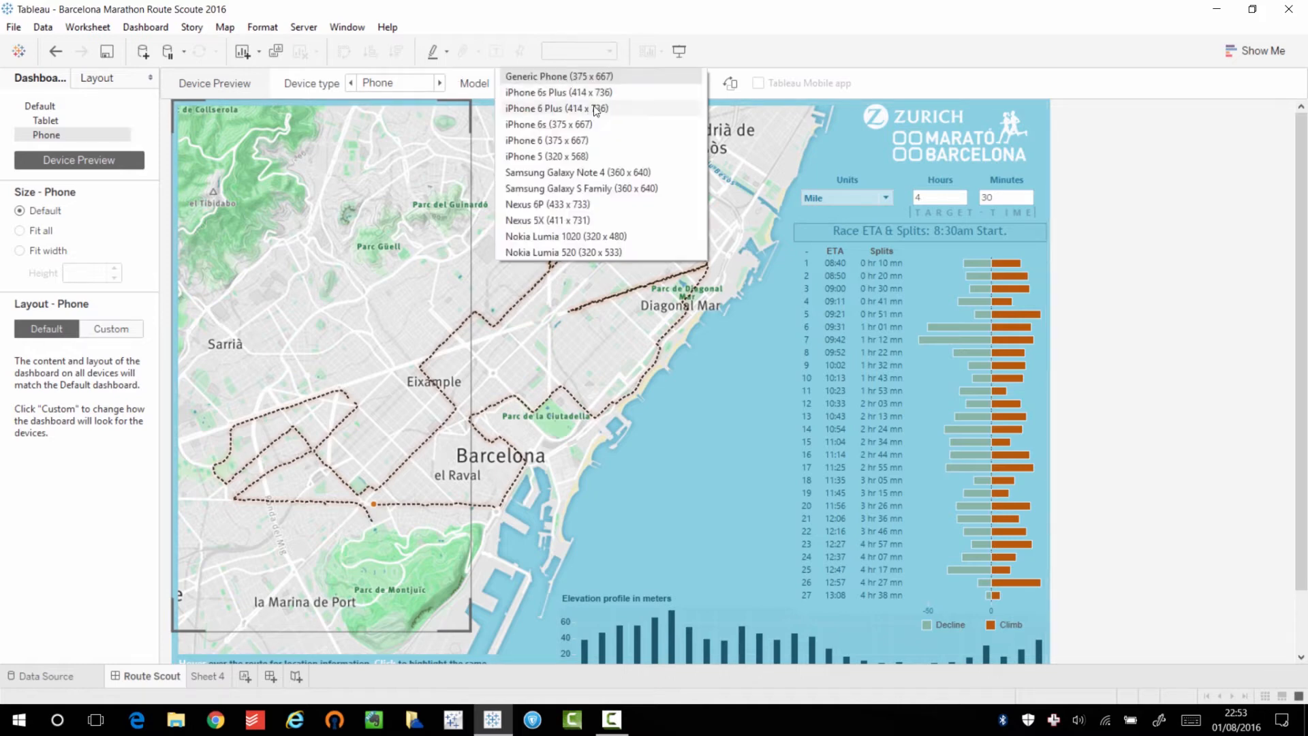
mouse_move(601, 115)
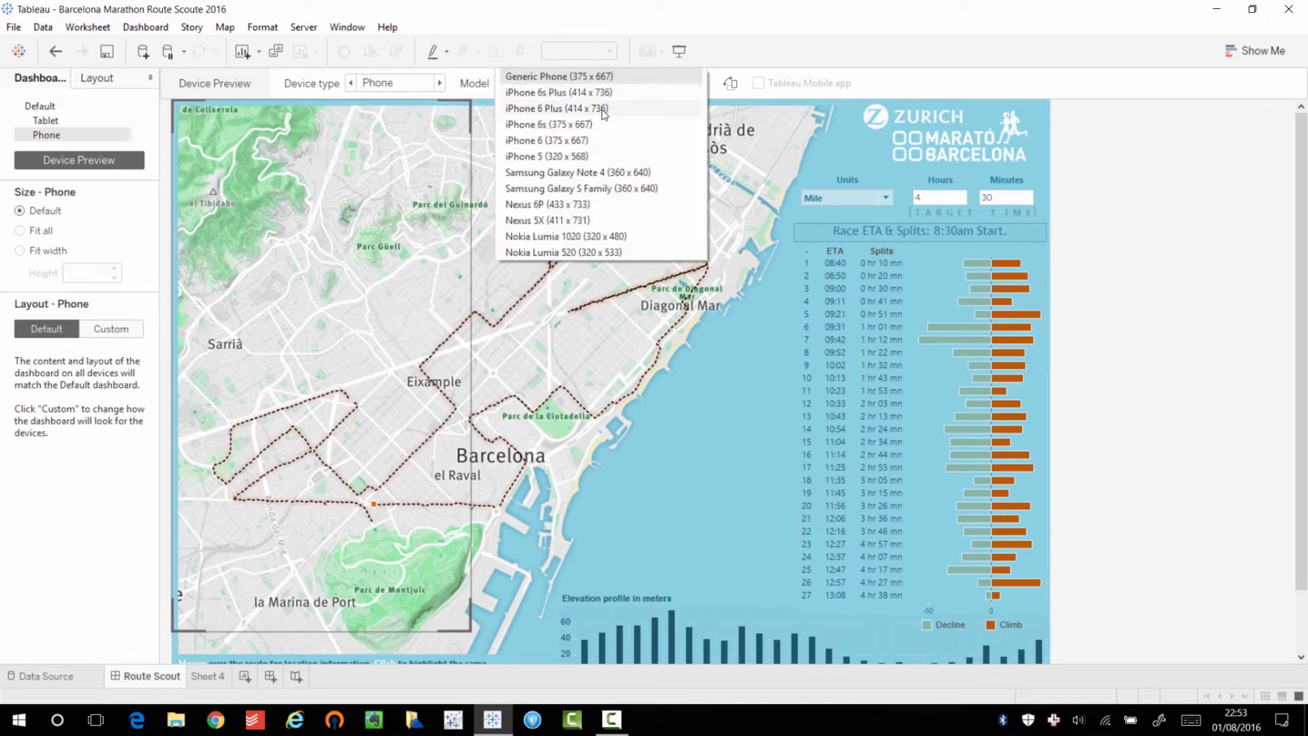
click(556, 108)
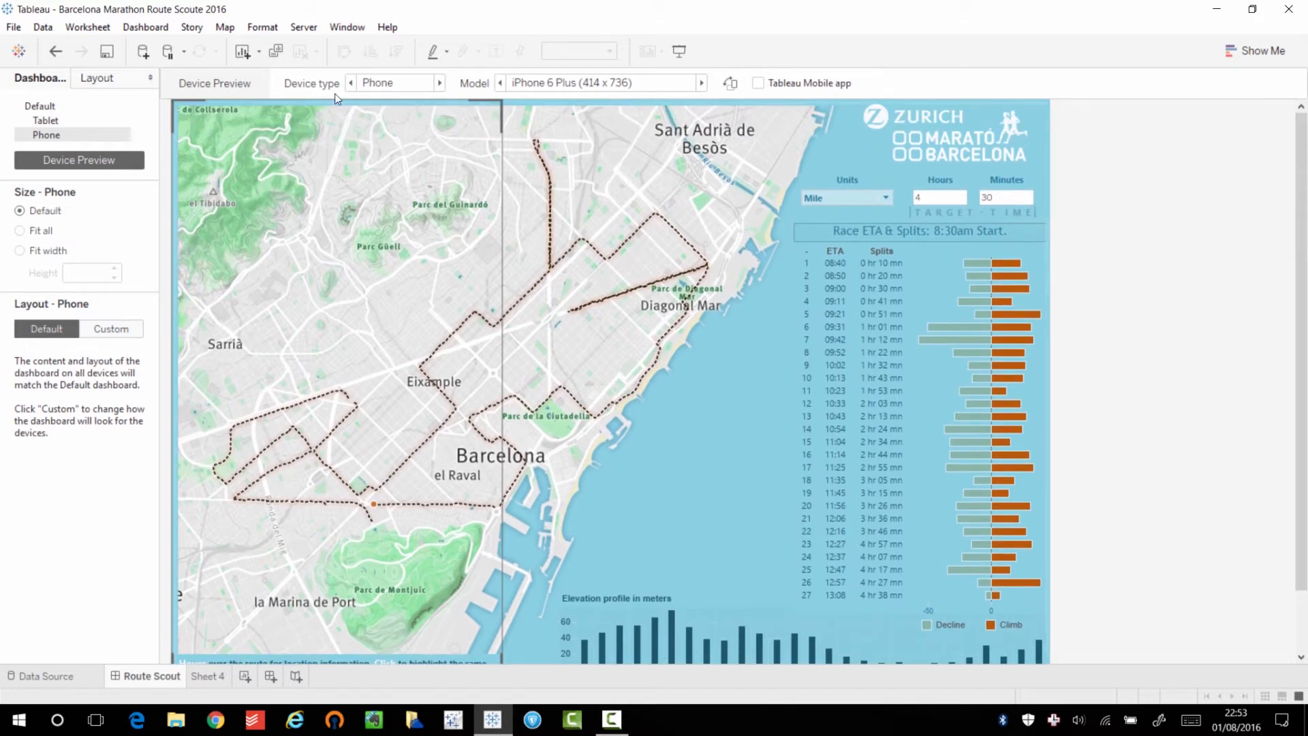
mouse_move(473, 186)
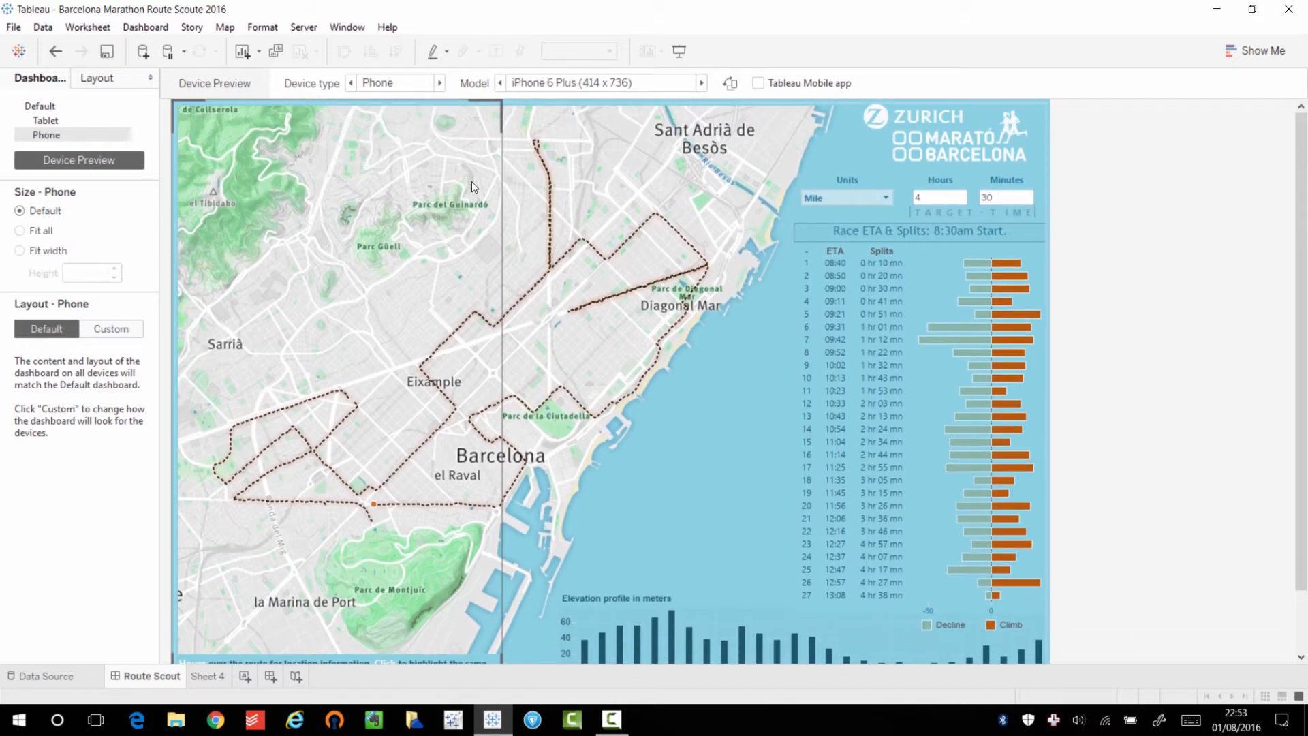
mouse_move(438, 242)
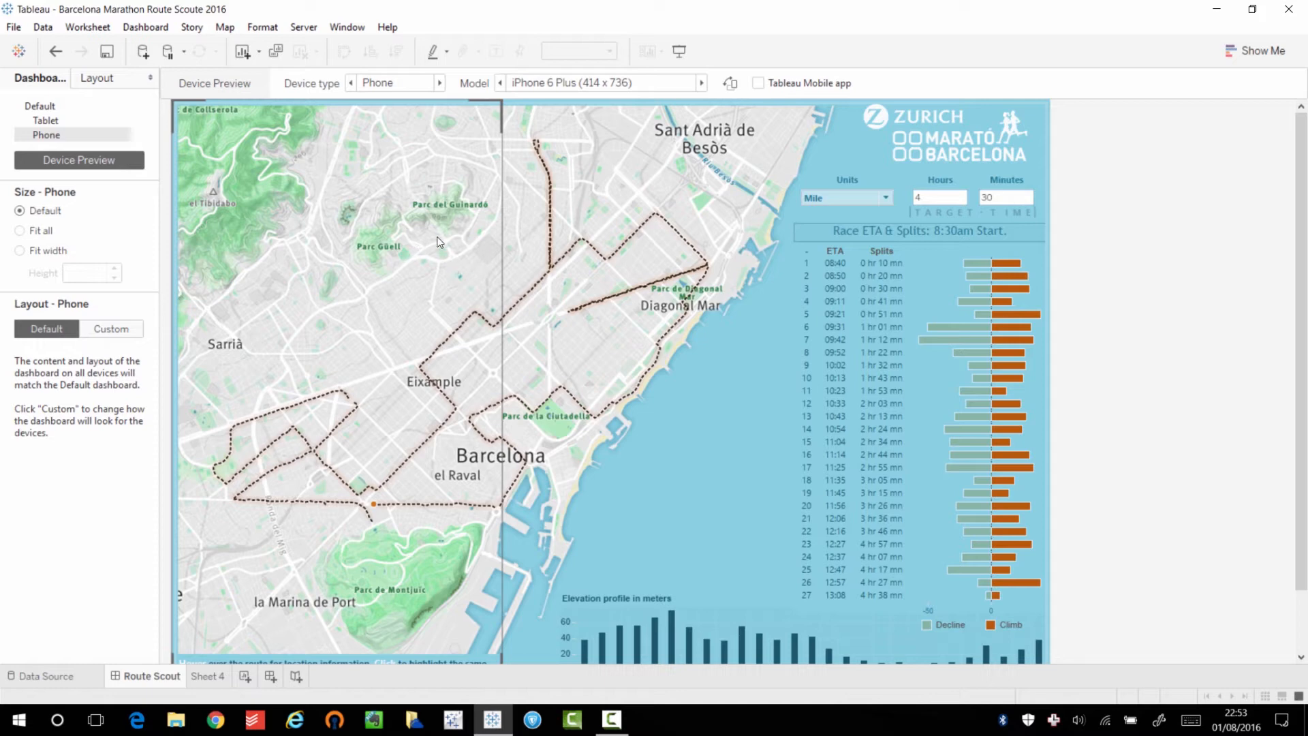
mouse_move(494, 267)
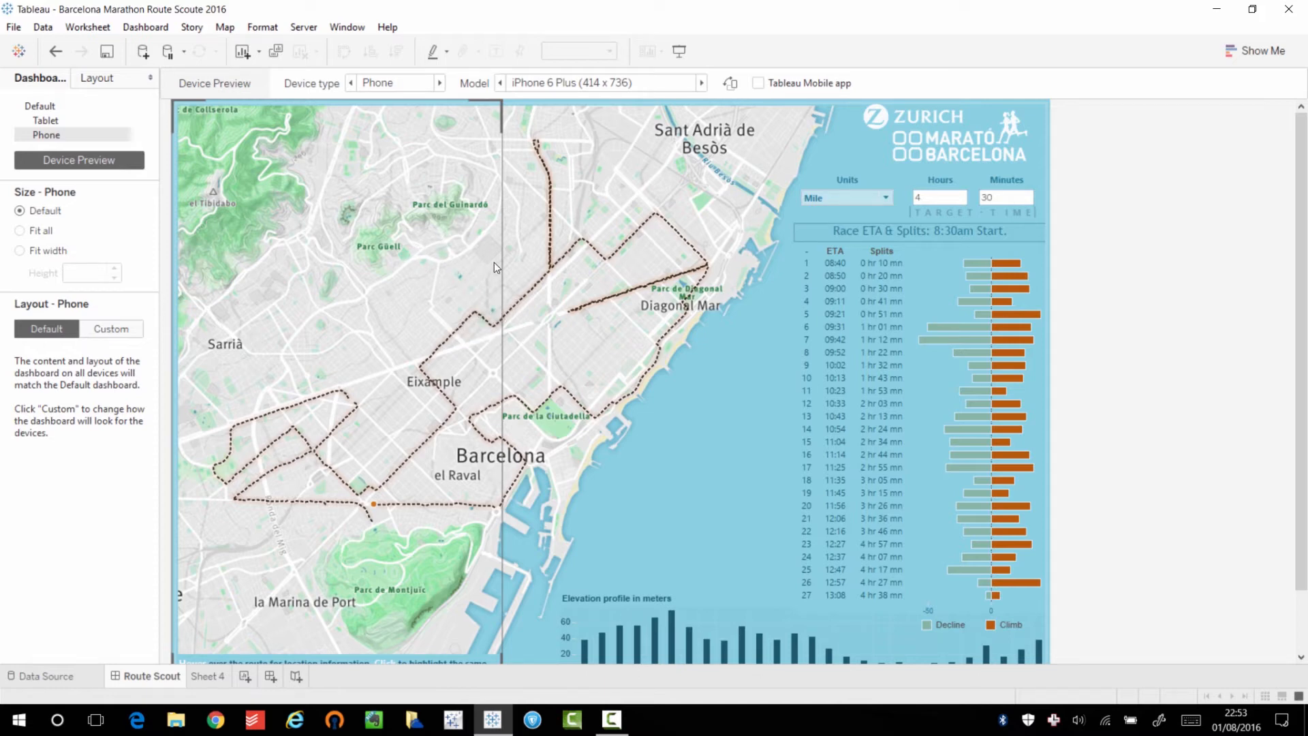
mouse_move(355, 282)
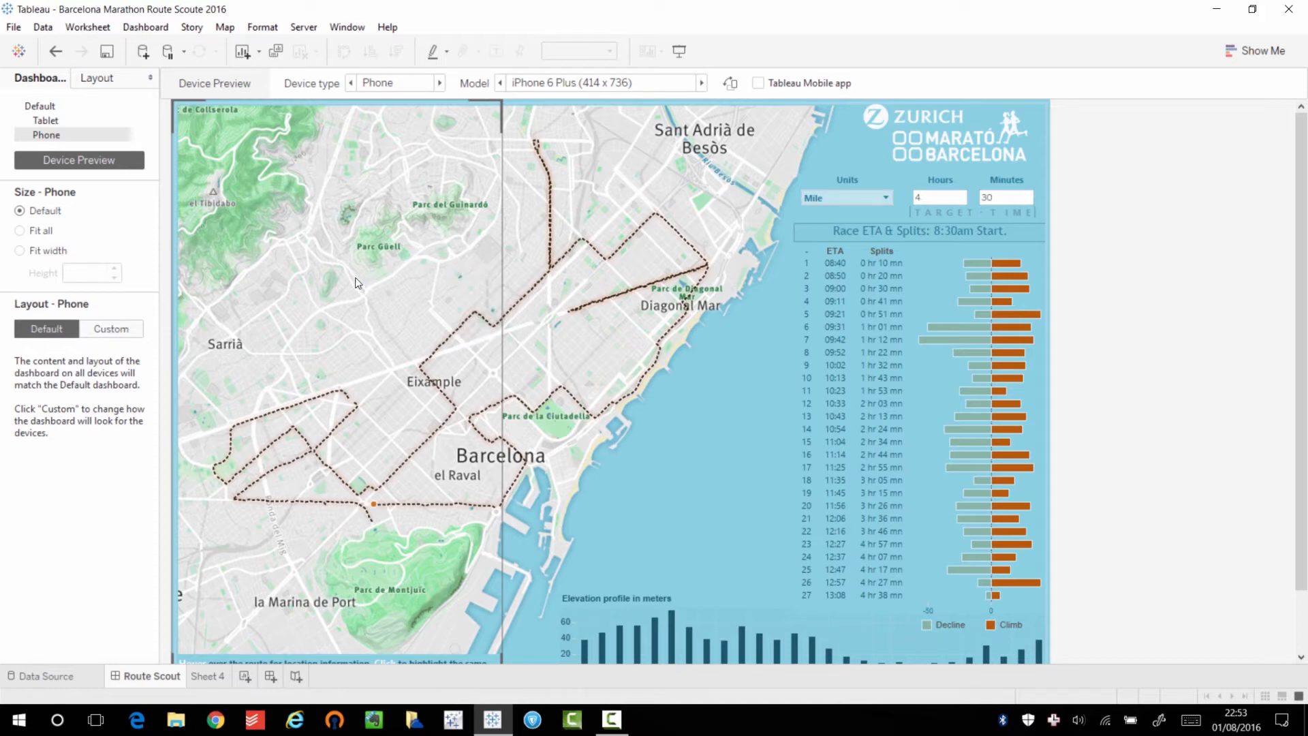
mouse_move(367, 263)
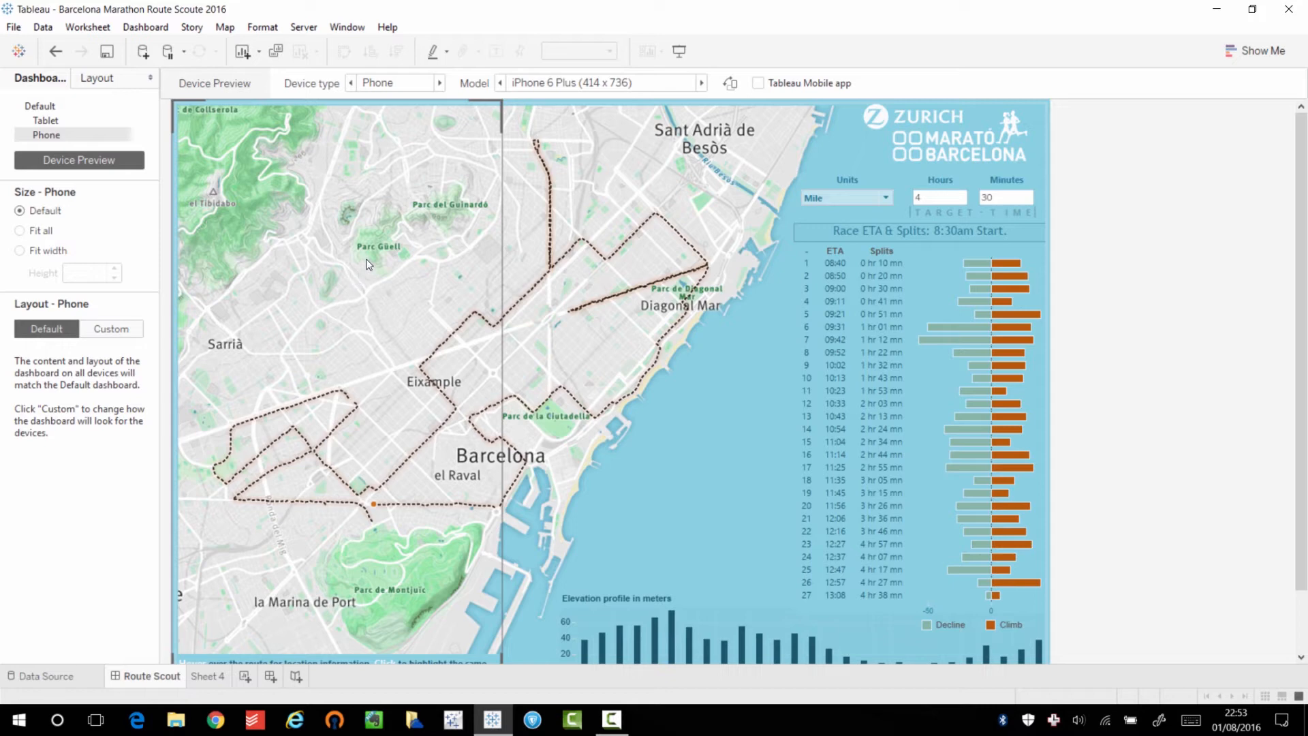
mouse_move(814, 223)
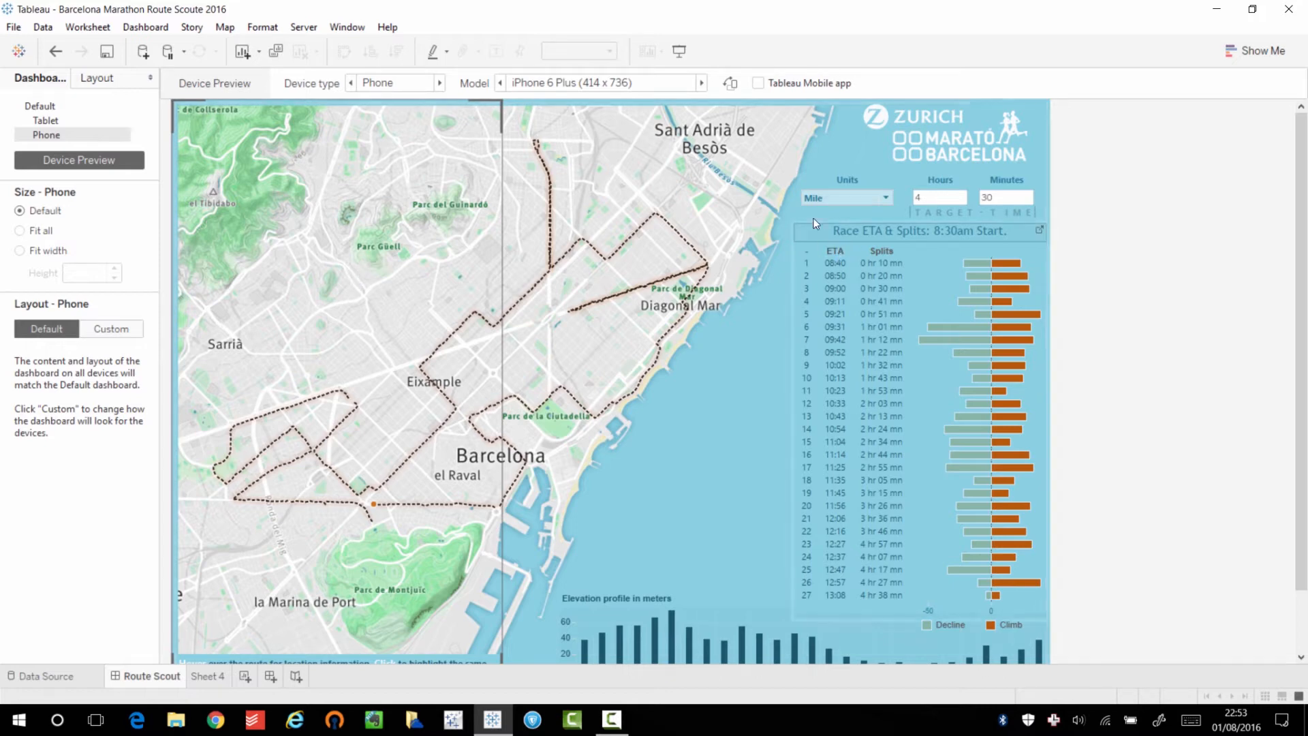
mouse_move(638, 275)
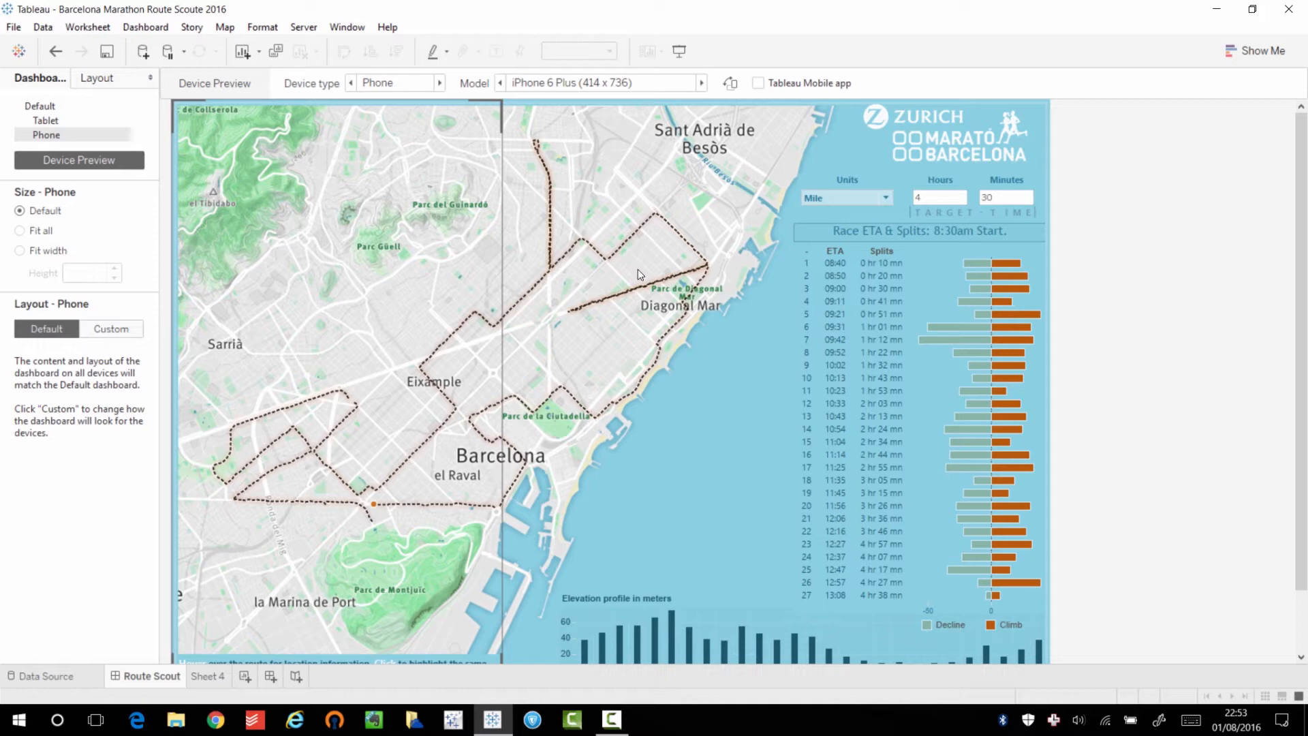
mouse_move(549, 261)
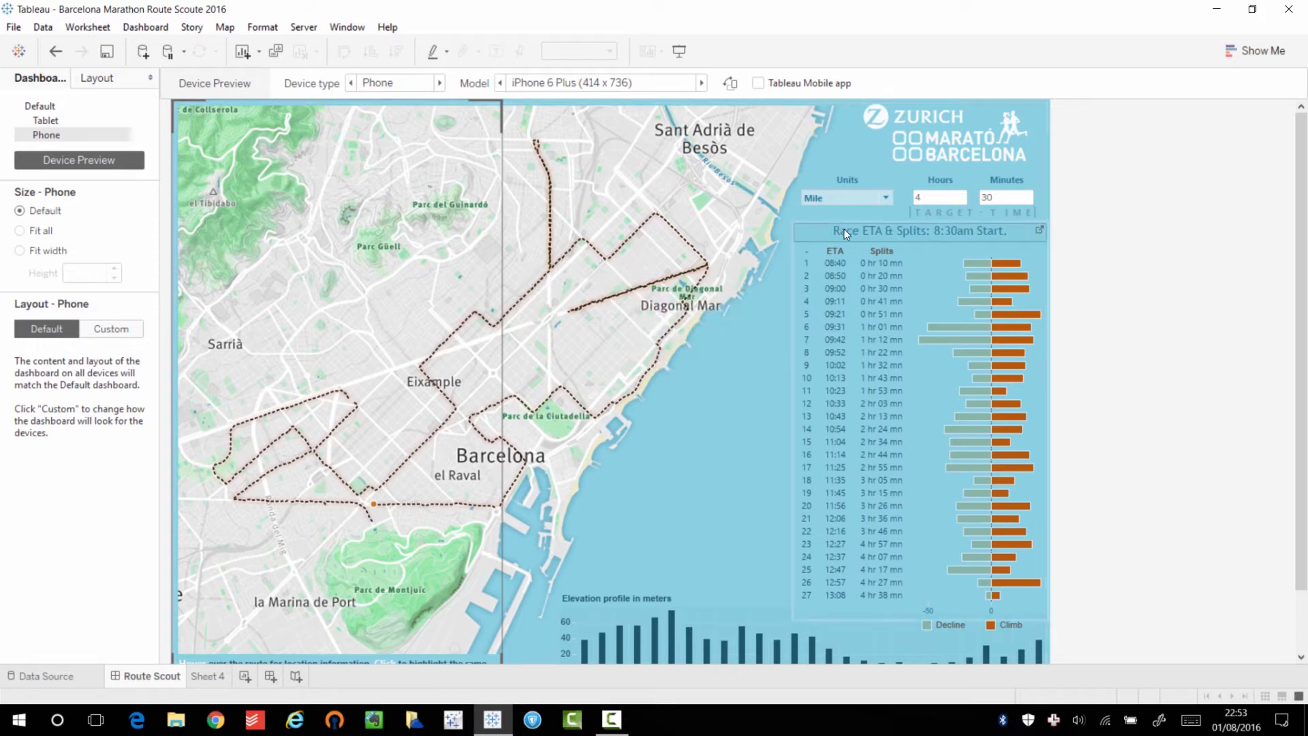
mouse_move(790, 380)
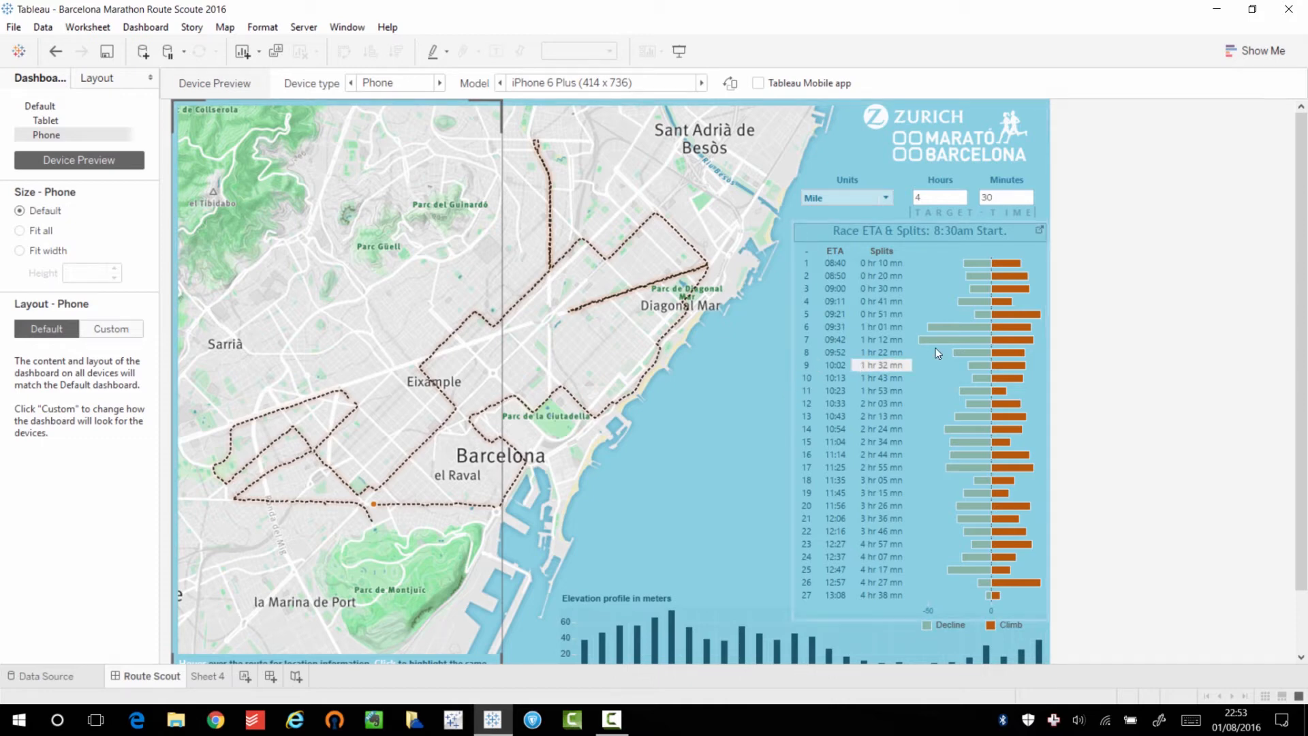
click(918, 231)
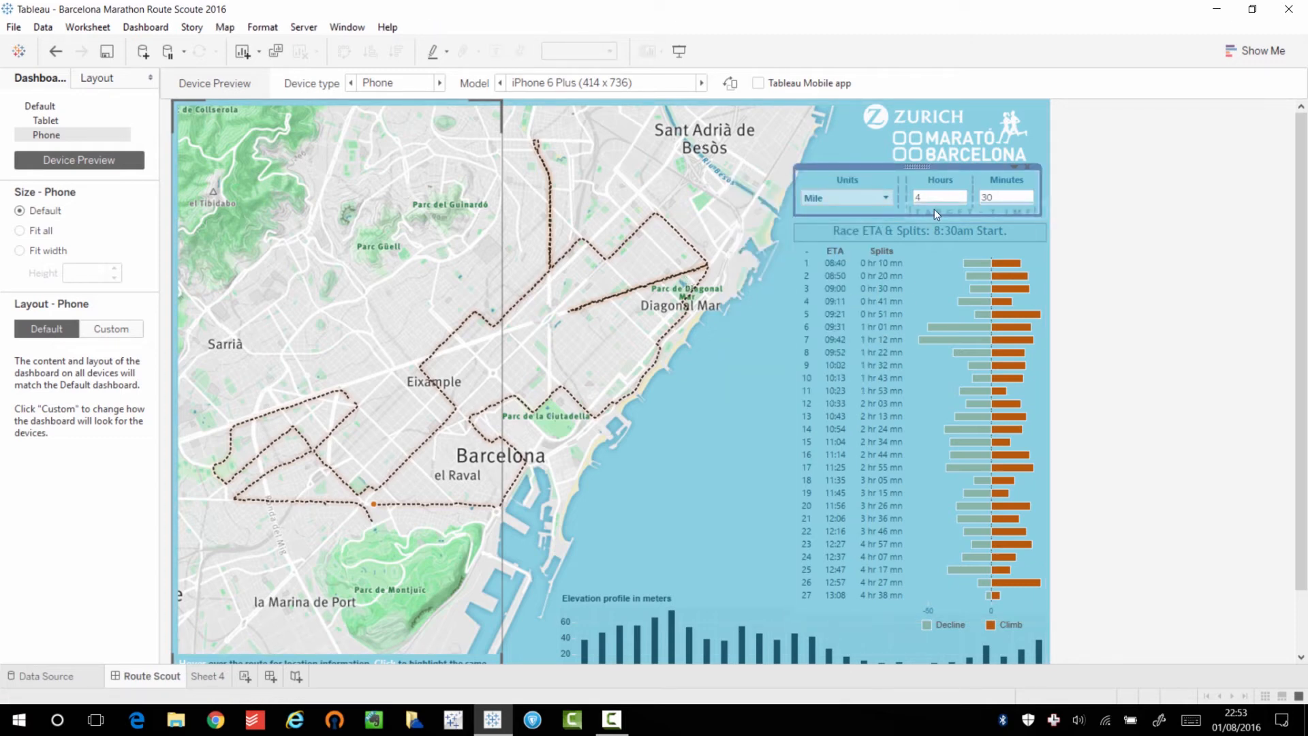
mouse_move(963, 194)
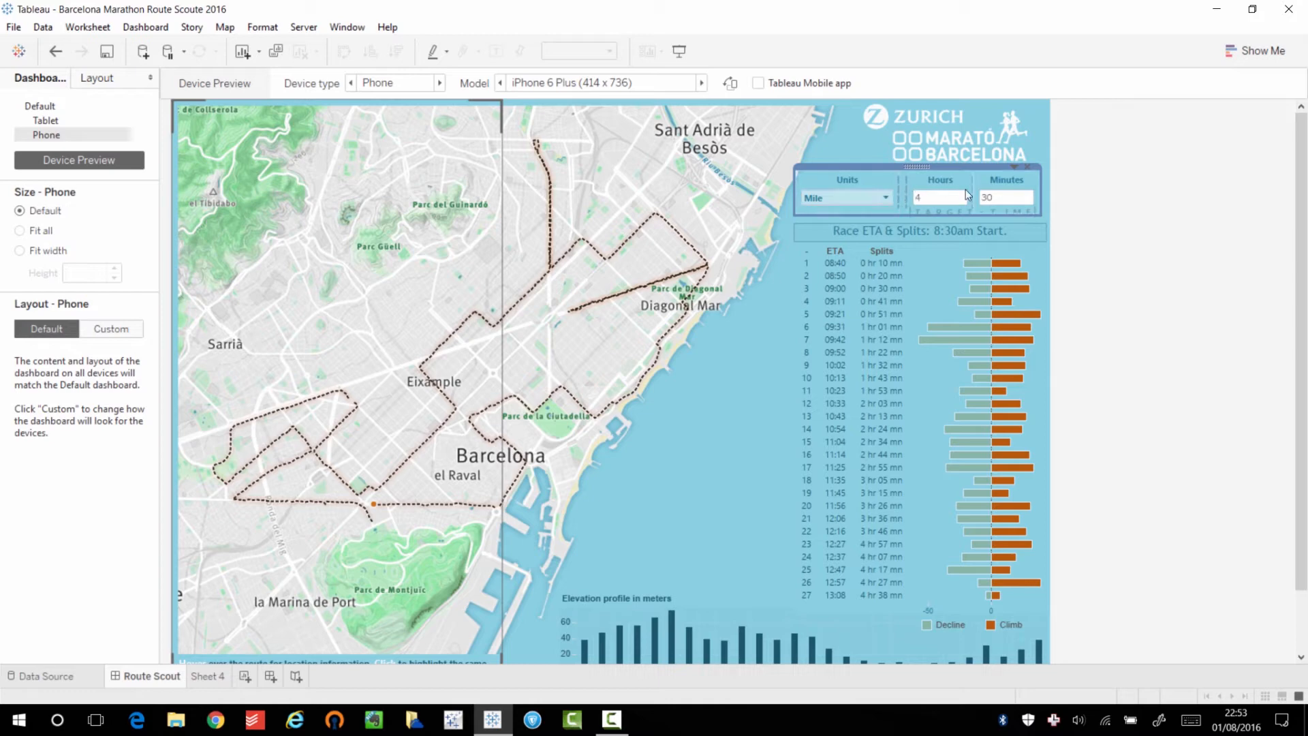
mouse_move(685, 634)
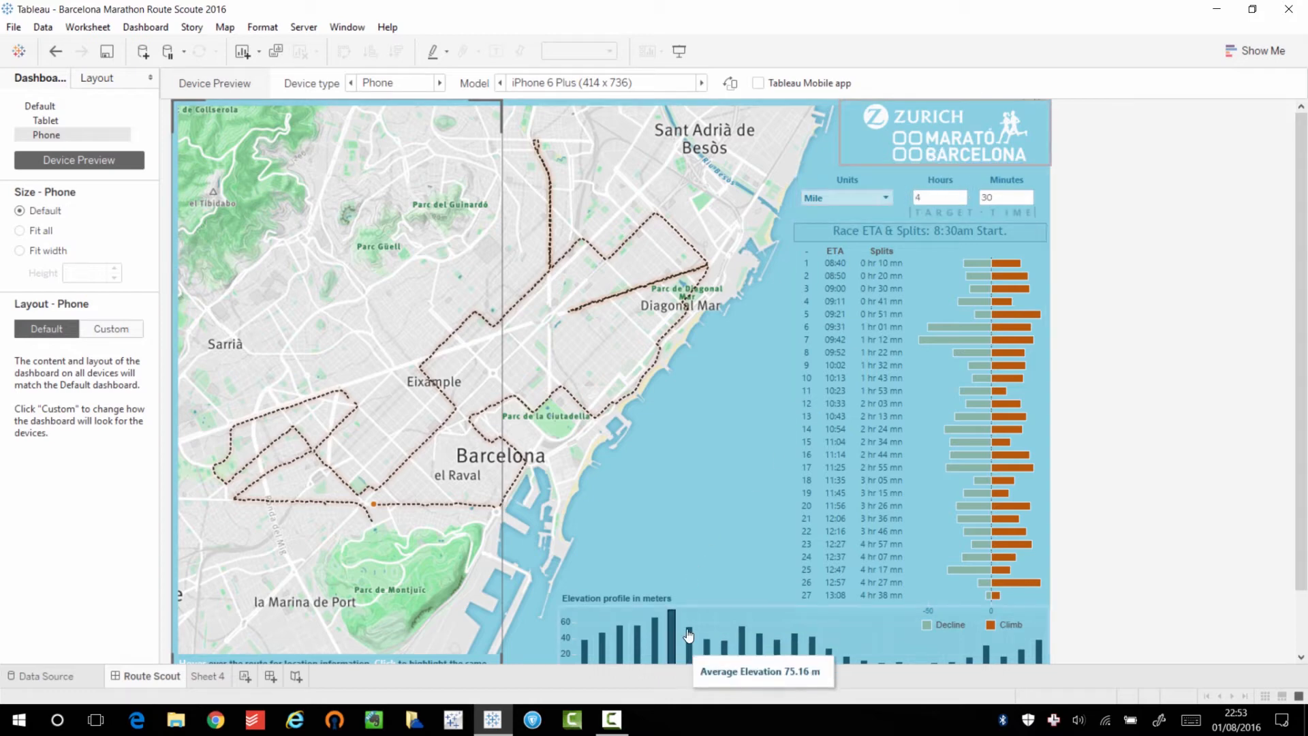
click(684, 634)
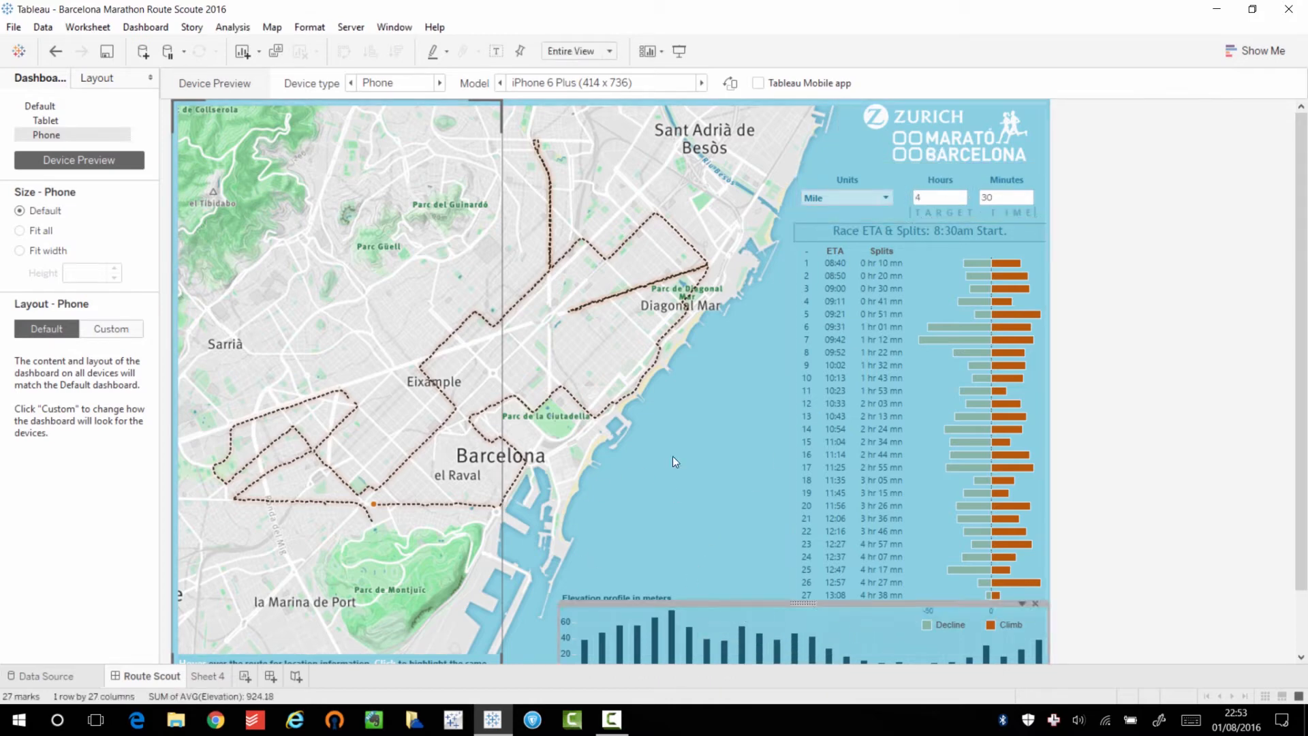
mouse_move(713, 440)
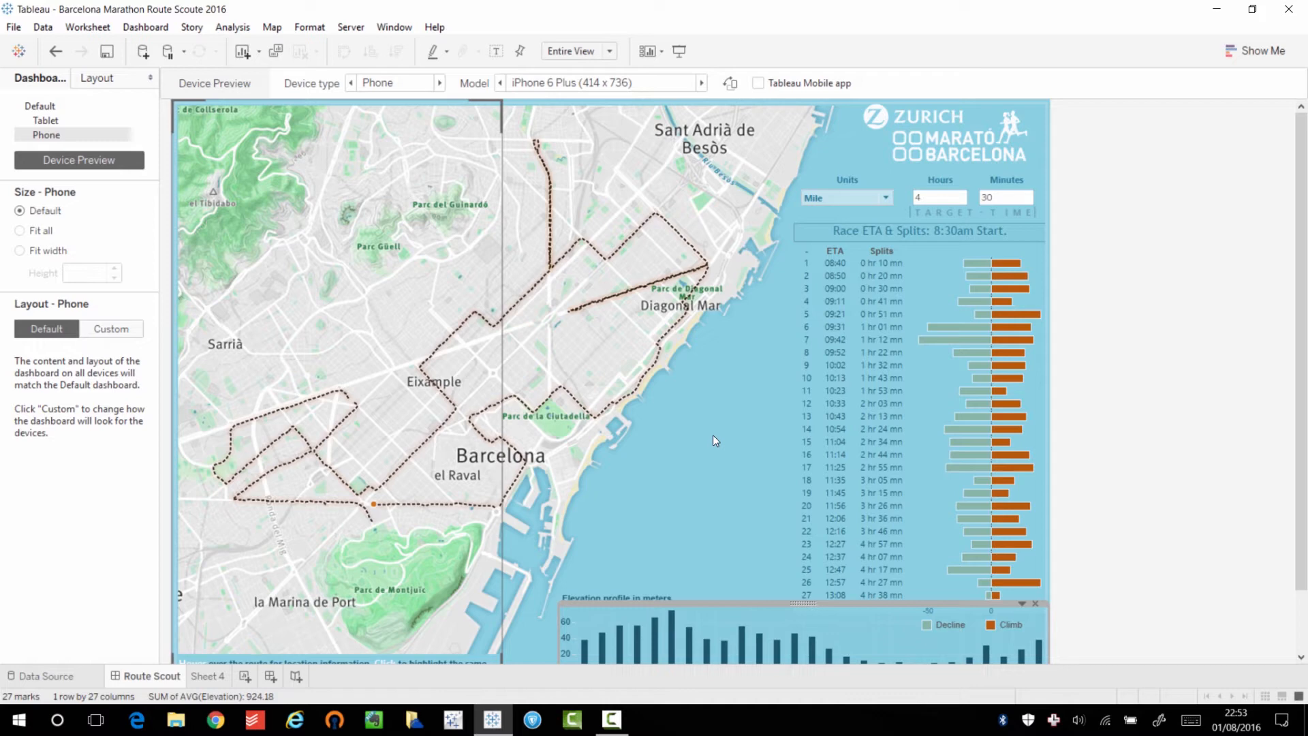
mouse_move(723, 439)
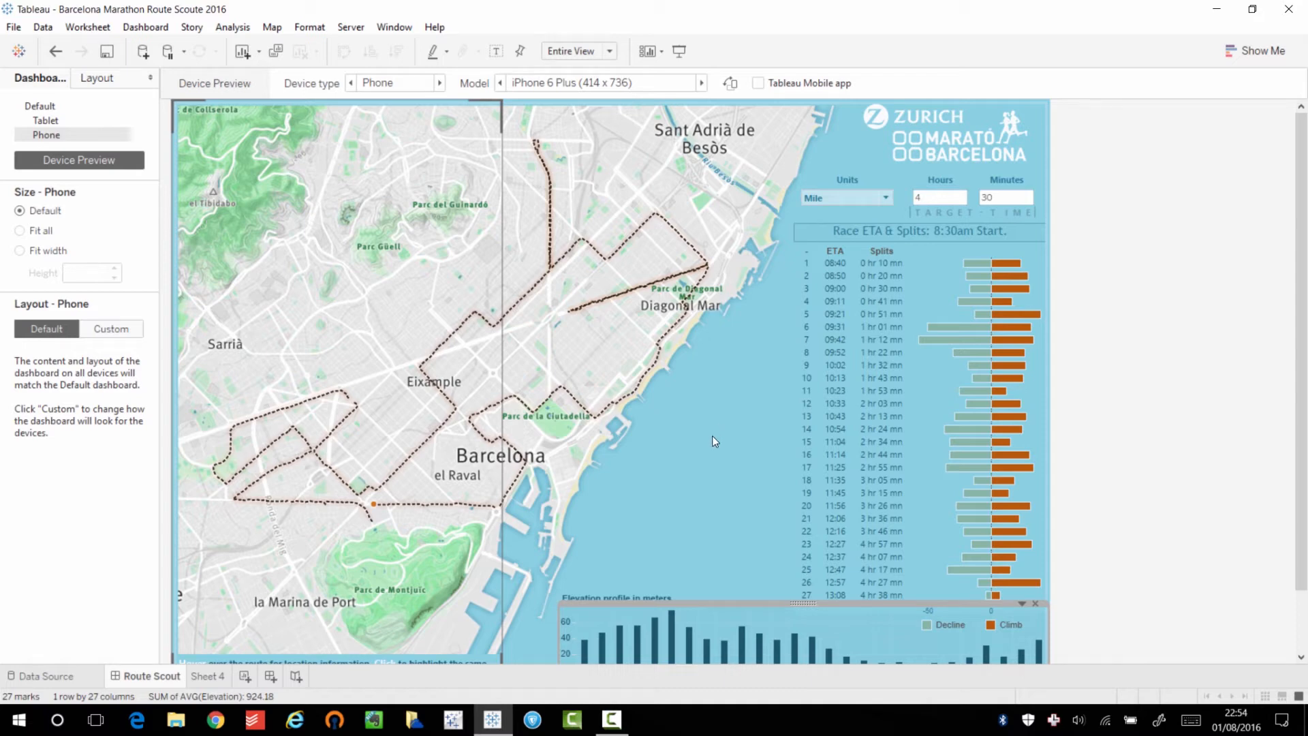
mouse_move(701, 438)
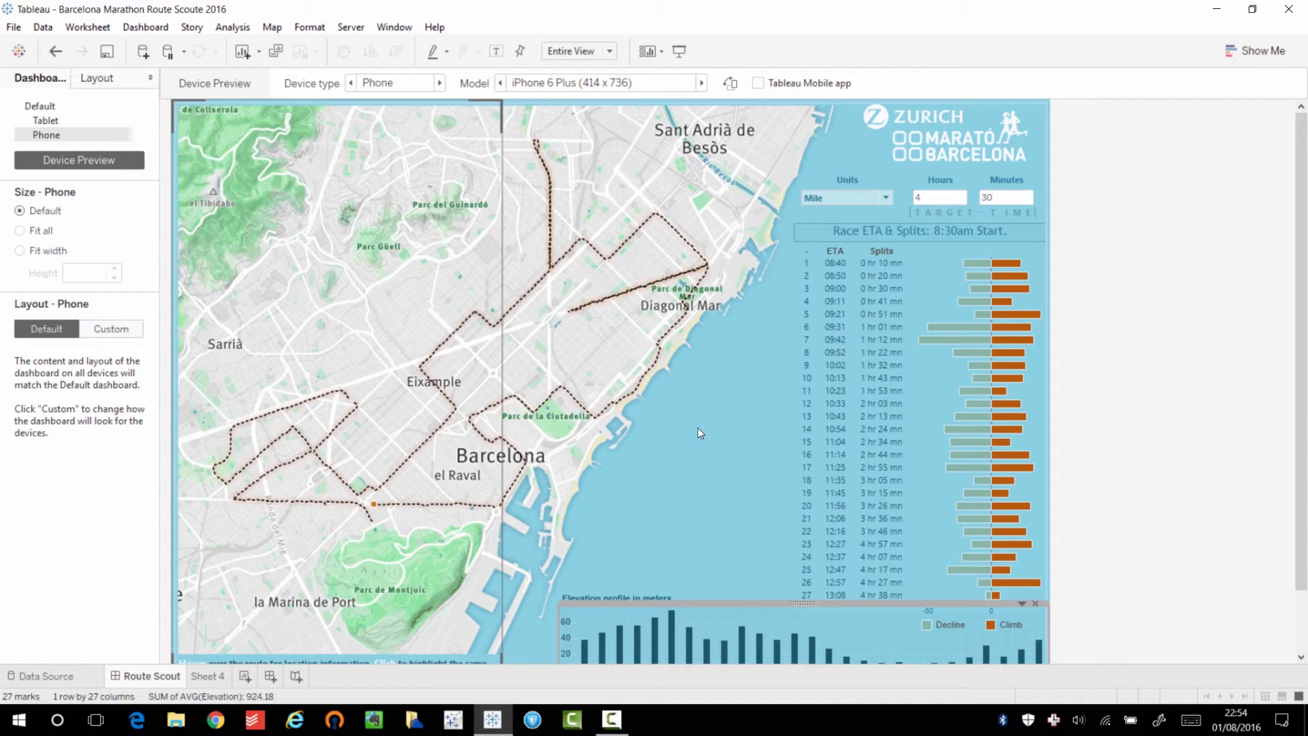
mouse_move(696, 425)
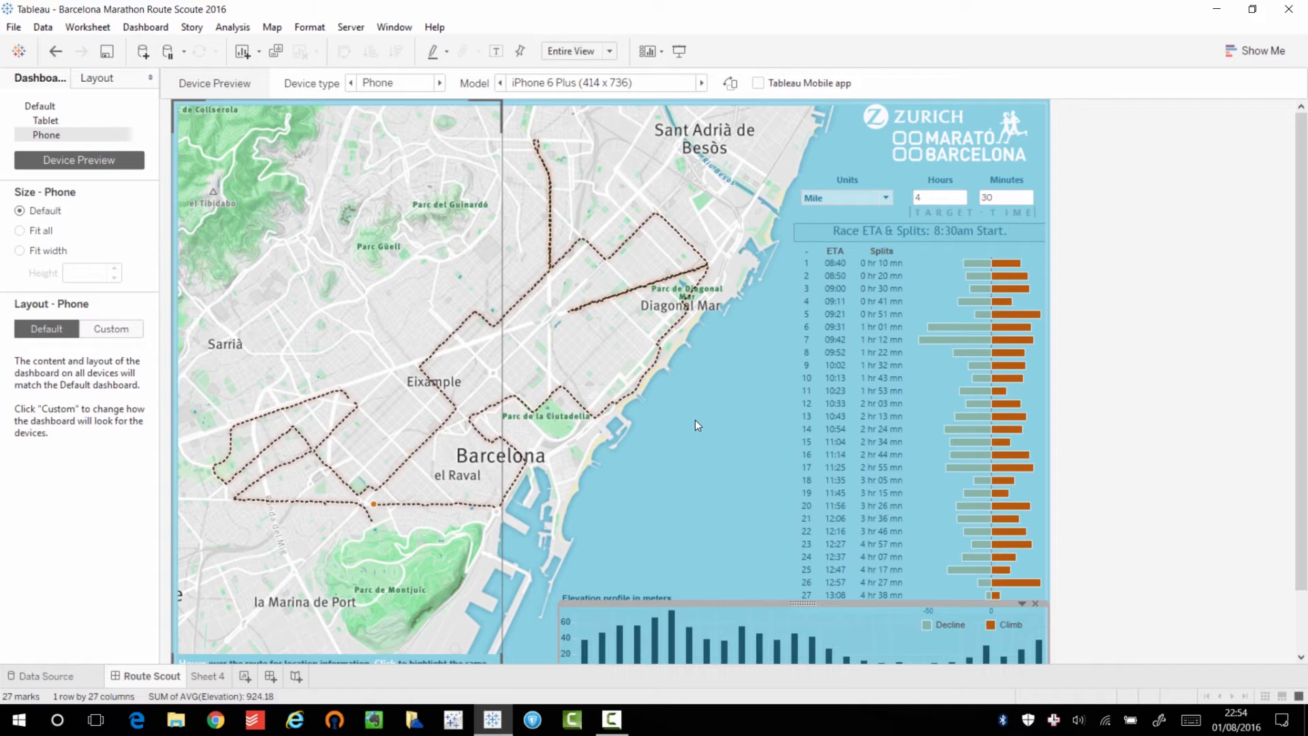
mouse_move(676, 414)
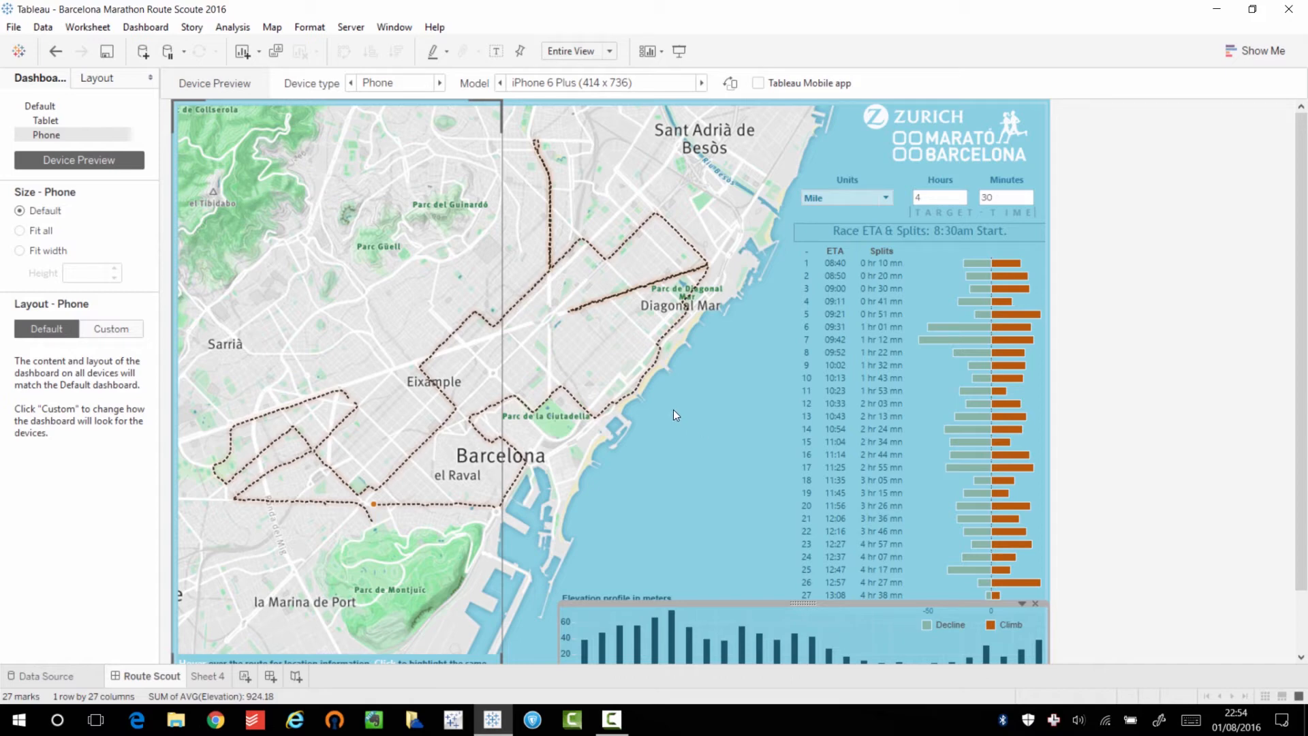
mouse_move(668, 405)
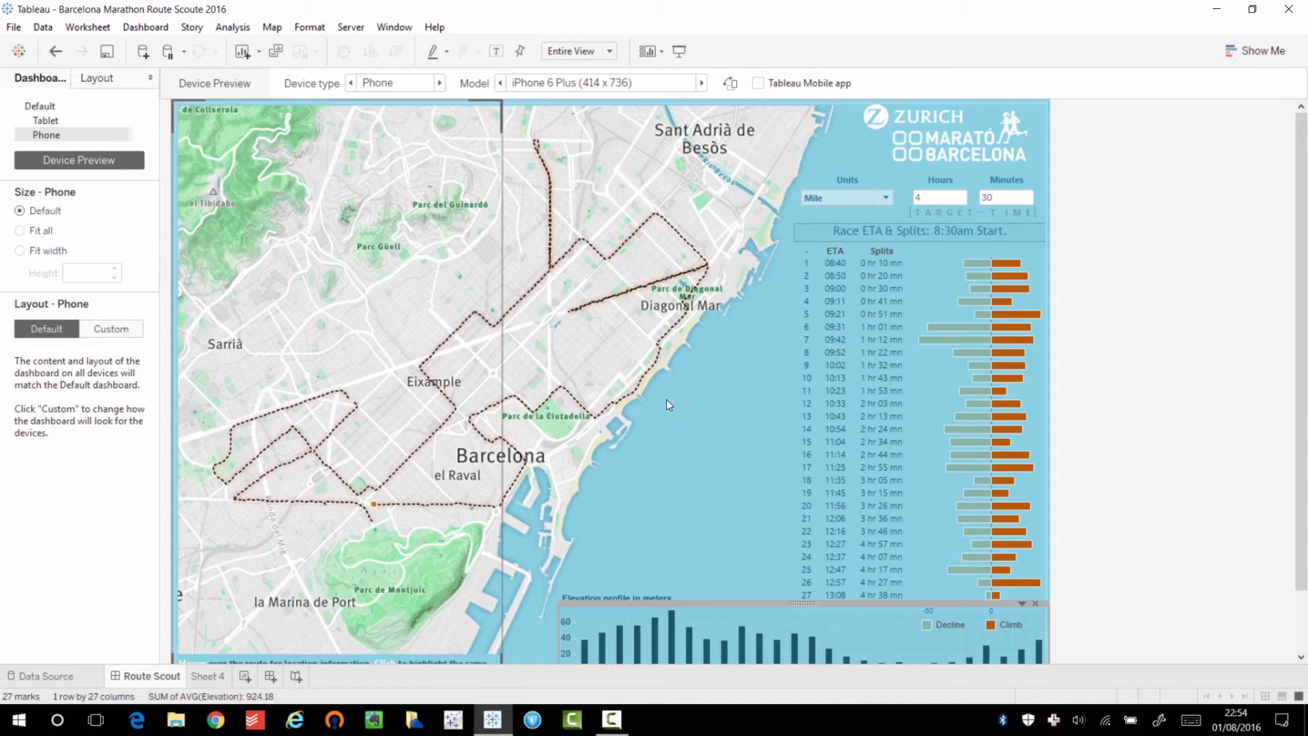
mouse_move(244, 281)
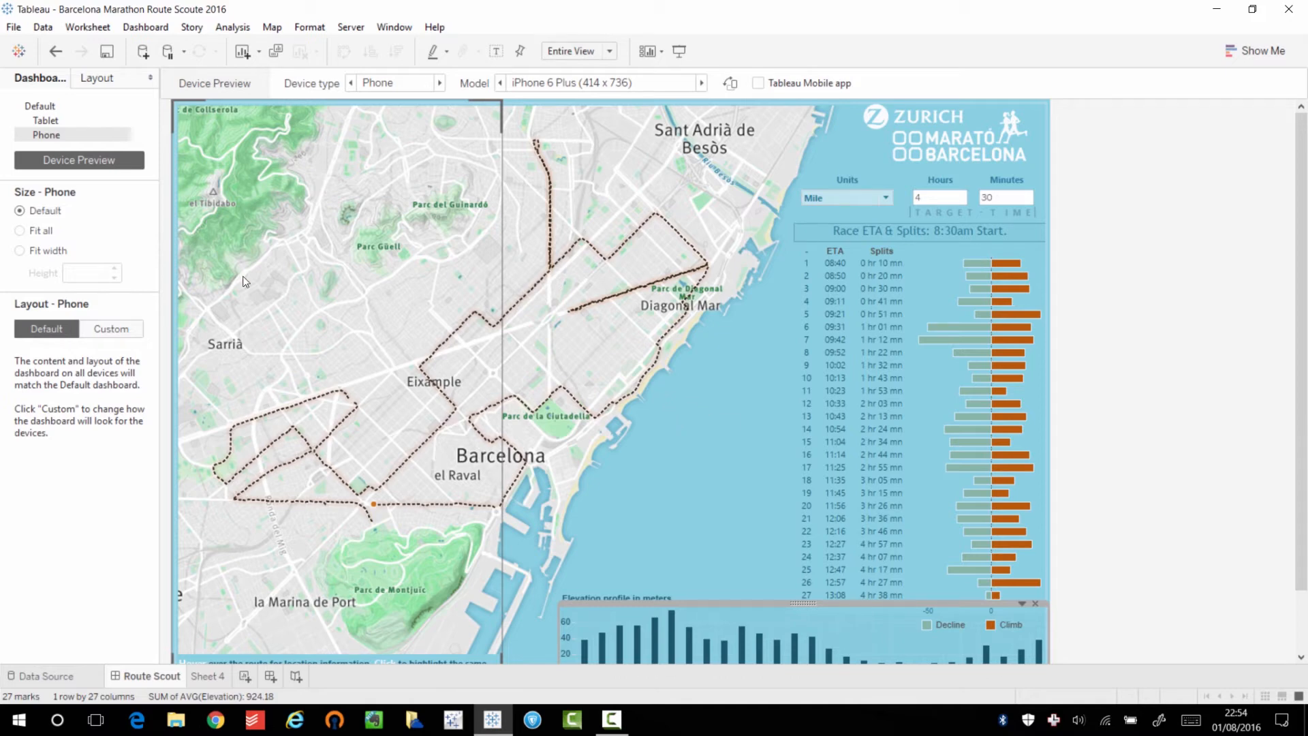
mouse_move(603, 415)
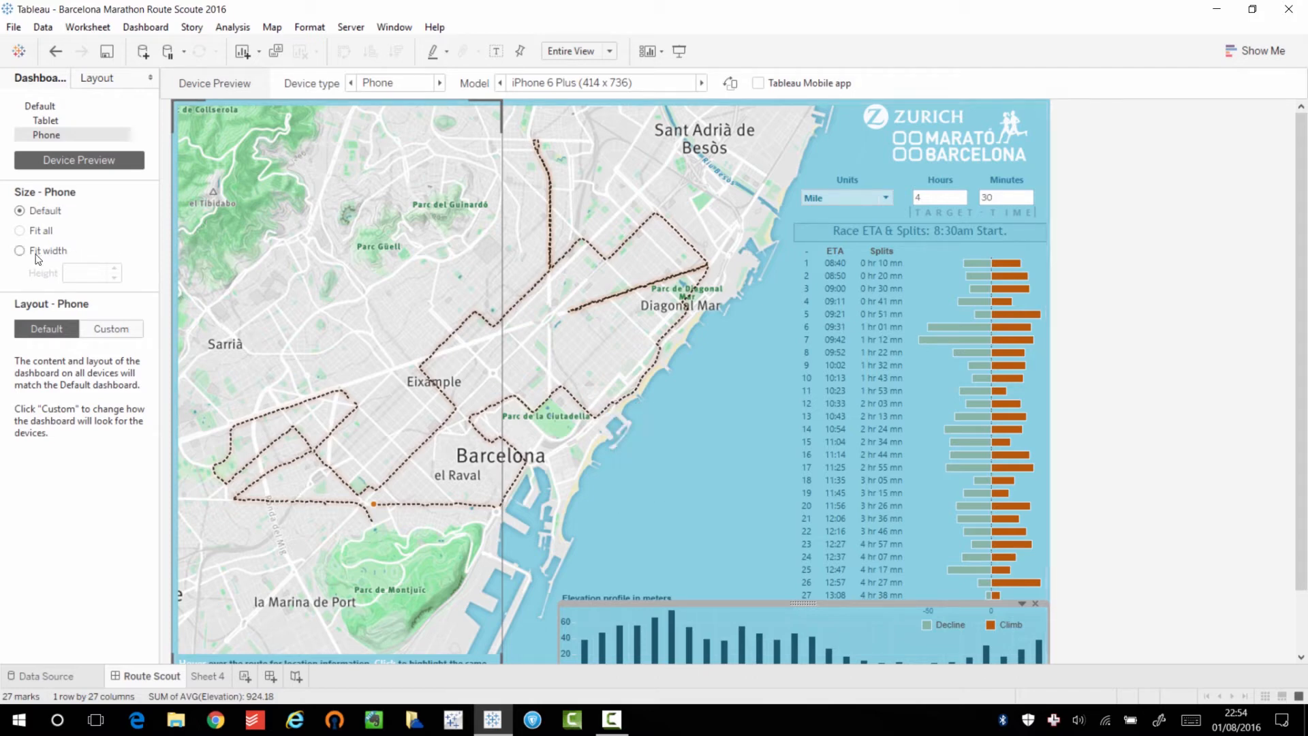
Step: Size the phone layout to Fit width with a 1240 px tall scrolling page
click(19, 250)
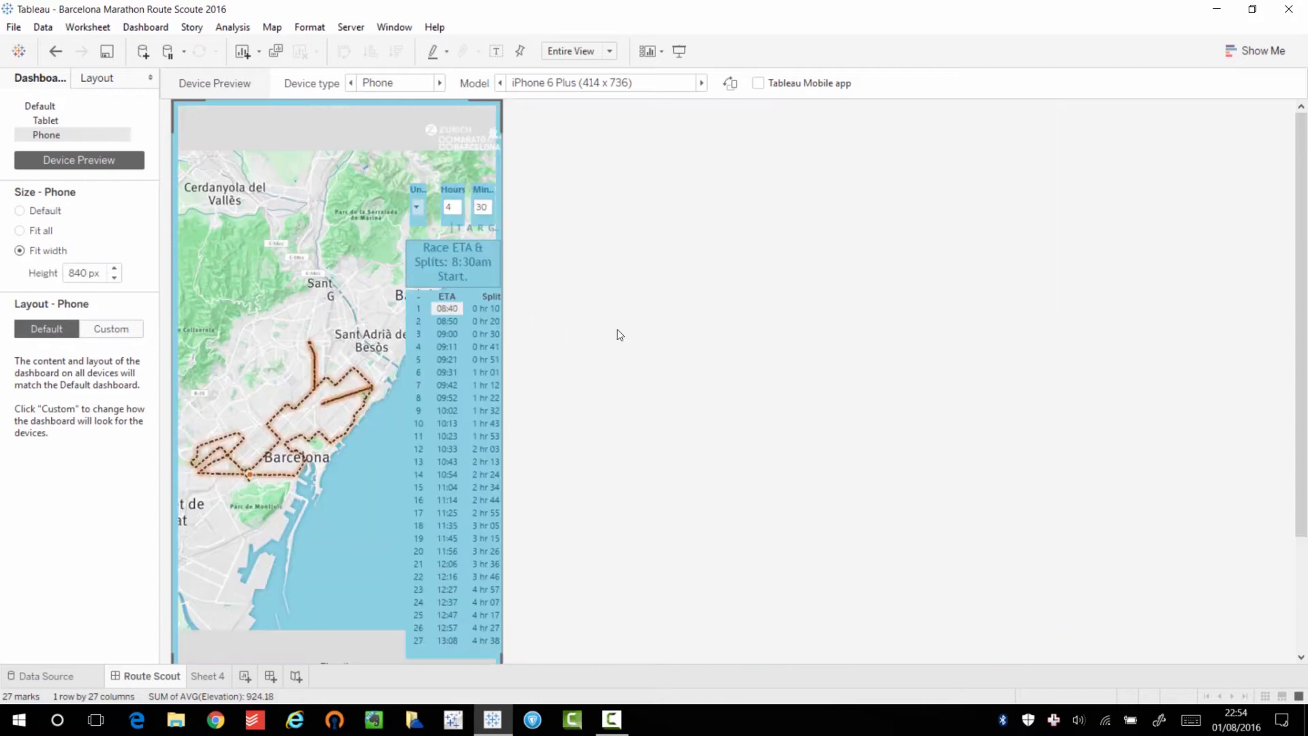
scroll(down, 3)
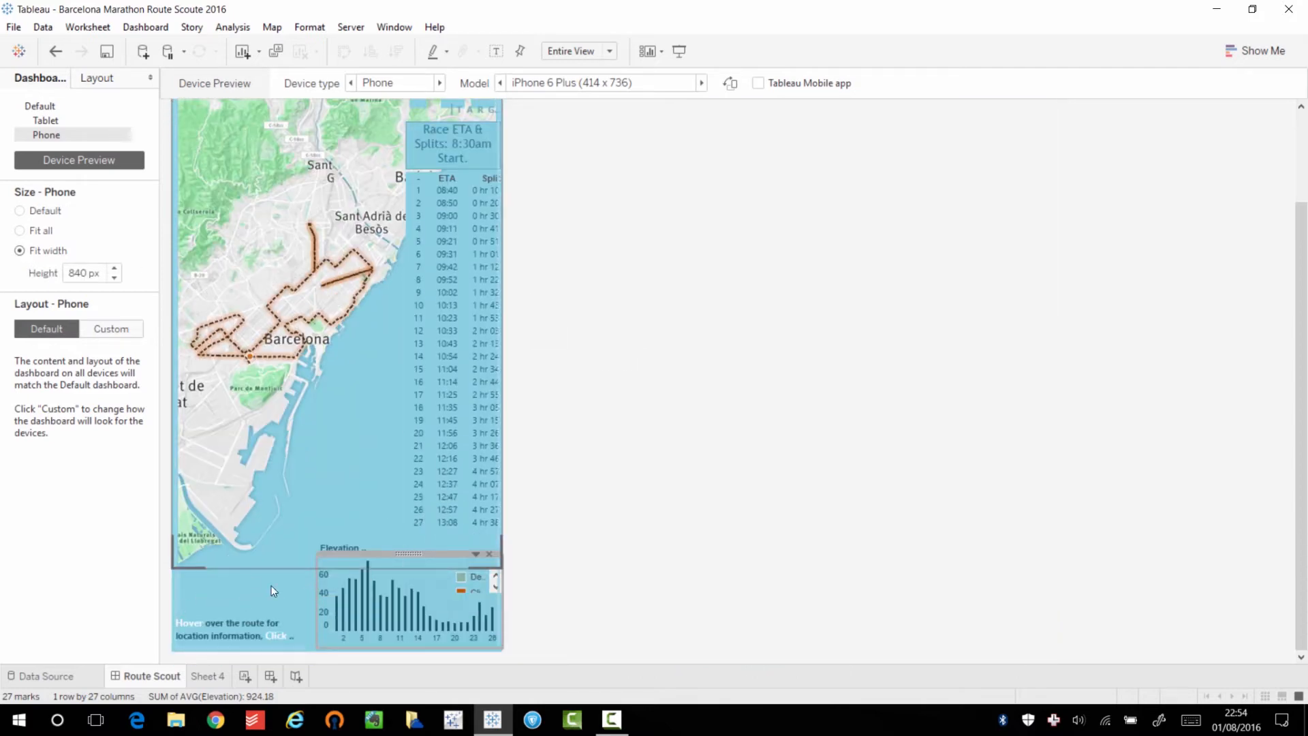
mouse_move(382, 270)
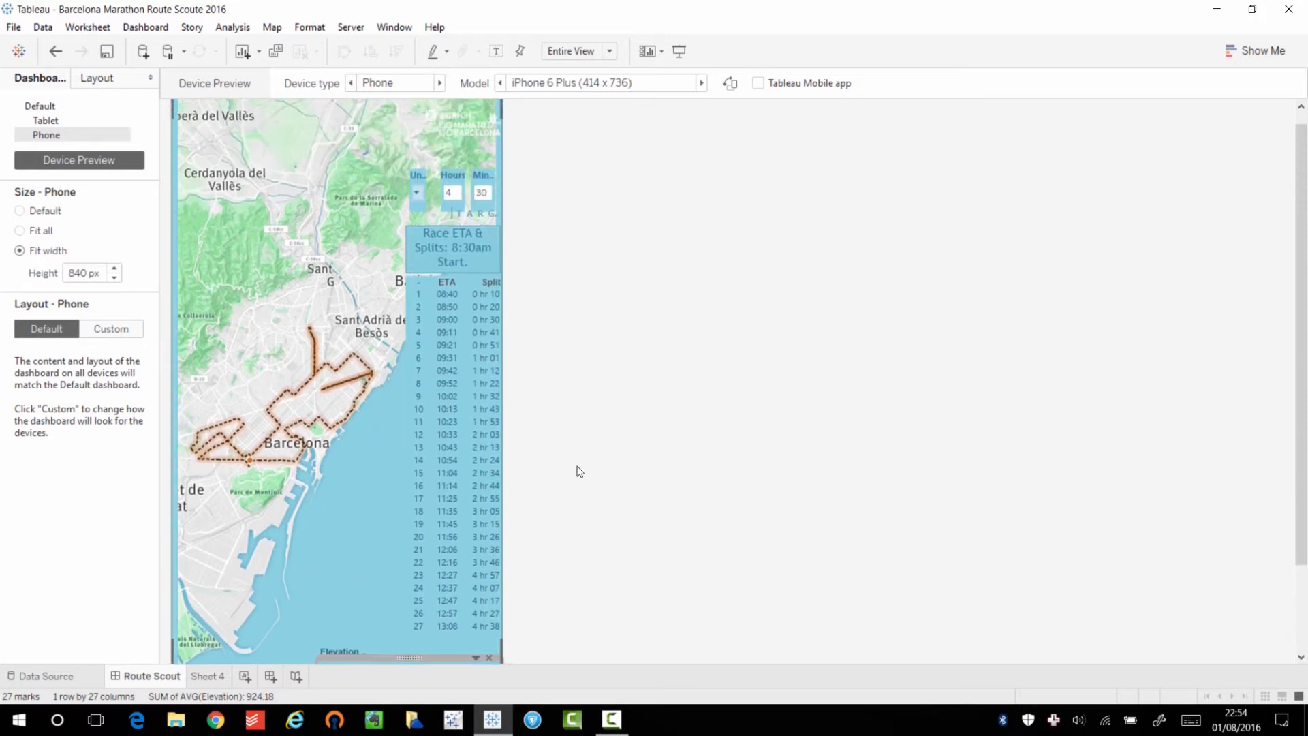
scroll(up, 3)
text(1240)
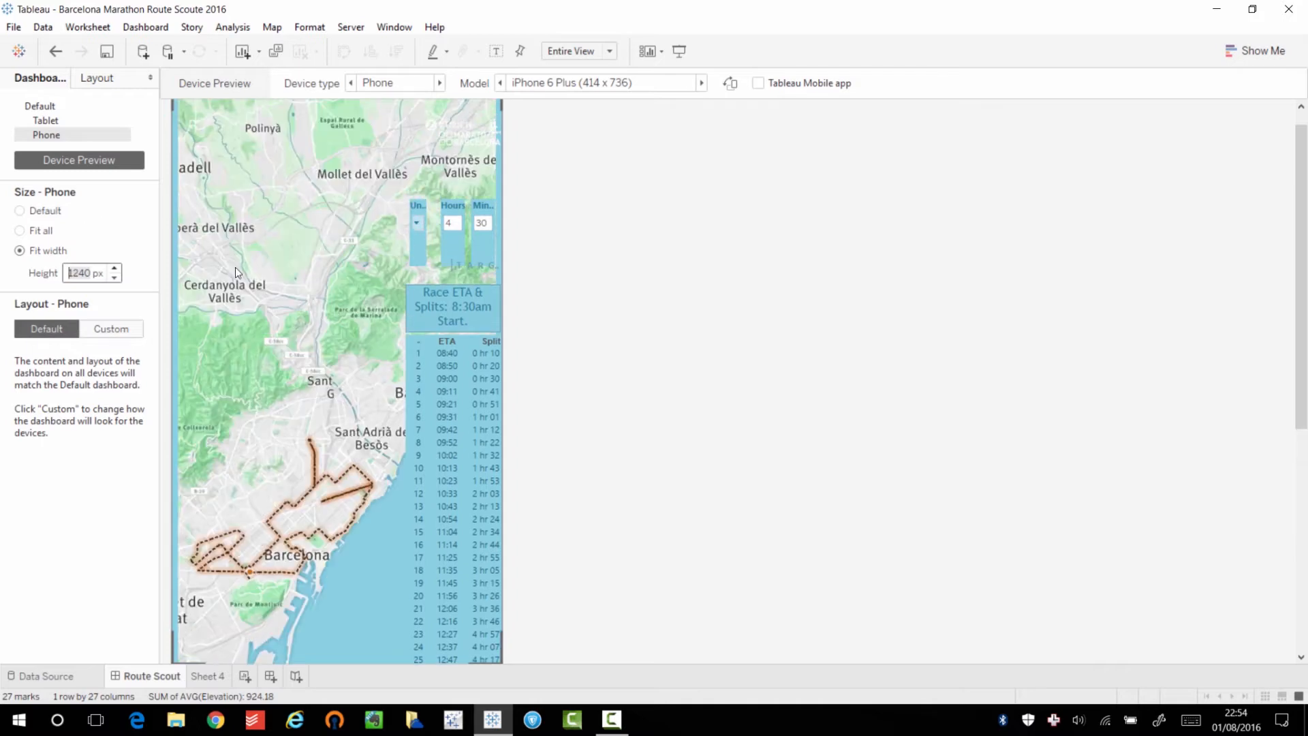
scroll(down, 3)
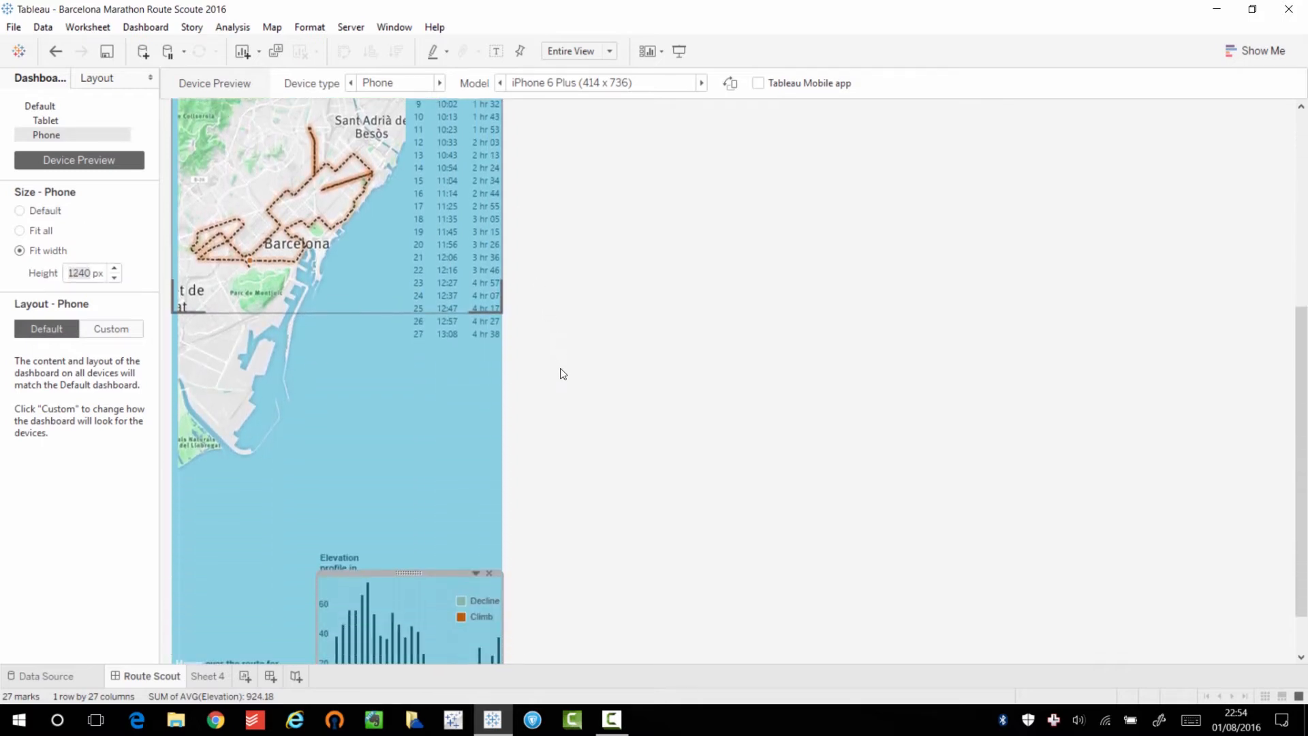
scroll(down, 3)
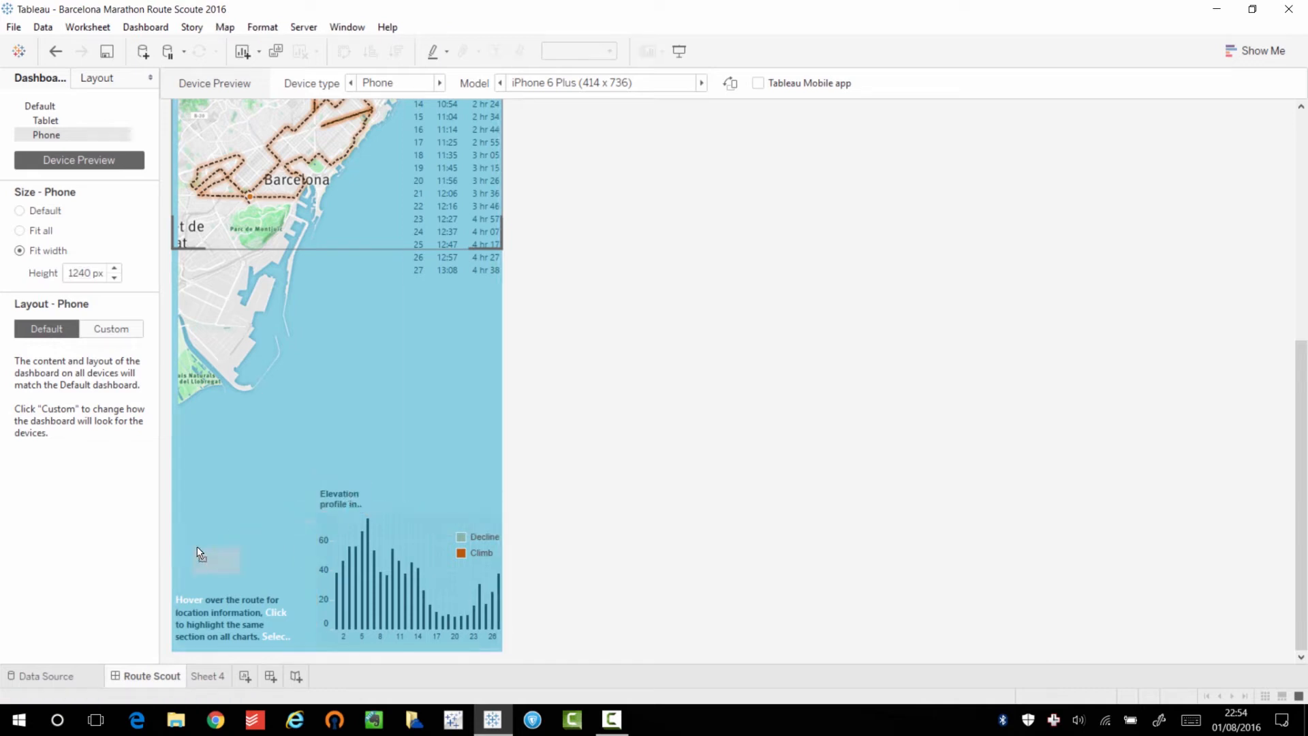
Step: Switch the phone to a custom layout with the elevation chart and splits table full width under the map
click(110, 326)
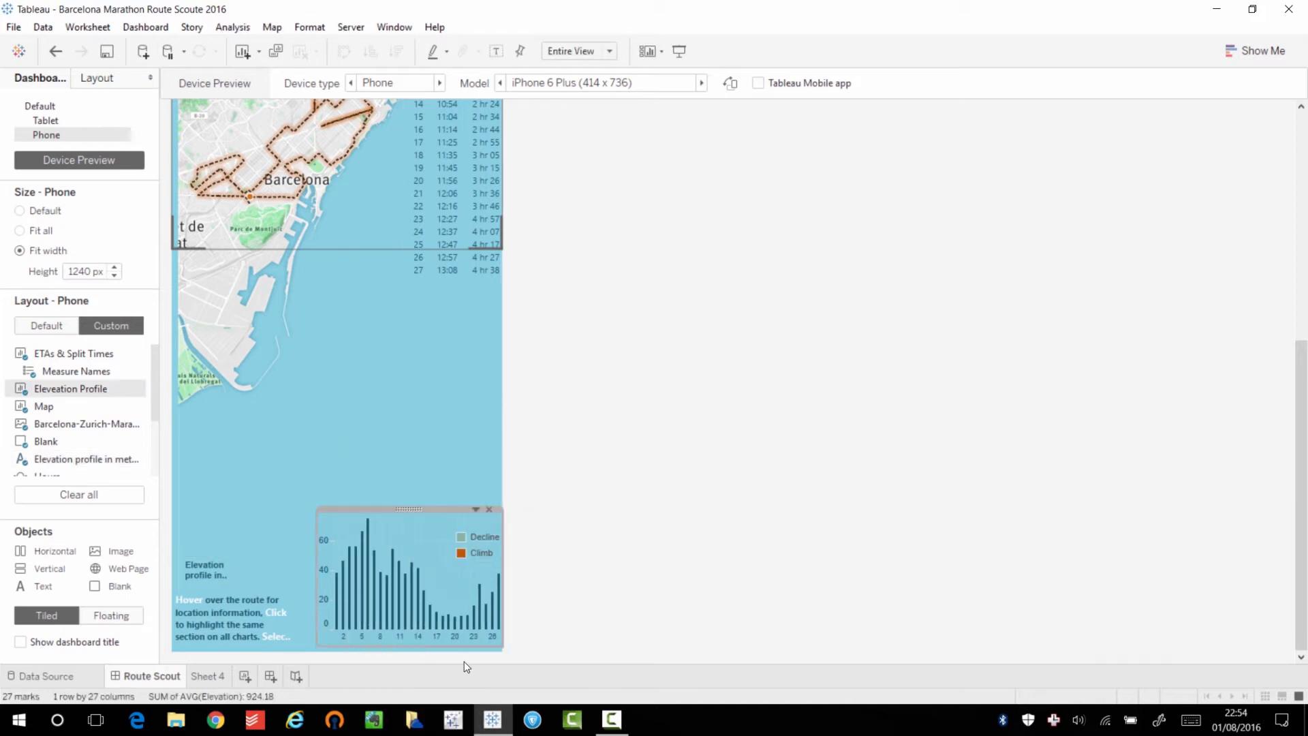
scroll(up, 3)
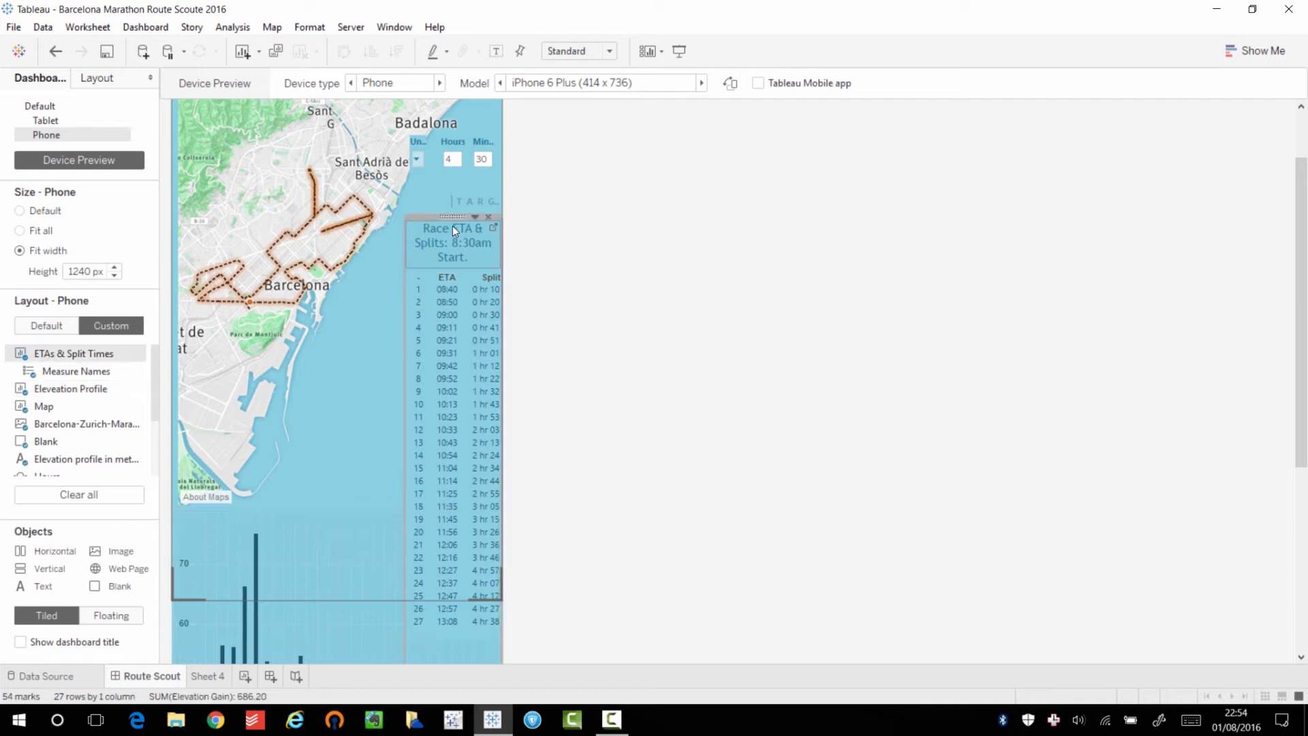
right_click(455, 230)
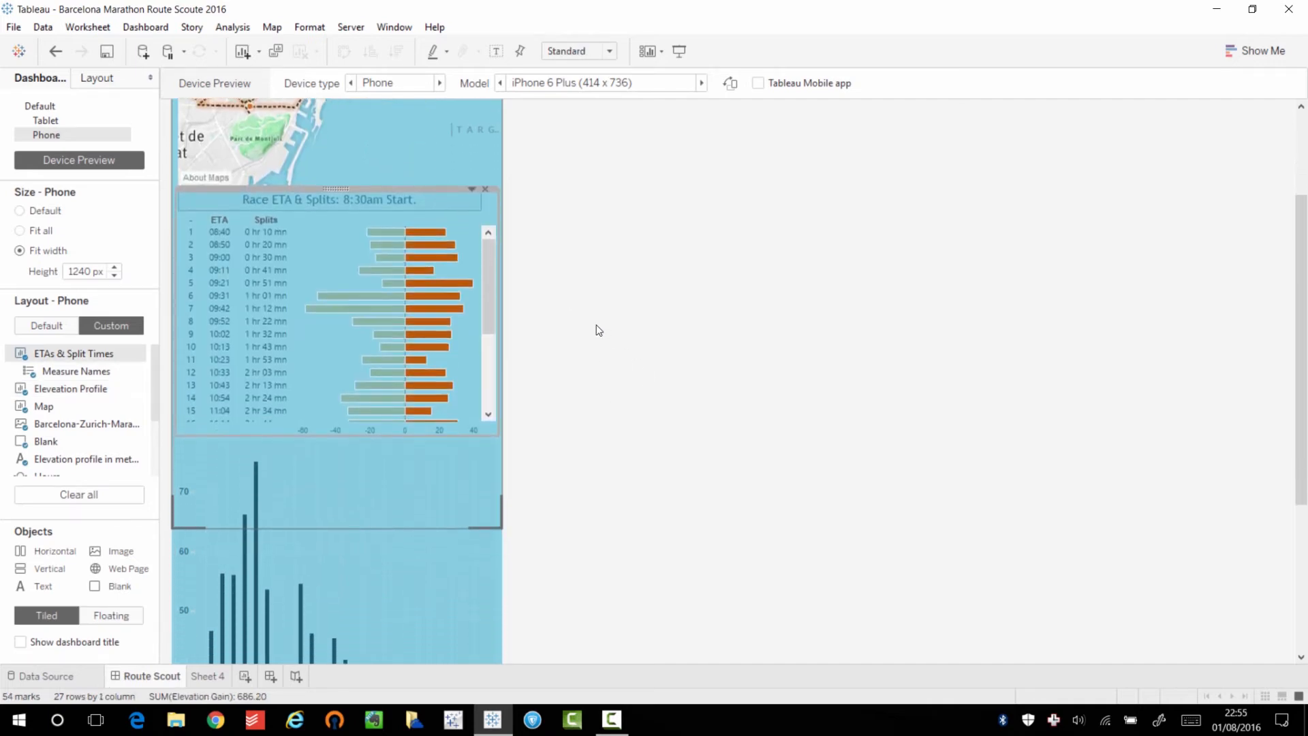
click(70, 388)
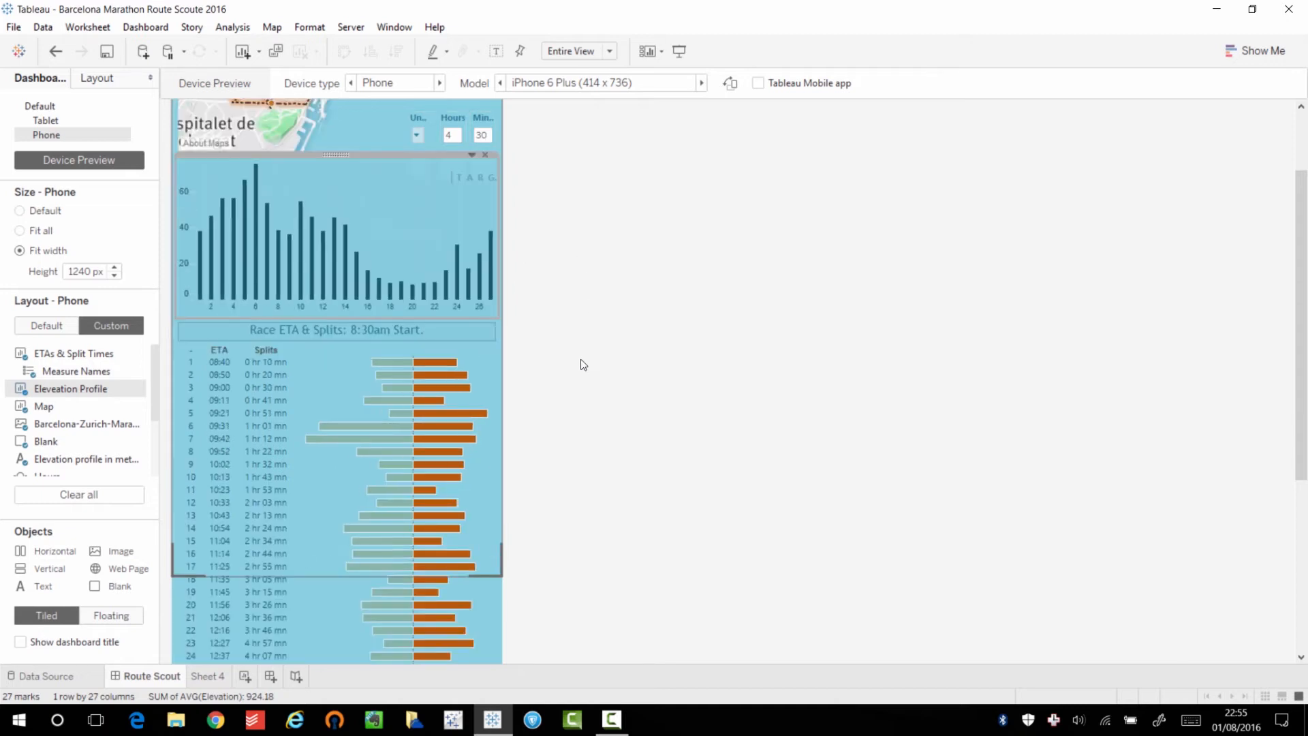
scroll(down, 3)
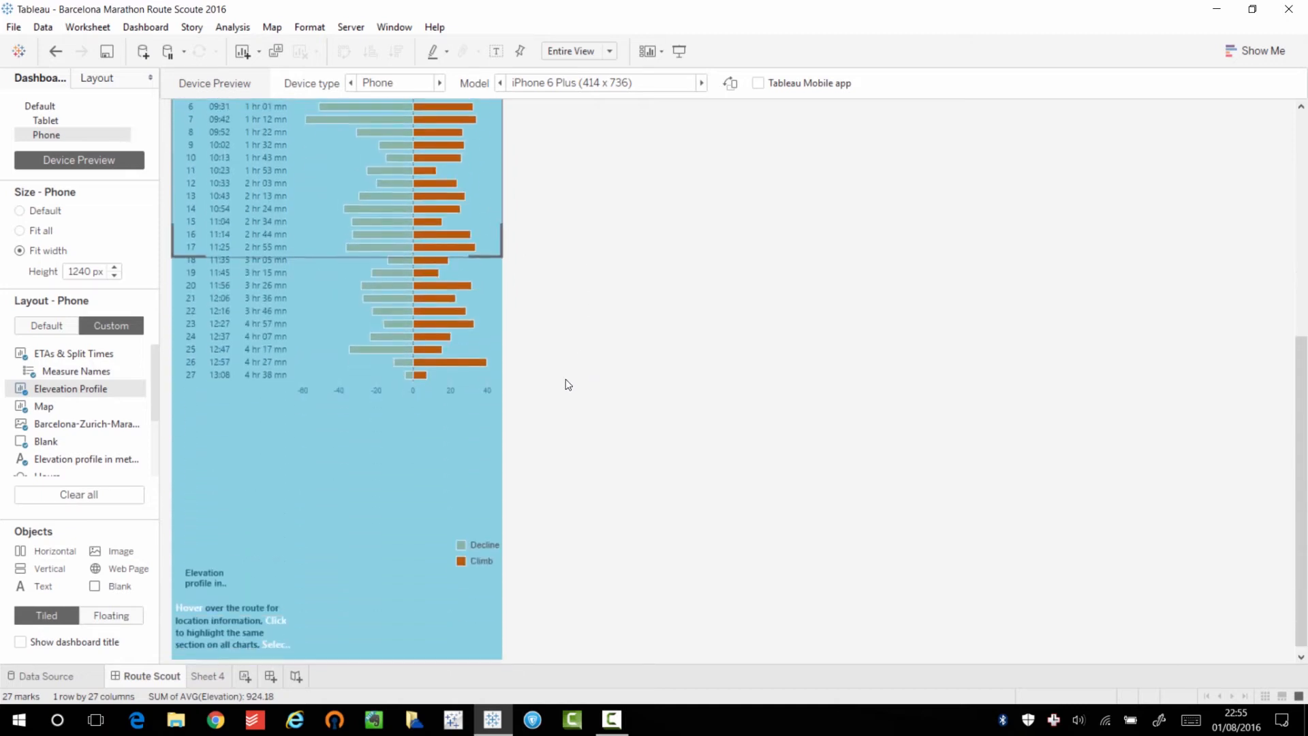
scroll(up, 3)
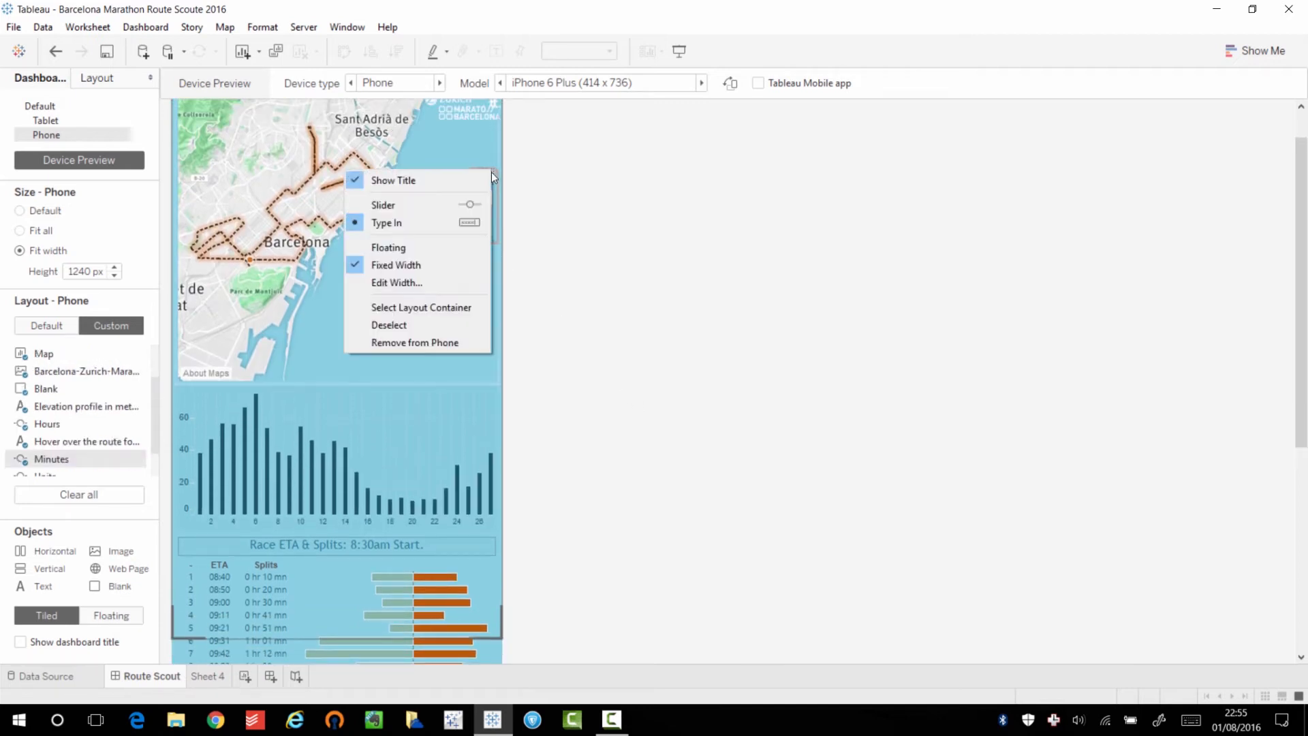
Step: Move the units, hours and minutes inputs group below the elevation chart with the target-time hint beneath it
click(386, 223)
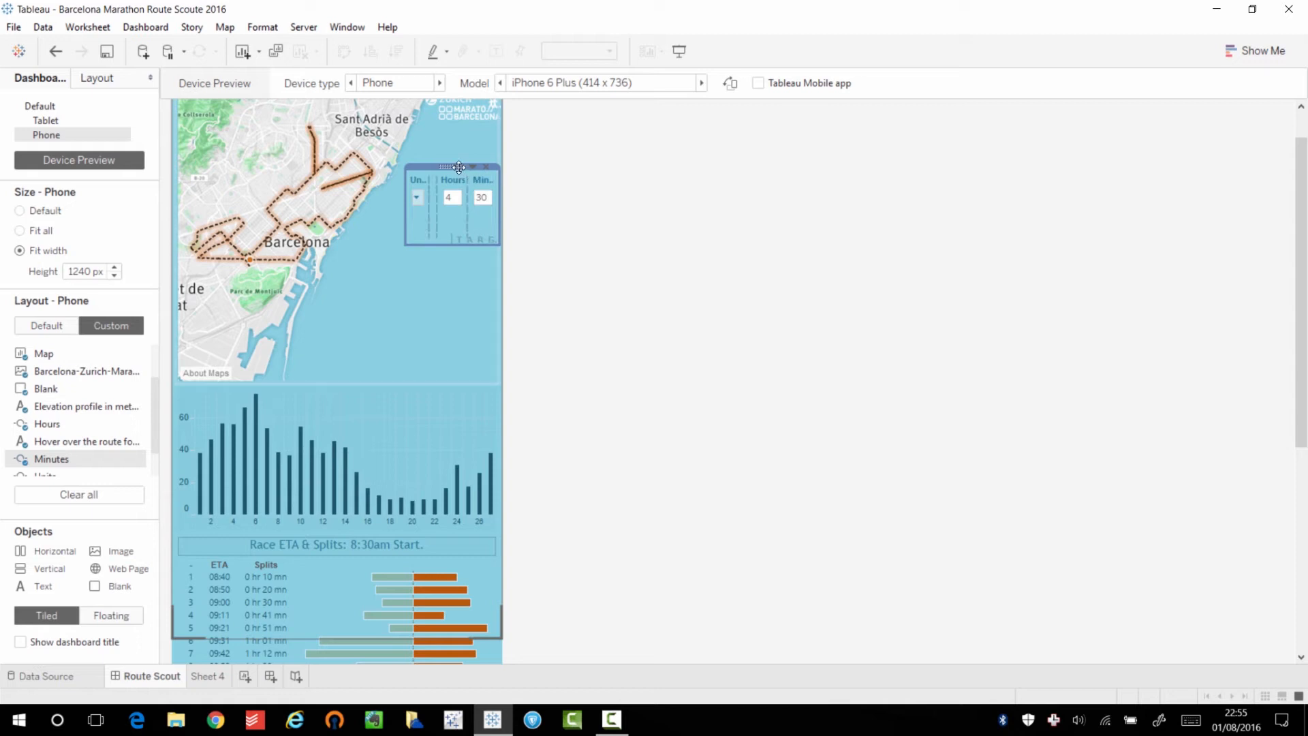
drag(457, 167, 308, 240)
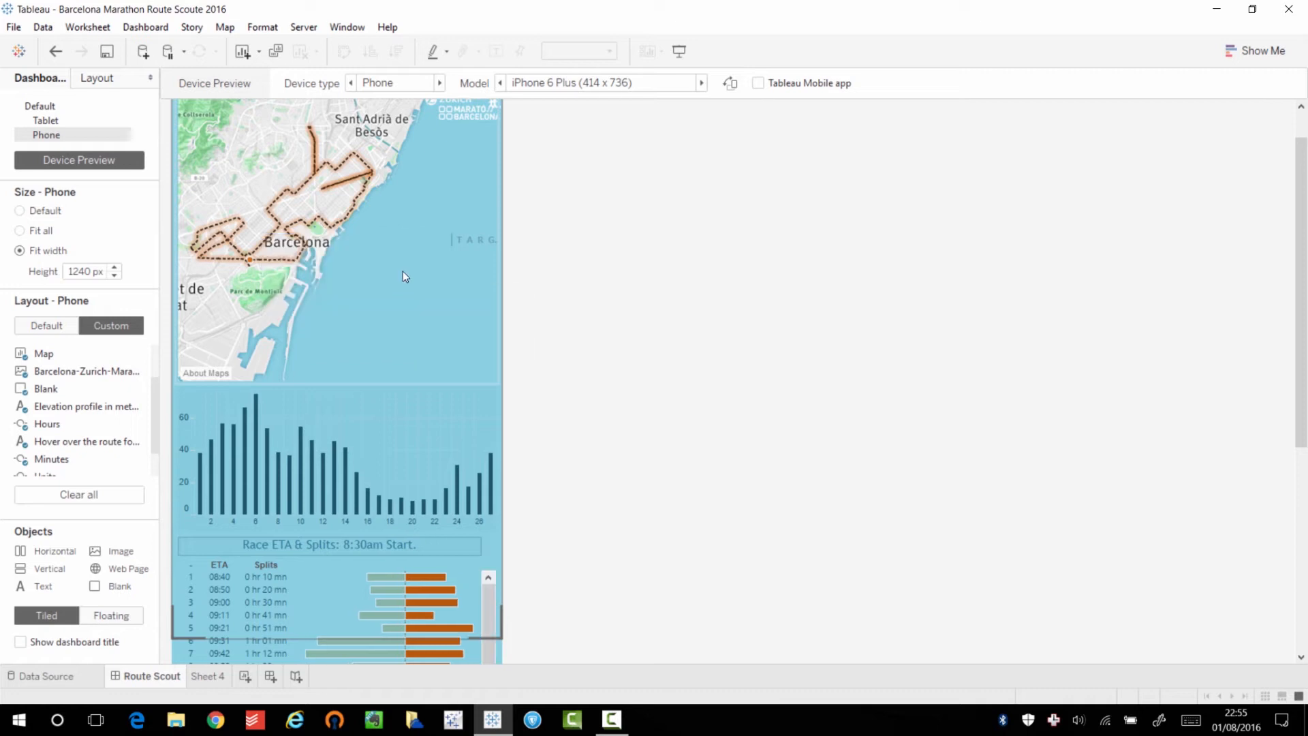
scroll(down, 3)
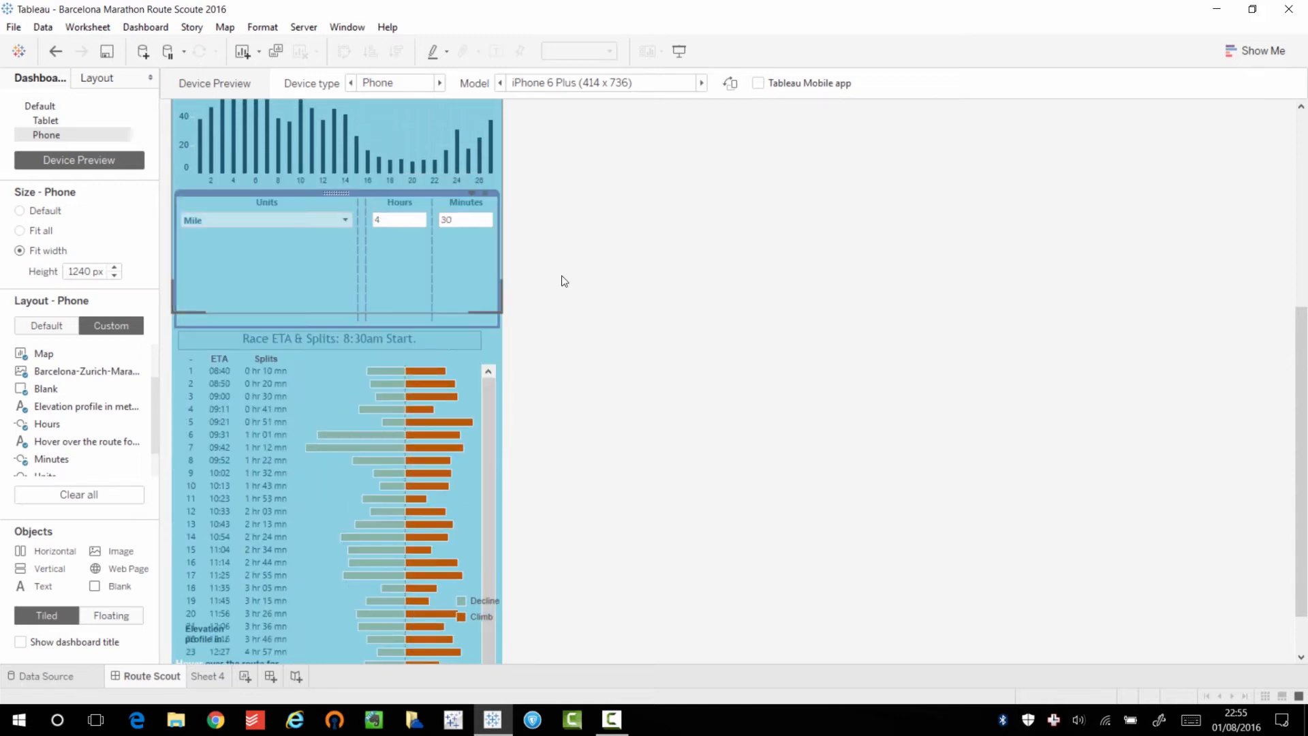
scroll(down, 3)
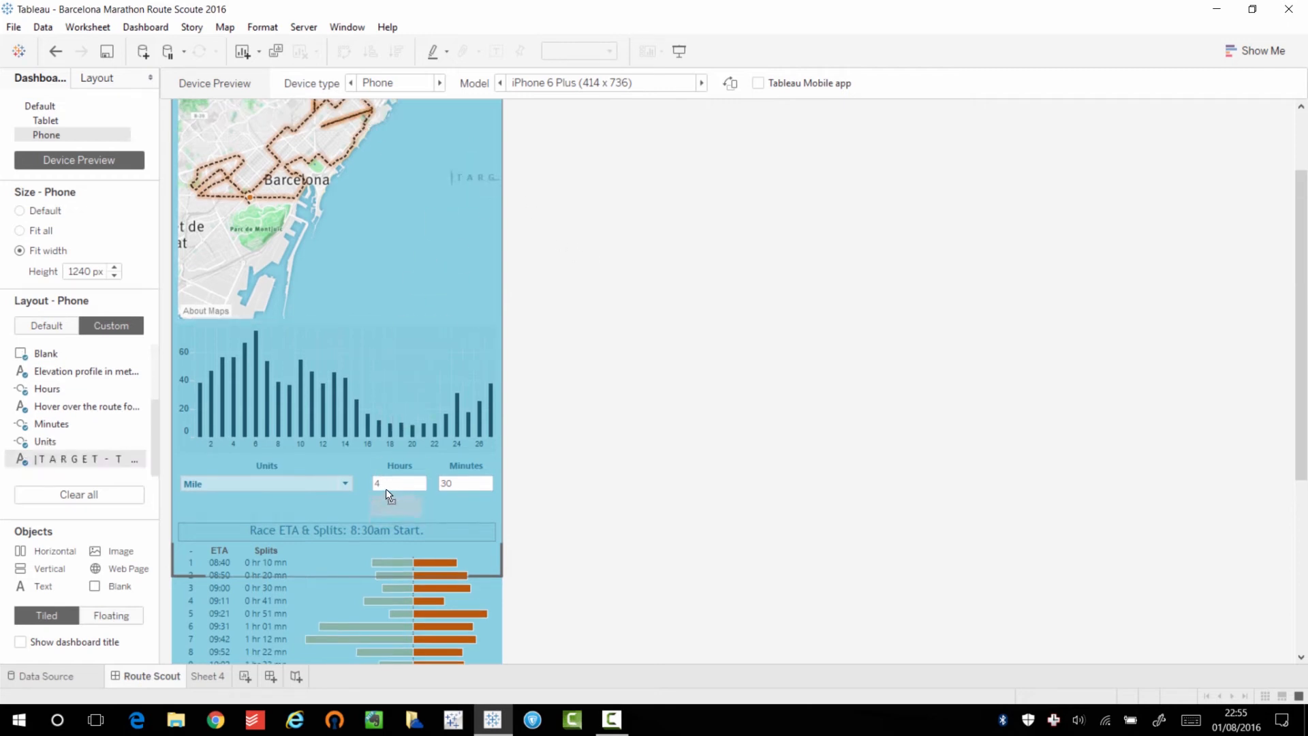
click(398, 505)
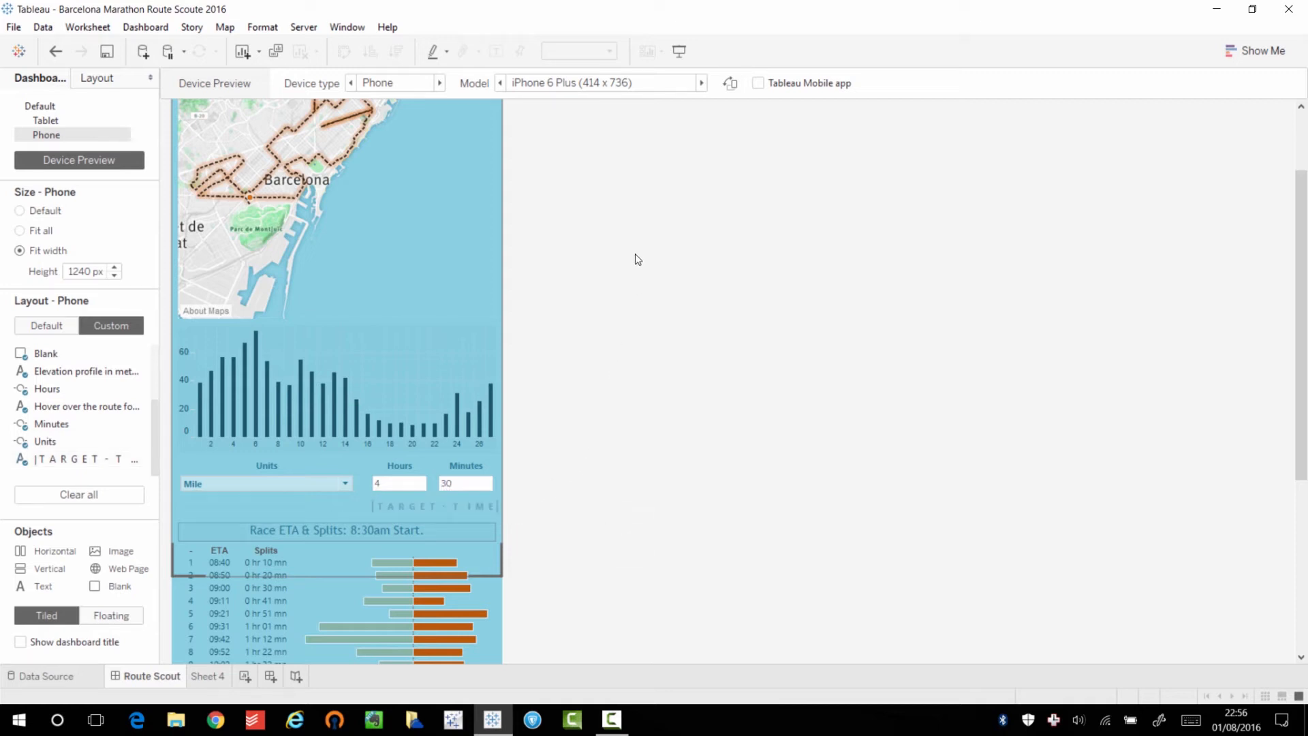
mouse_move(609, 349)
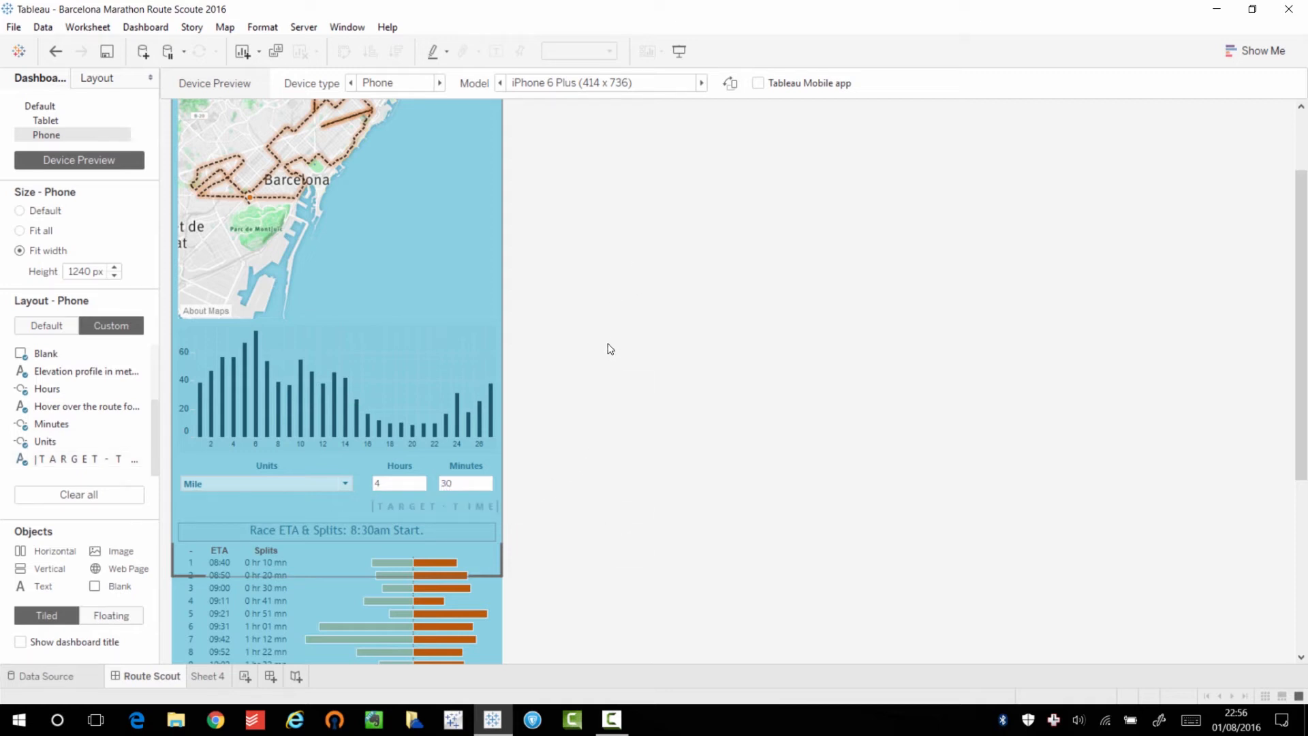
mouse_move(609, 340)
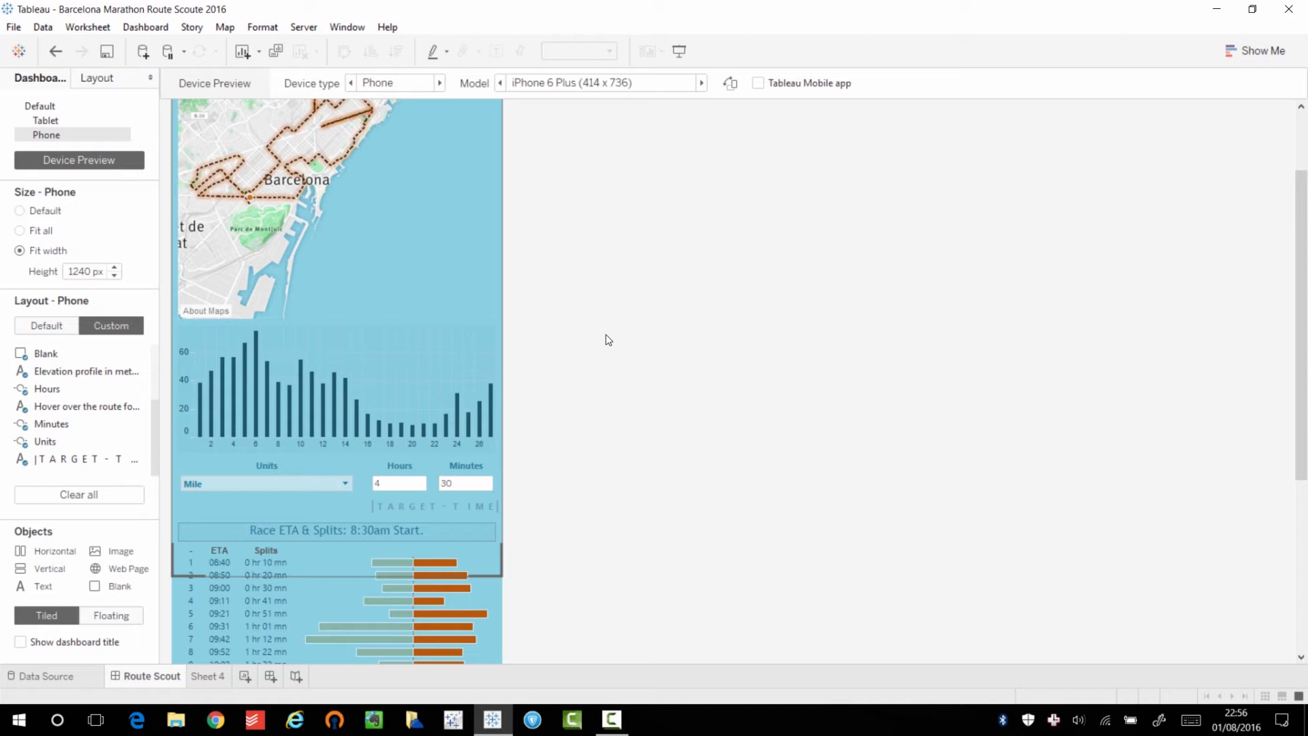
mouse_move(616, 324)
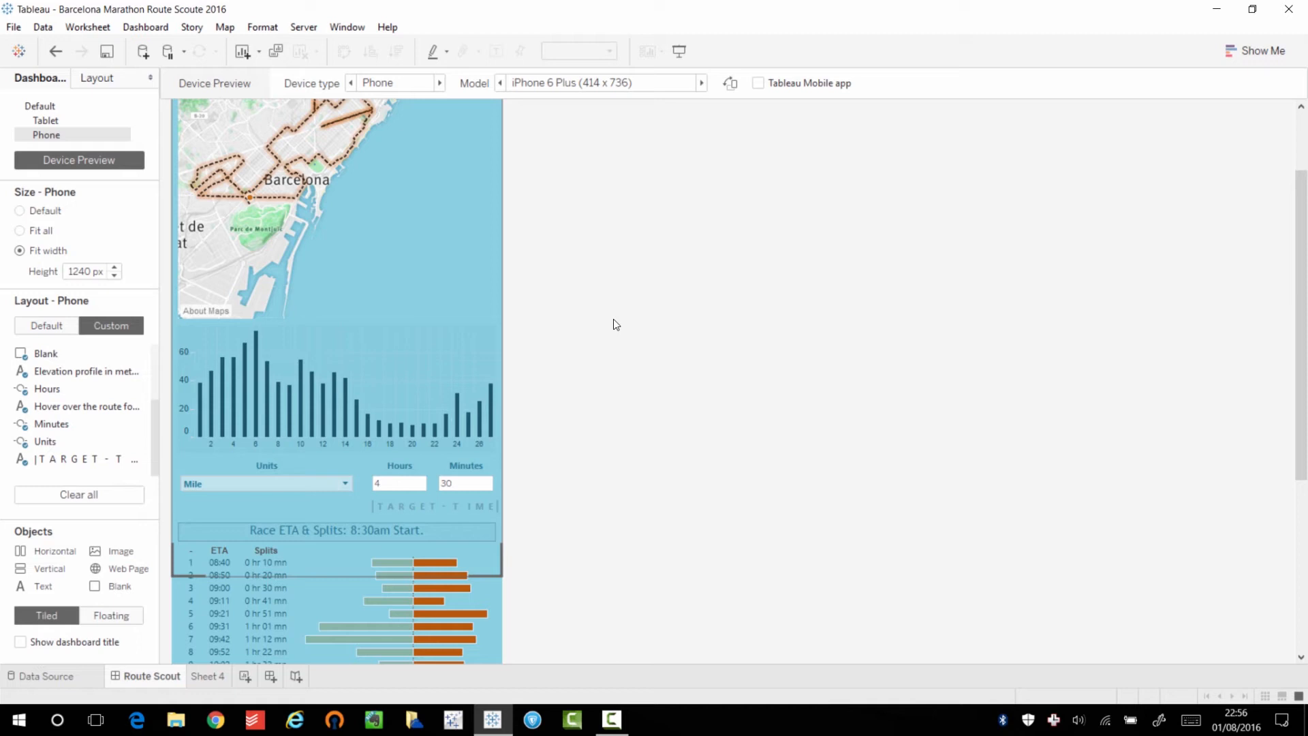
mouse_move(594, 408)
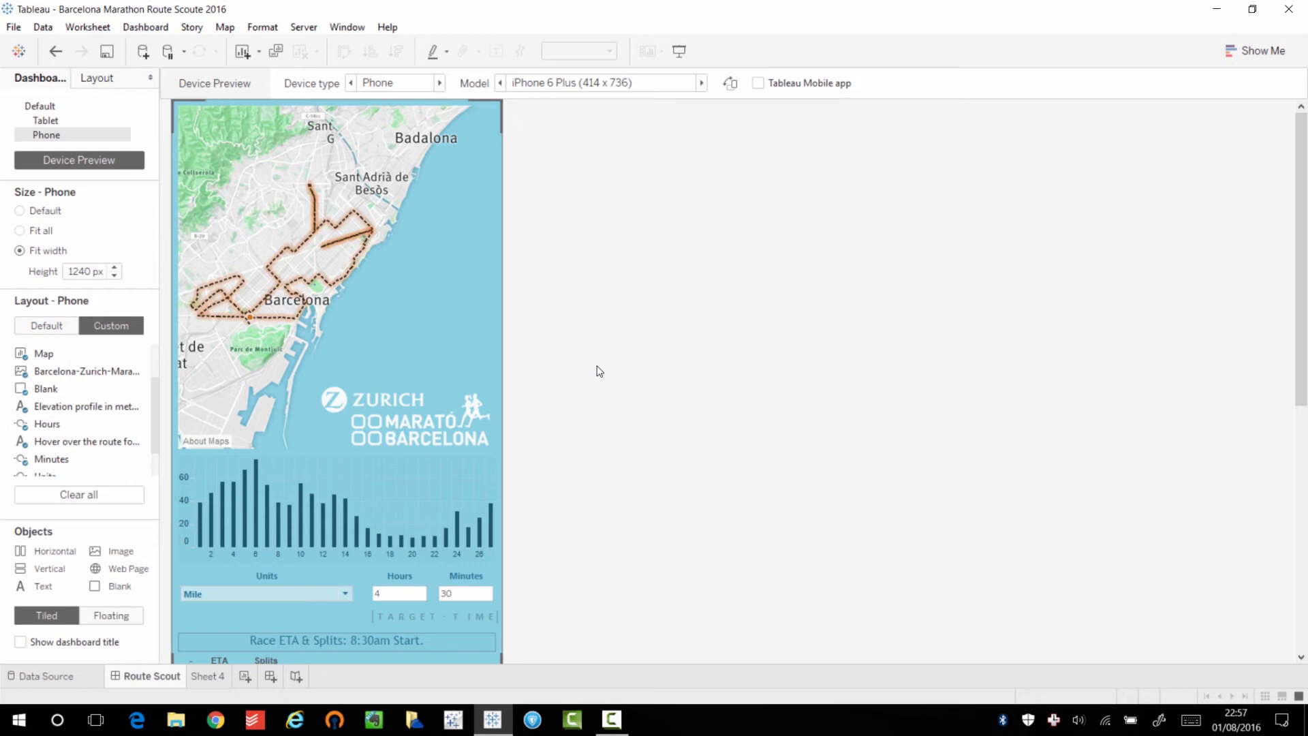
mouse_move(558, 393)
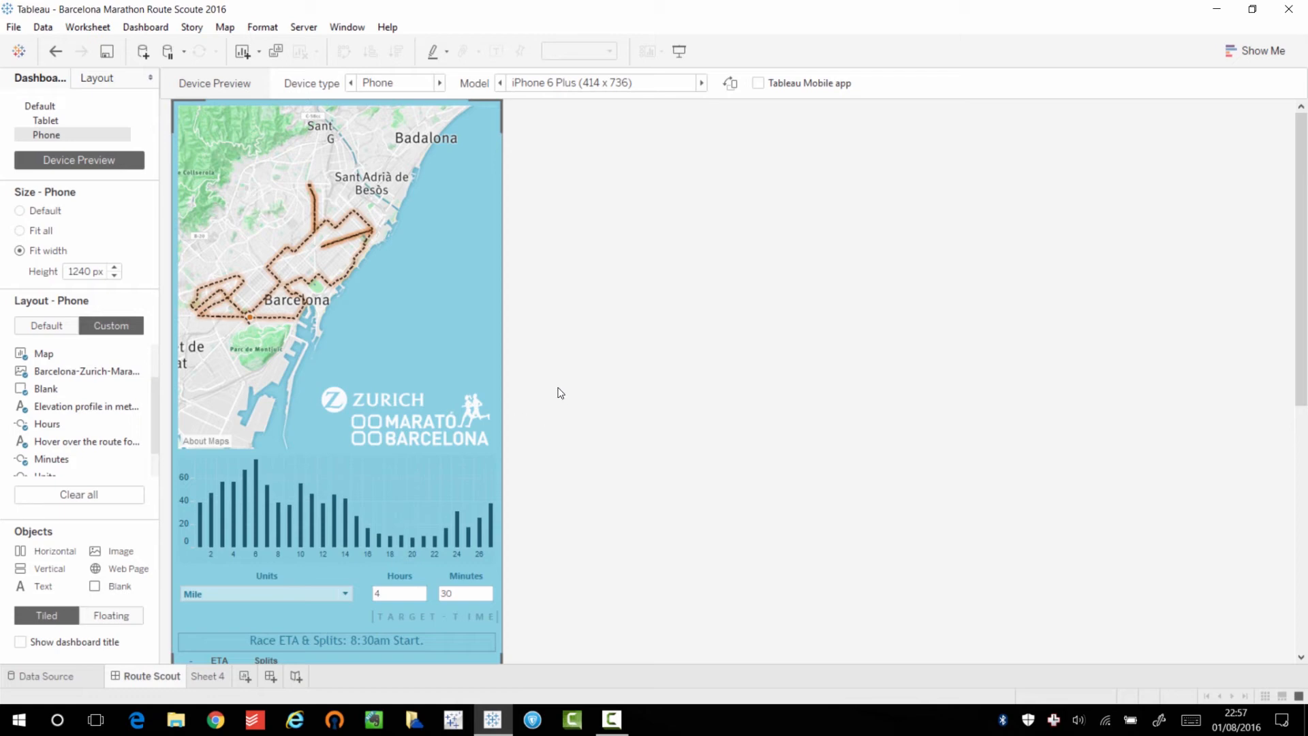
mouse_move(590, 390)
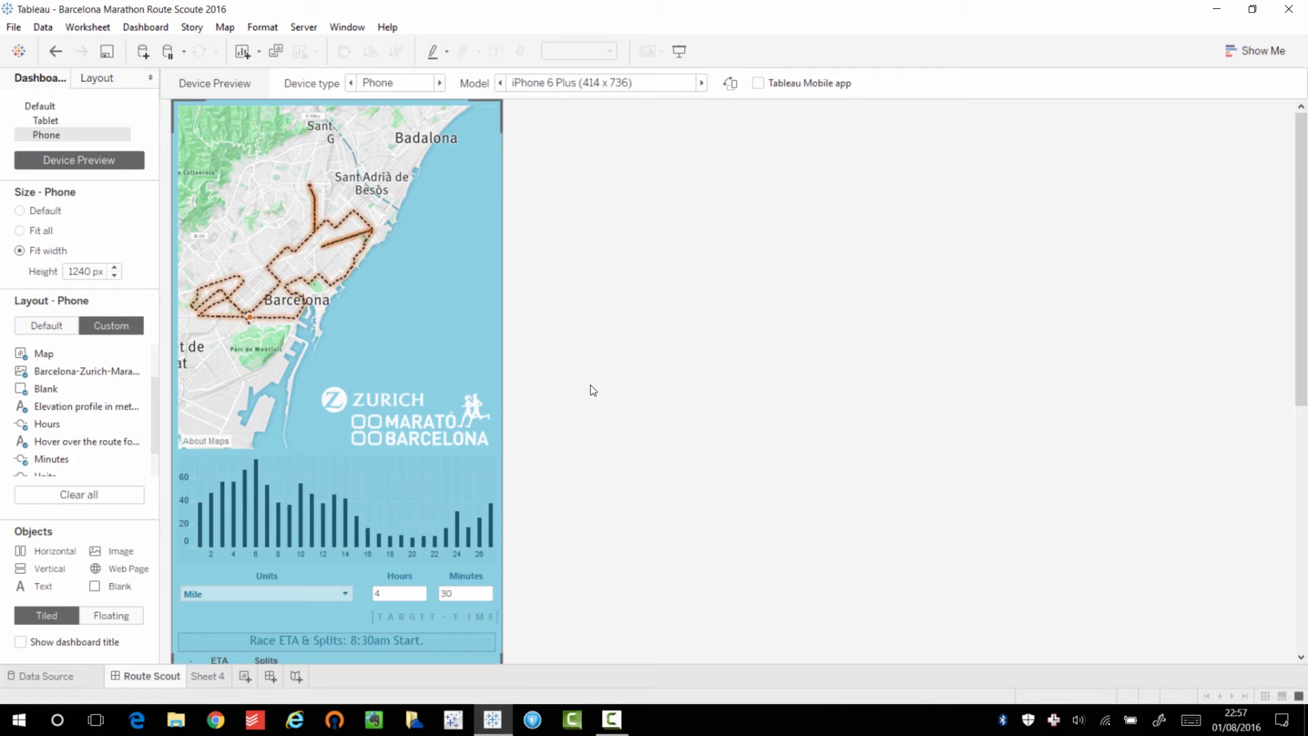
mouse_move(632, 389)
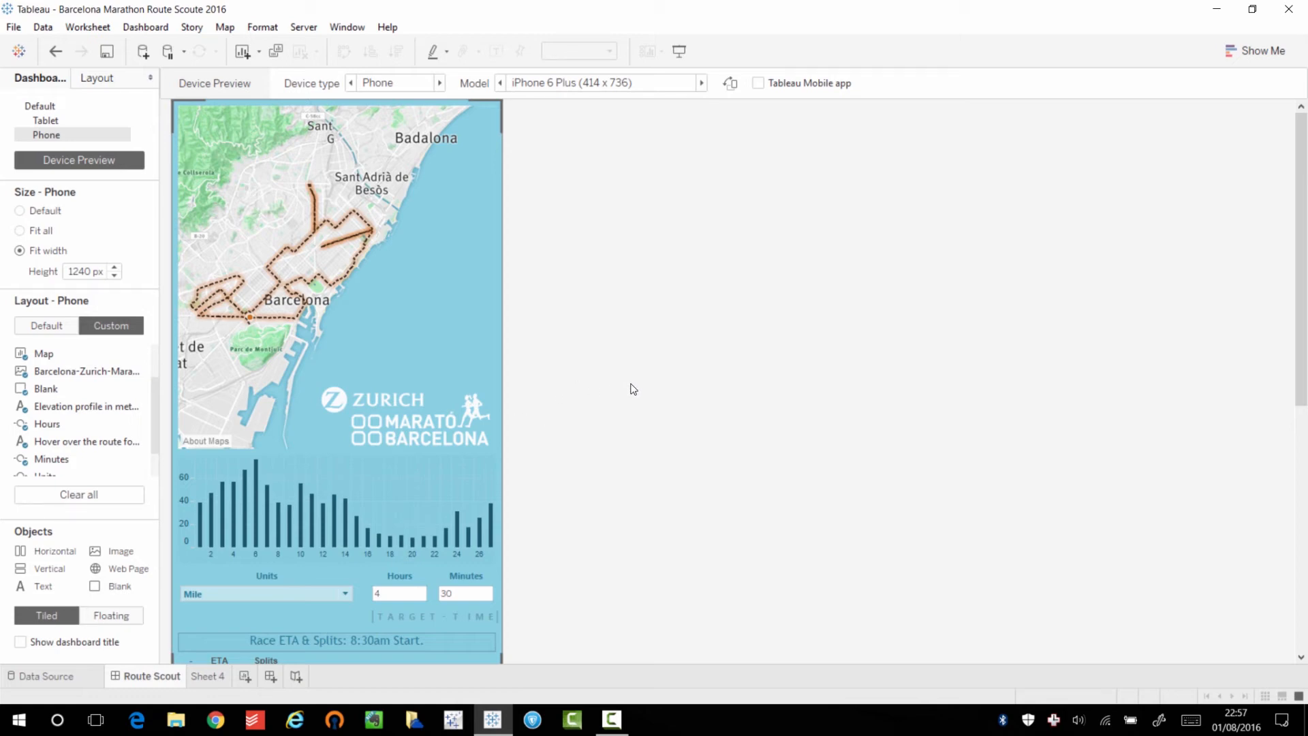
mouse_move(622, 398)
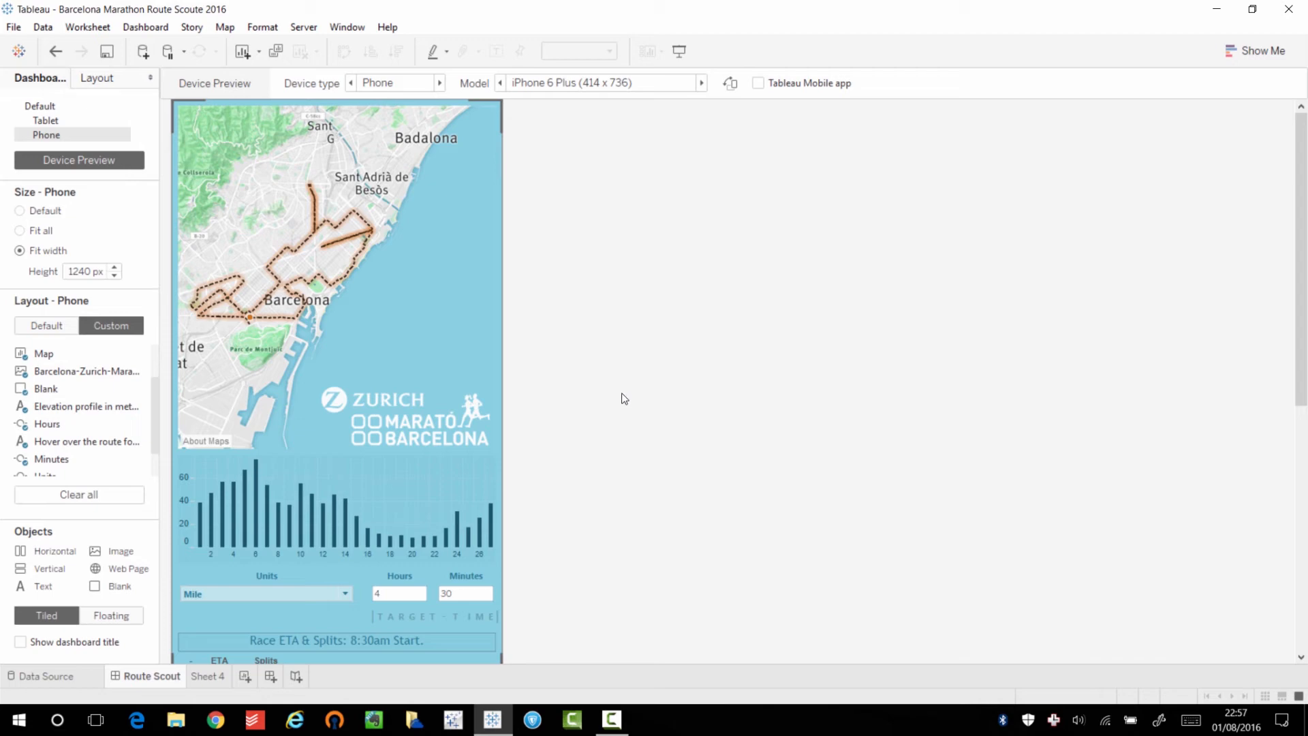
mouse_move(498, 320)
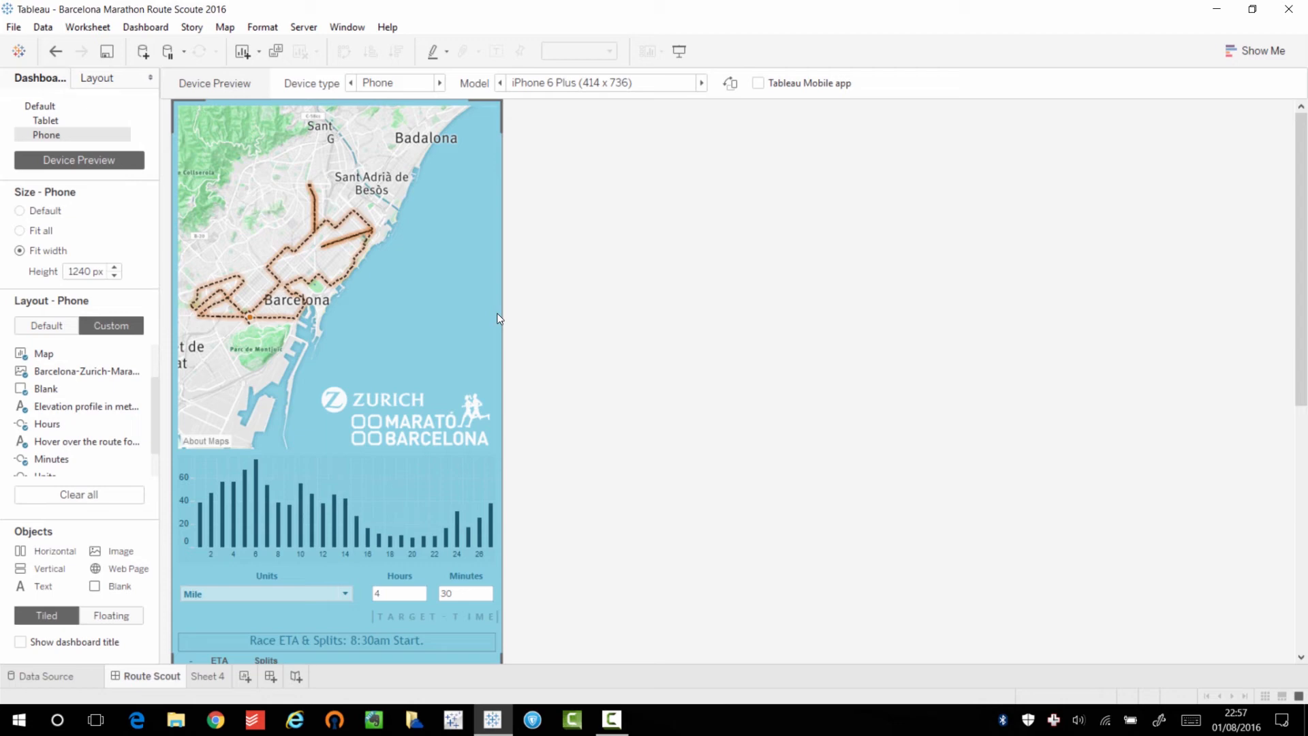
mouse_move(584, 415)
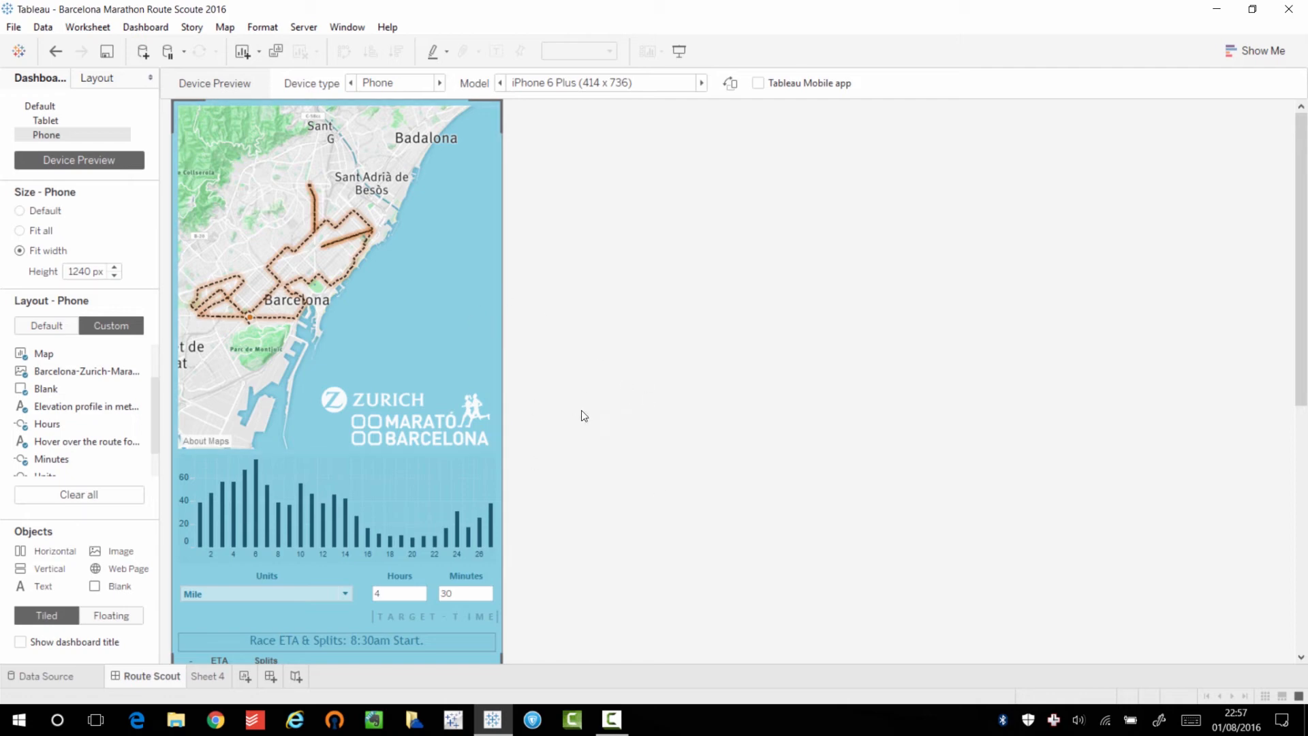
Step: Select the hint text at the bottom of the phone layout to resize it beside the Decline and Climb legend
scroll(down, 3)
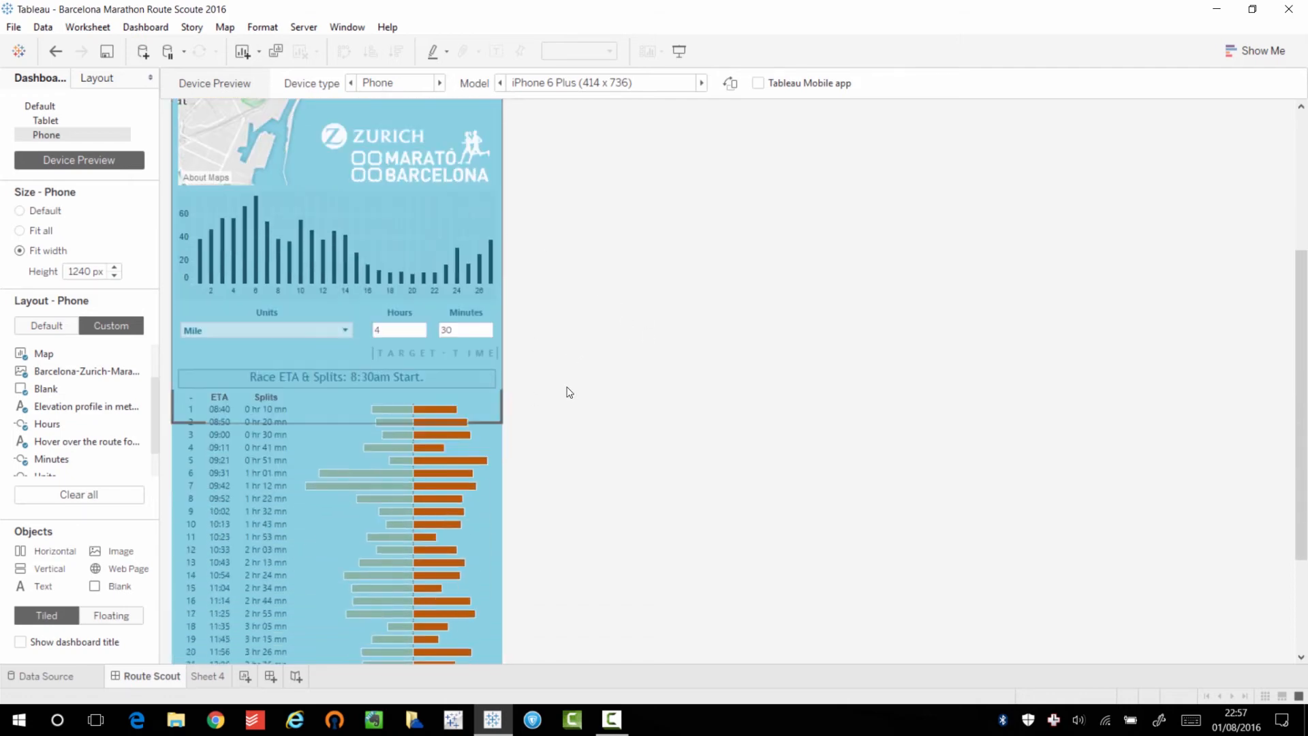
scroll(down, 3)
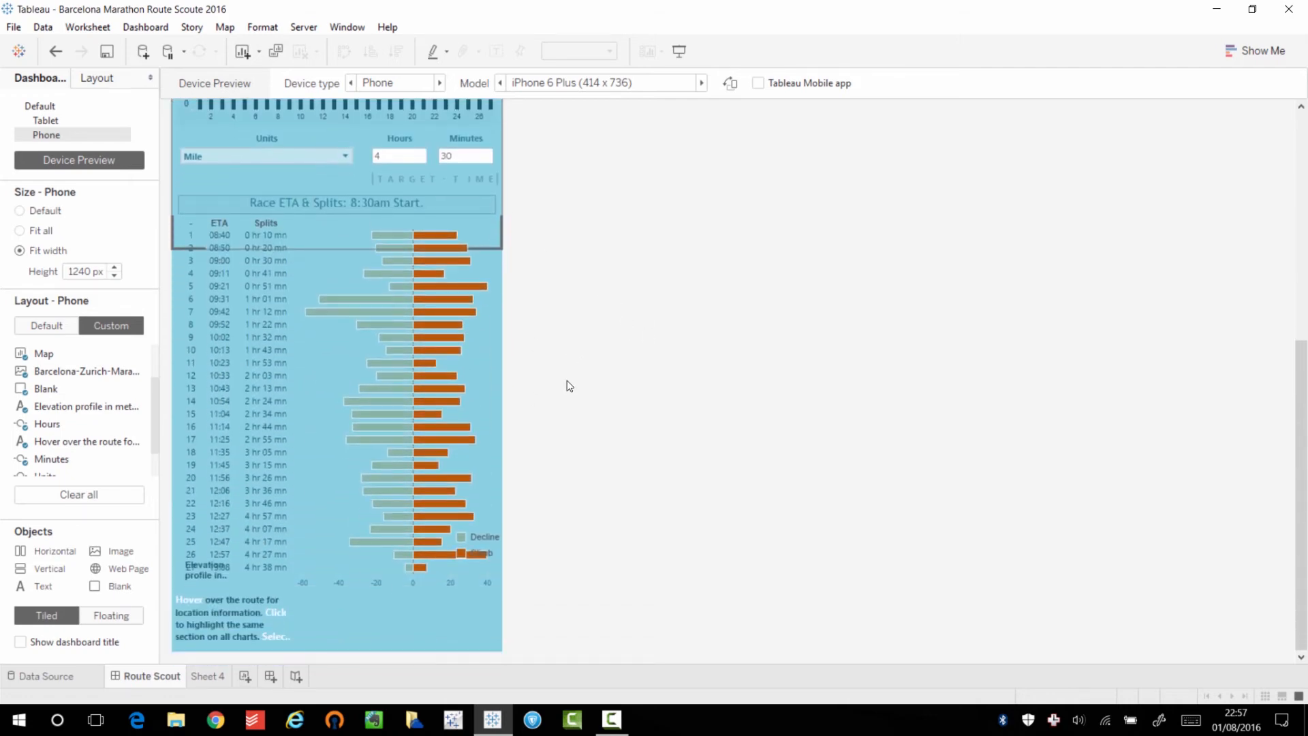
click(226, 617)
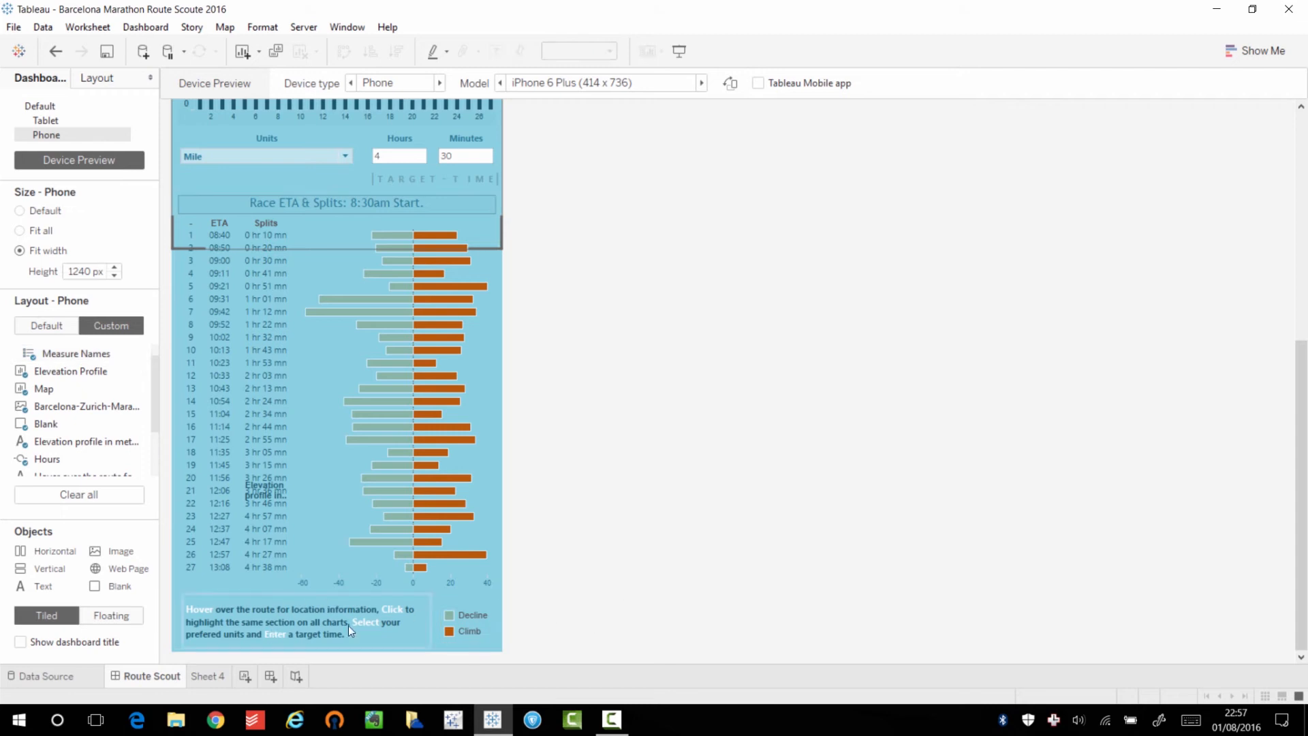
mouse_move(570, 515)
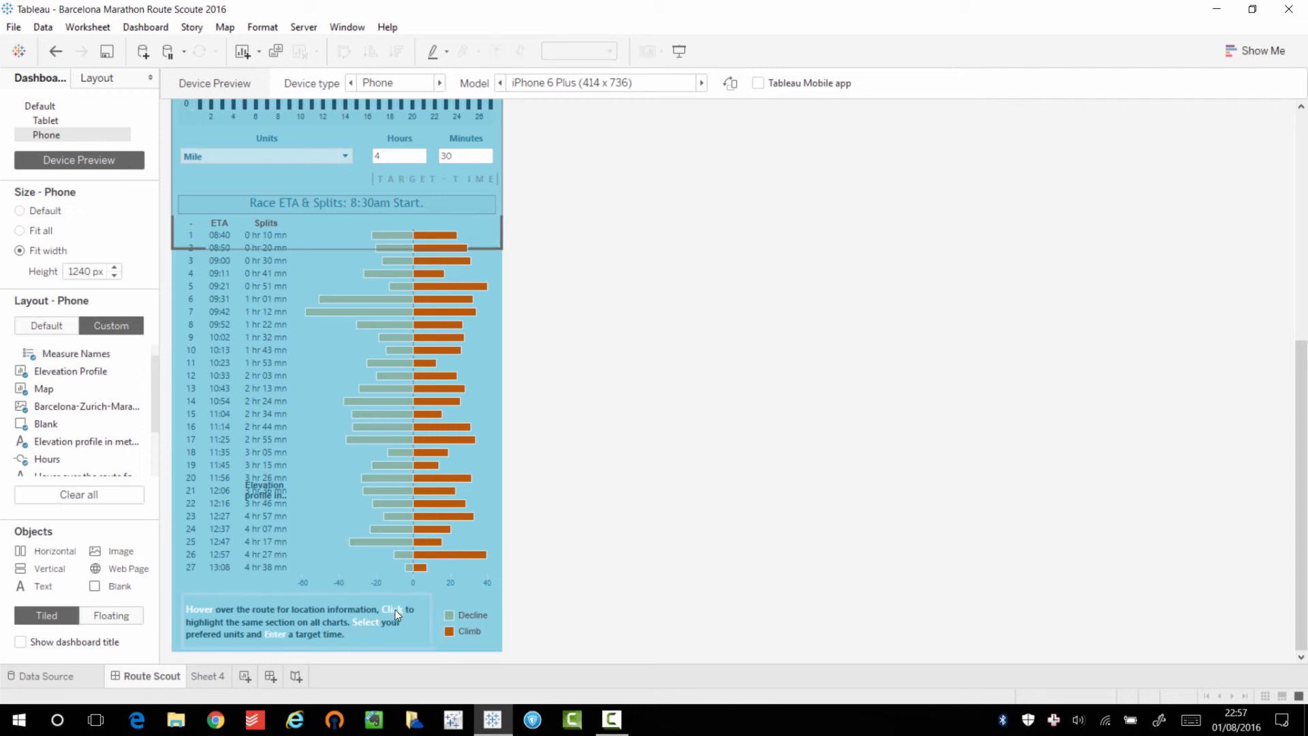
mouse_move(524, 551)
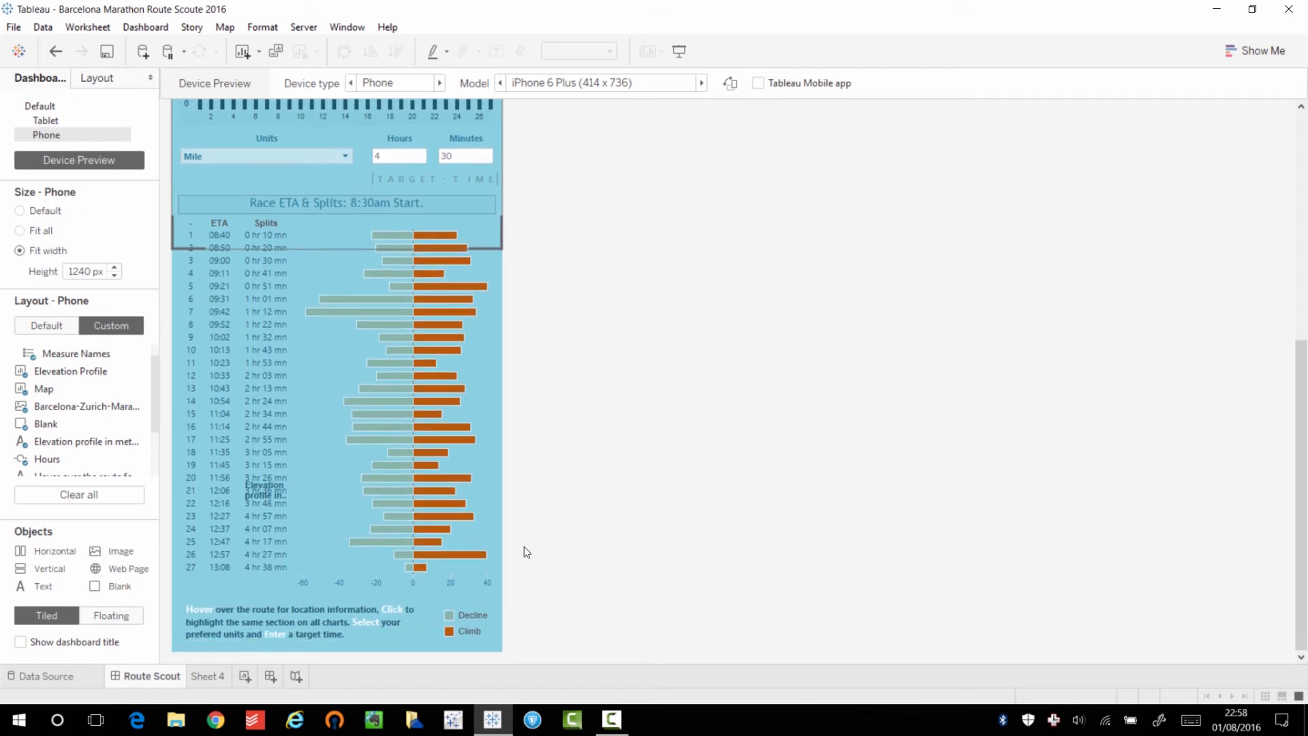
Step: Select the bottom hint text block and bring up its context menu options
click(306, 621)
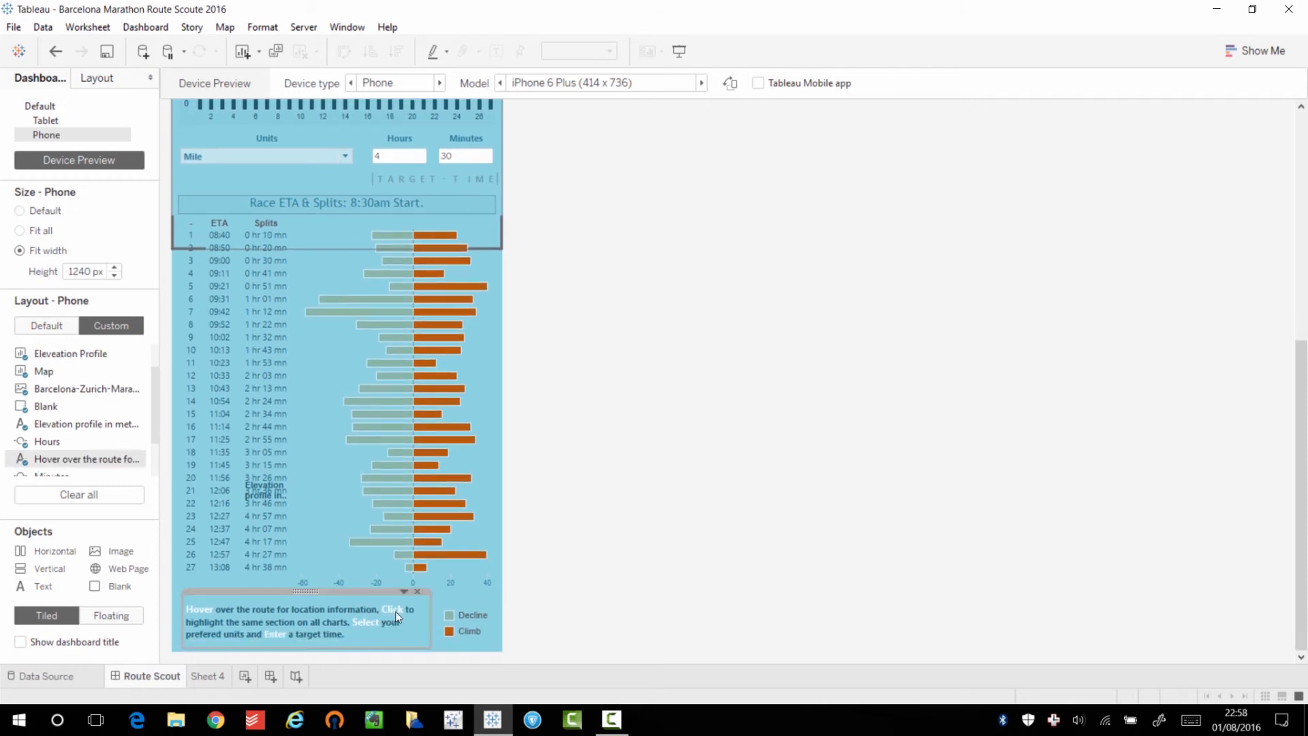
right_click(397, 616)
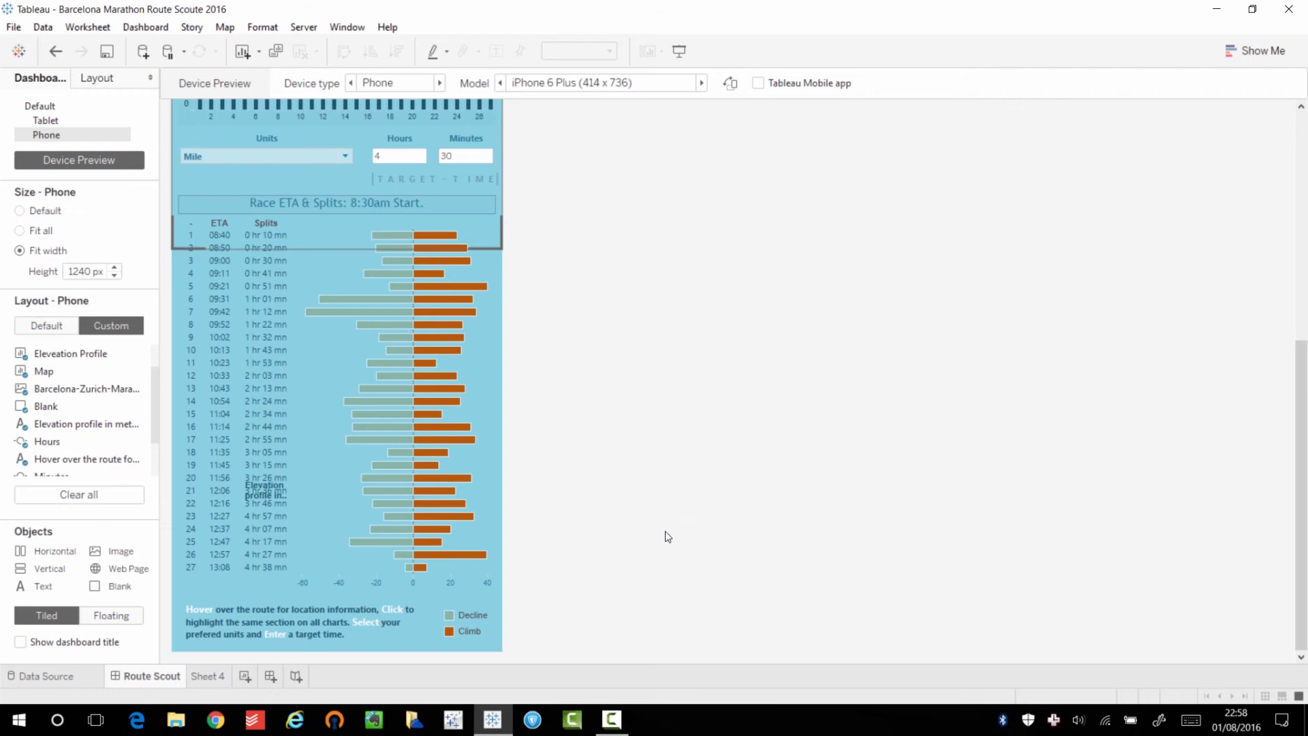
mouse_move(661, 526)
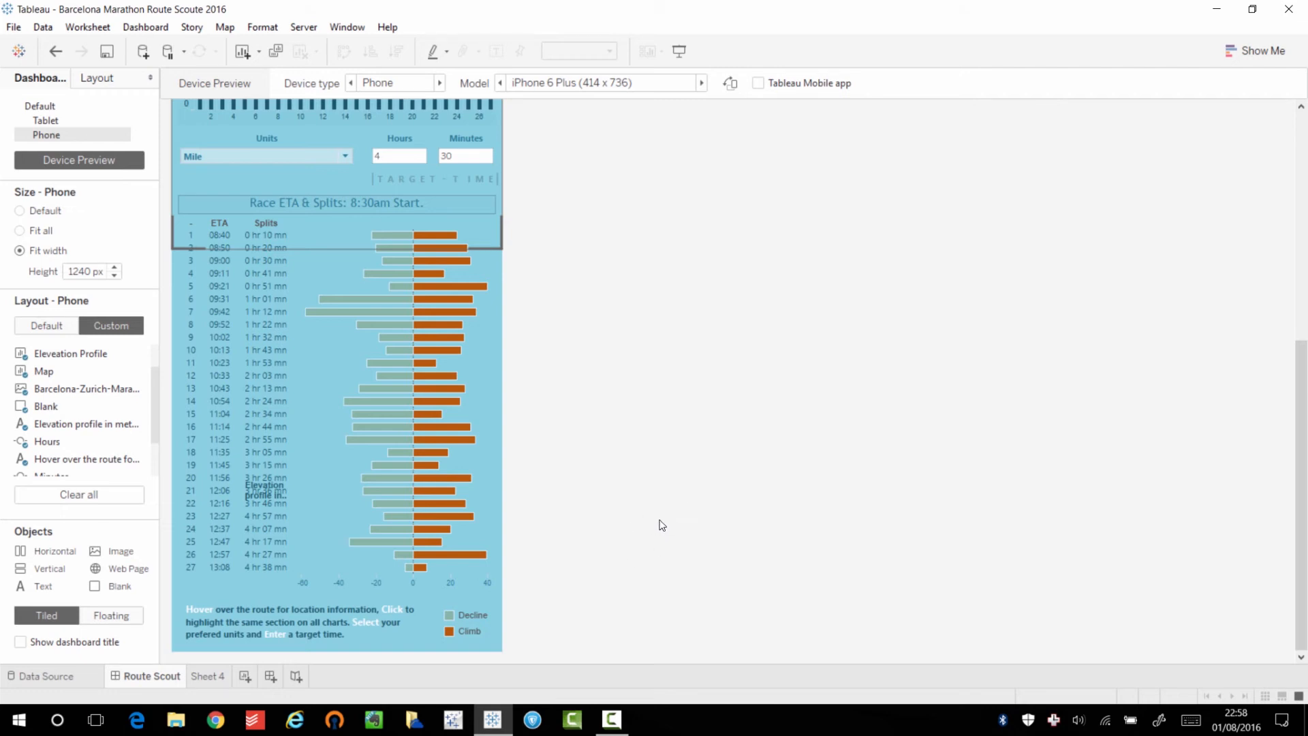
mouse_move(68, 624)
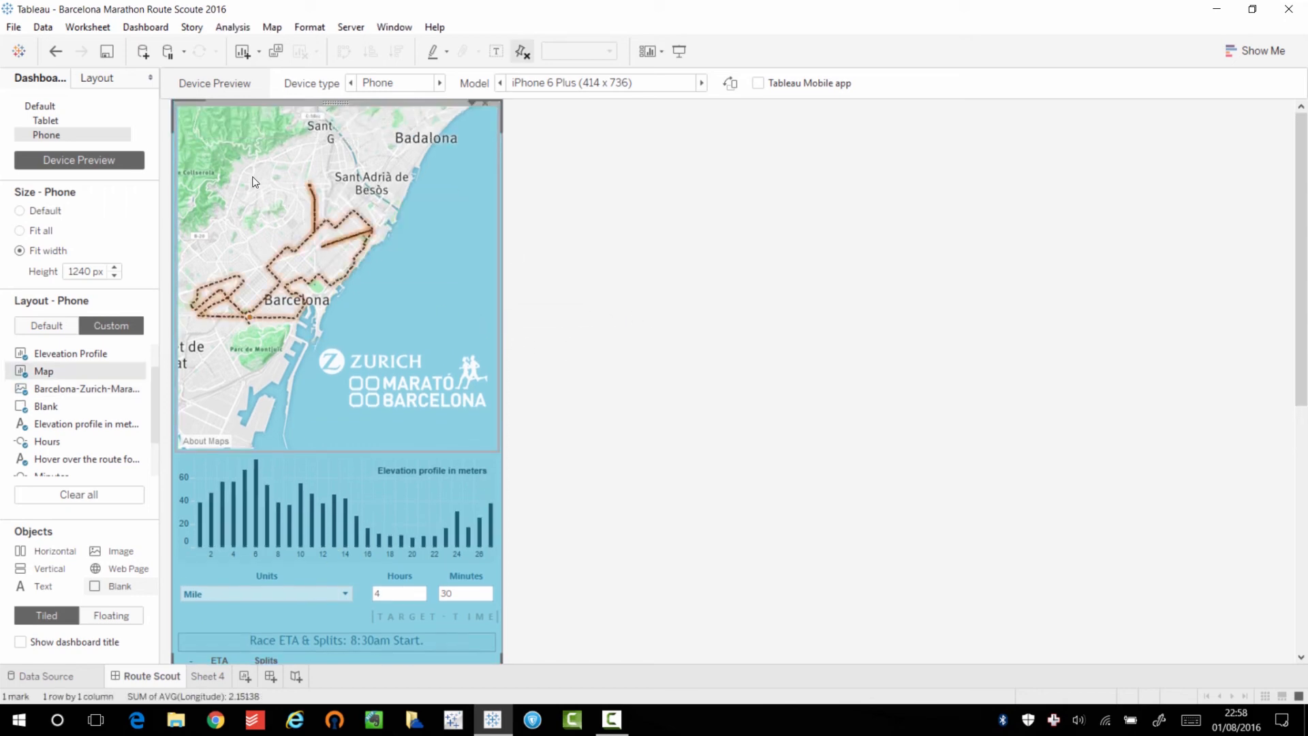
mouse_move(417, 149)
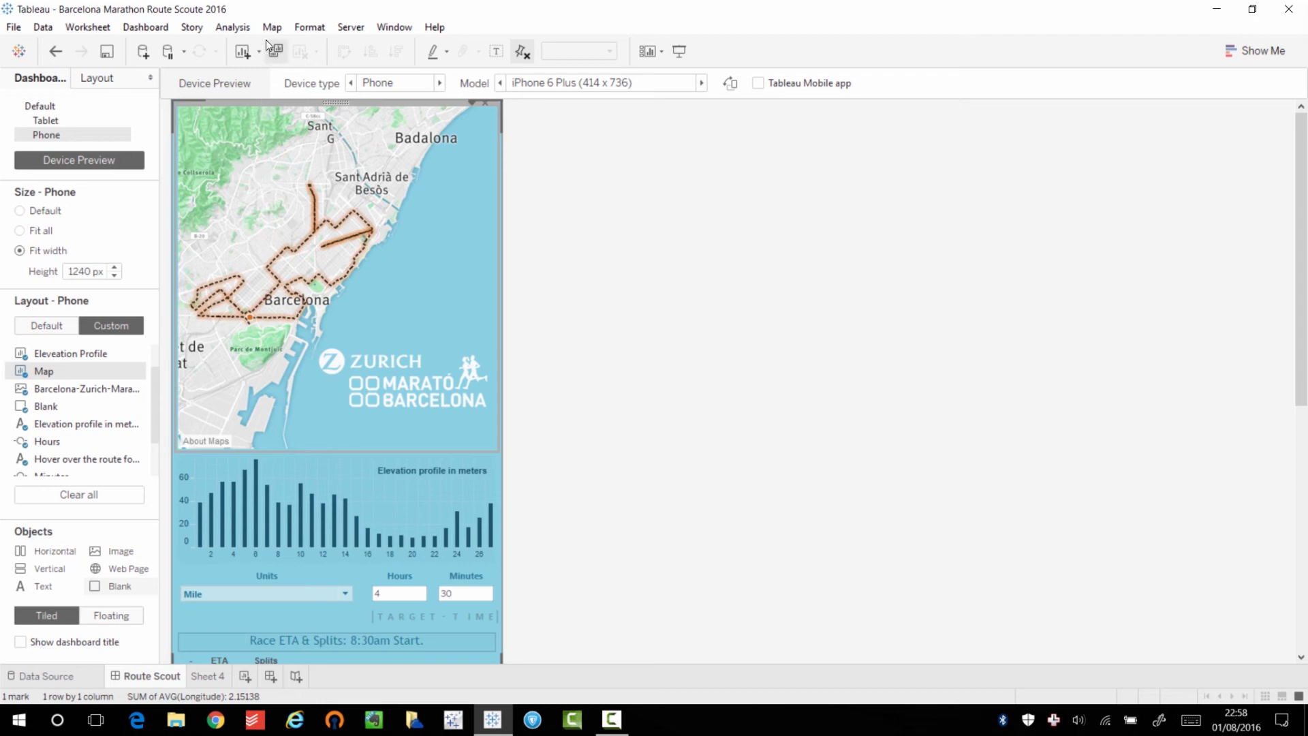
Step: Enable the map's view toolbar via Map Options and zoom the phone map to frame the whole route
click(271, 26)
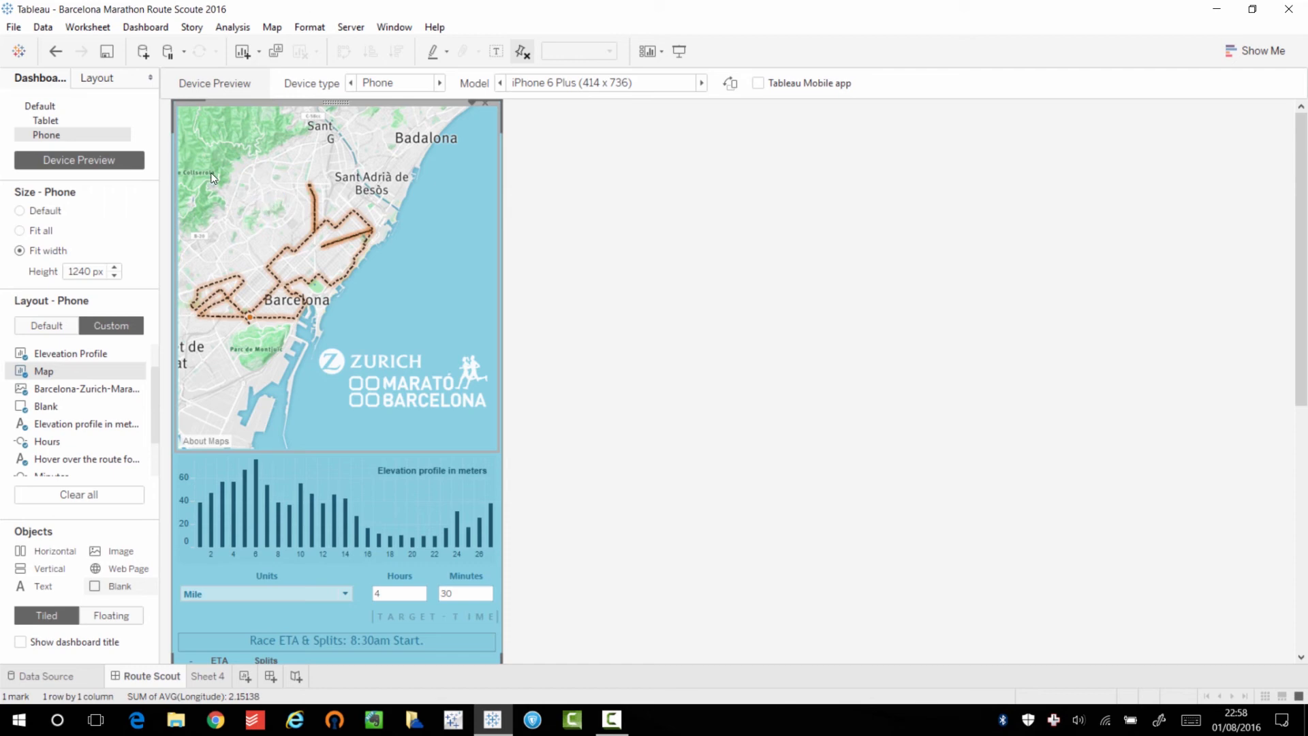
mouse_move(260, 92)
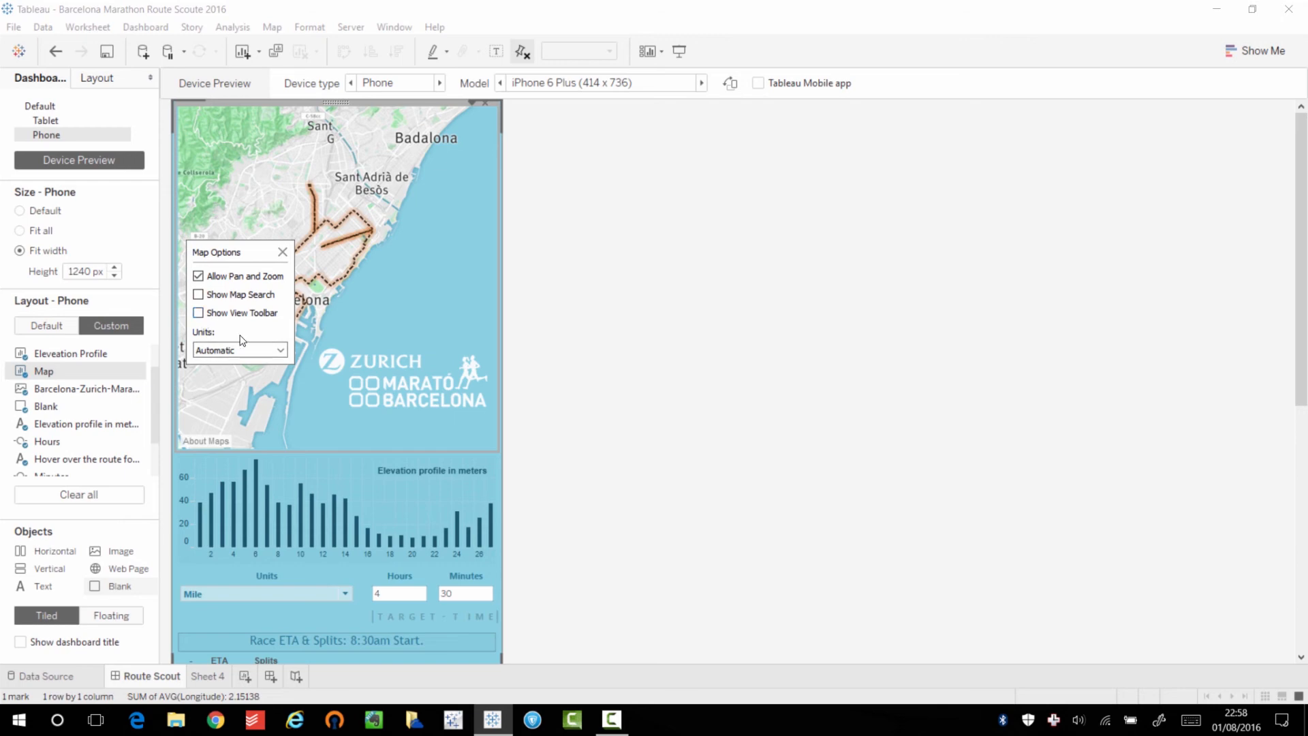
click(198, 312)
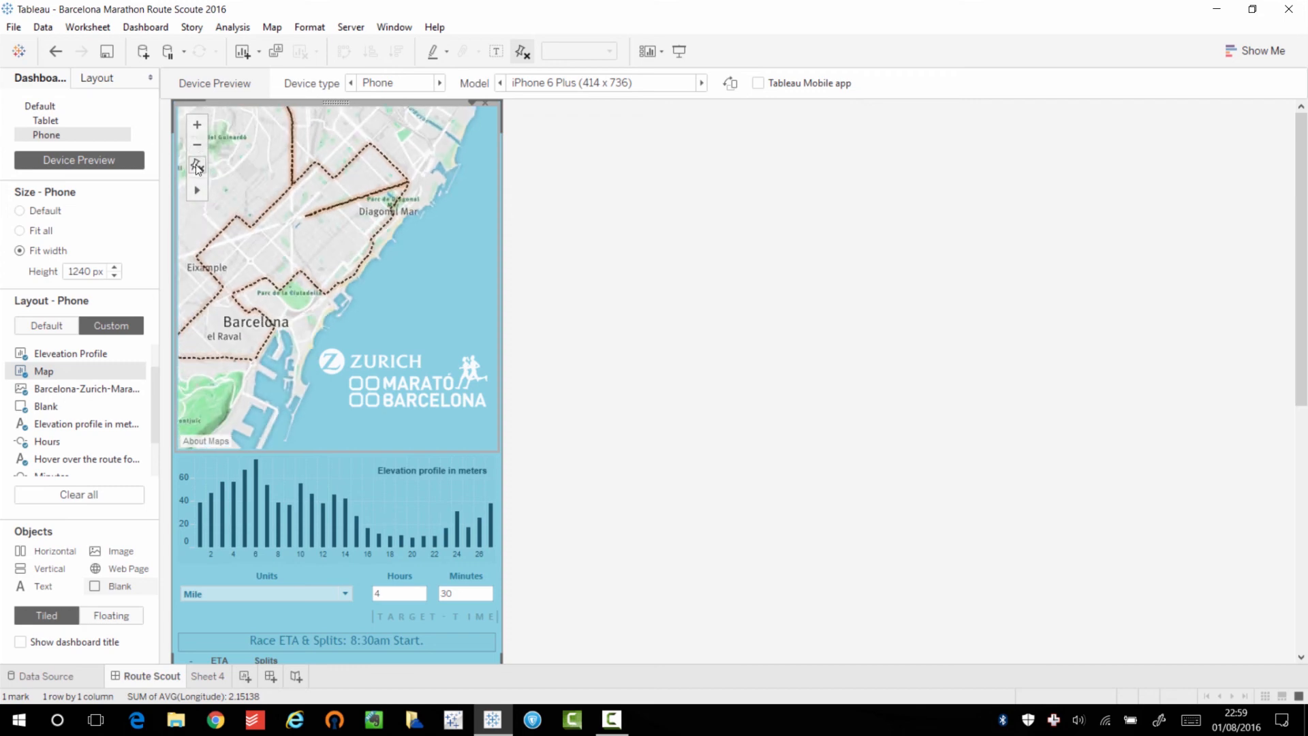
click(197, 163)
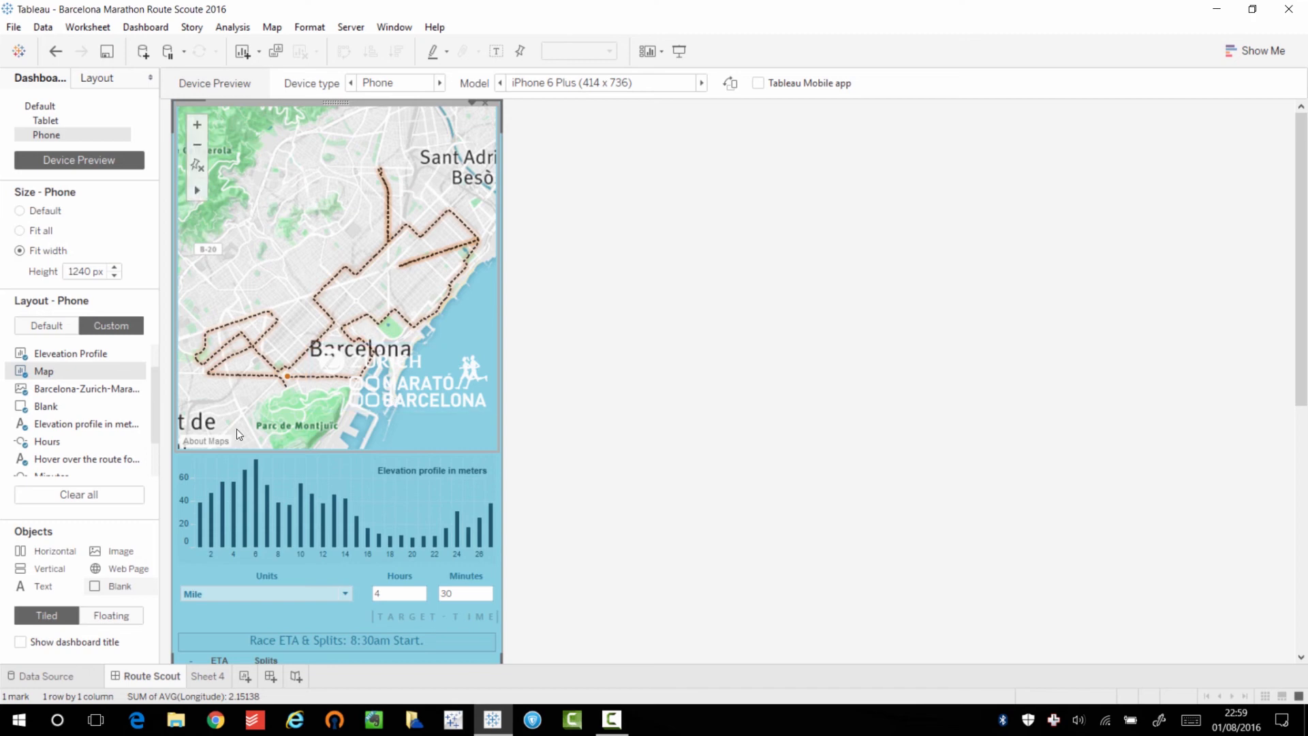
mouse_move(473, 392)
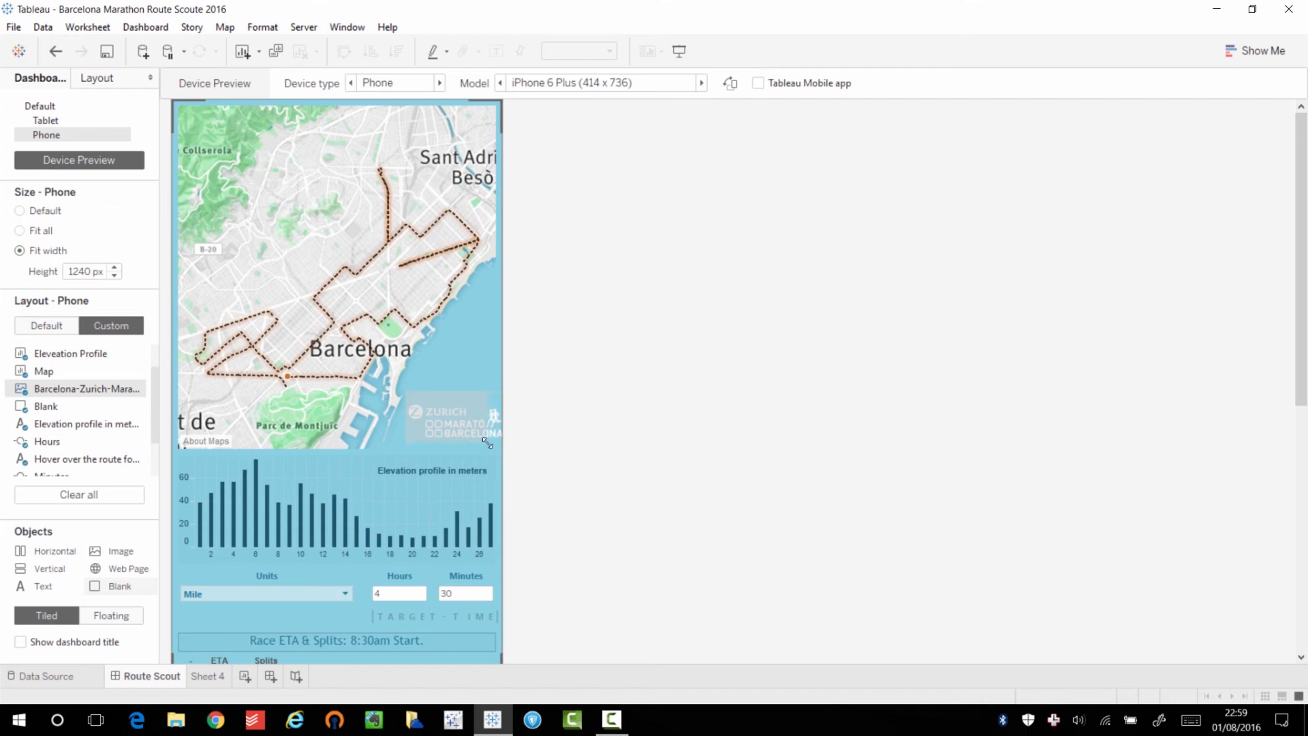
Step: Deselect the shrunken logo and scroll through the stacked custom phone layout
click(446, 415)
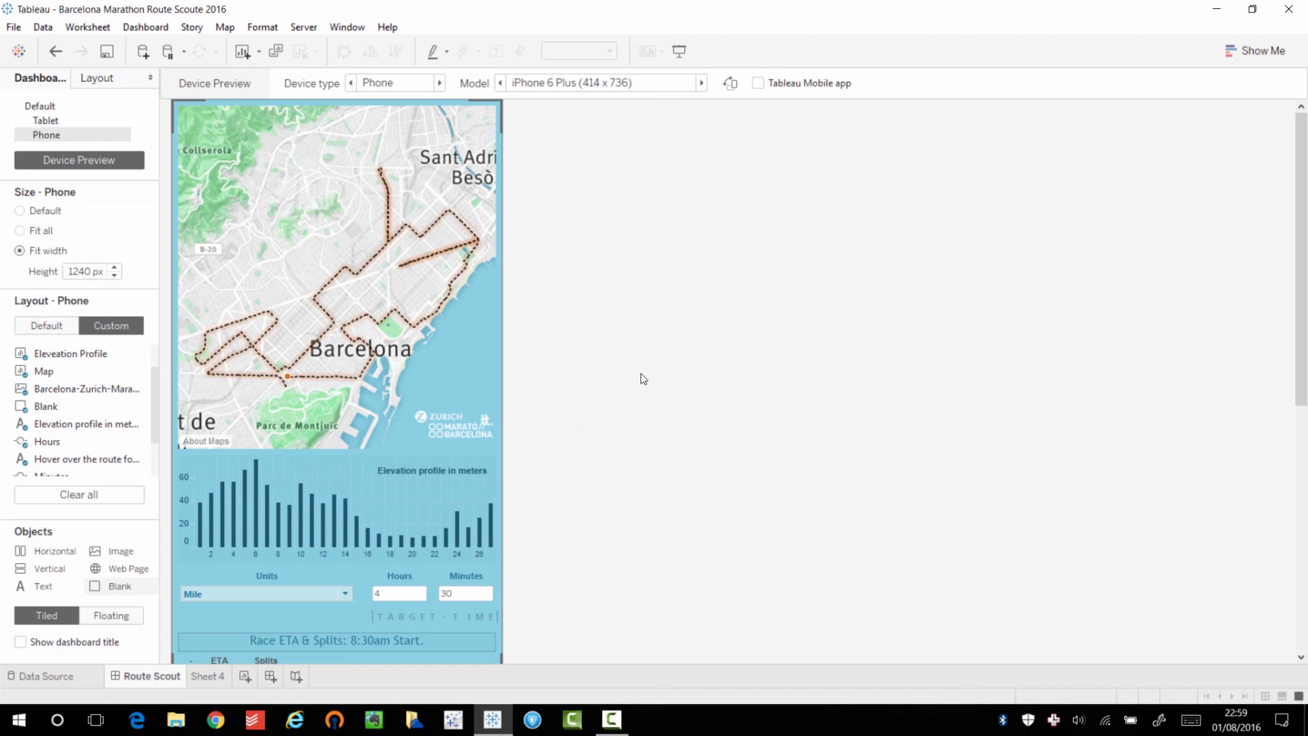
mouse_move(706, 346)
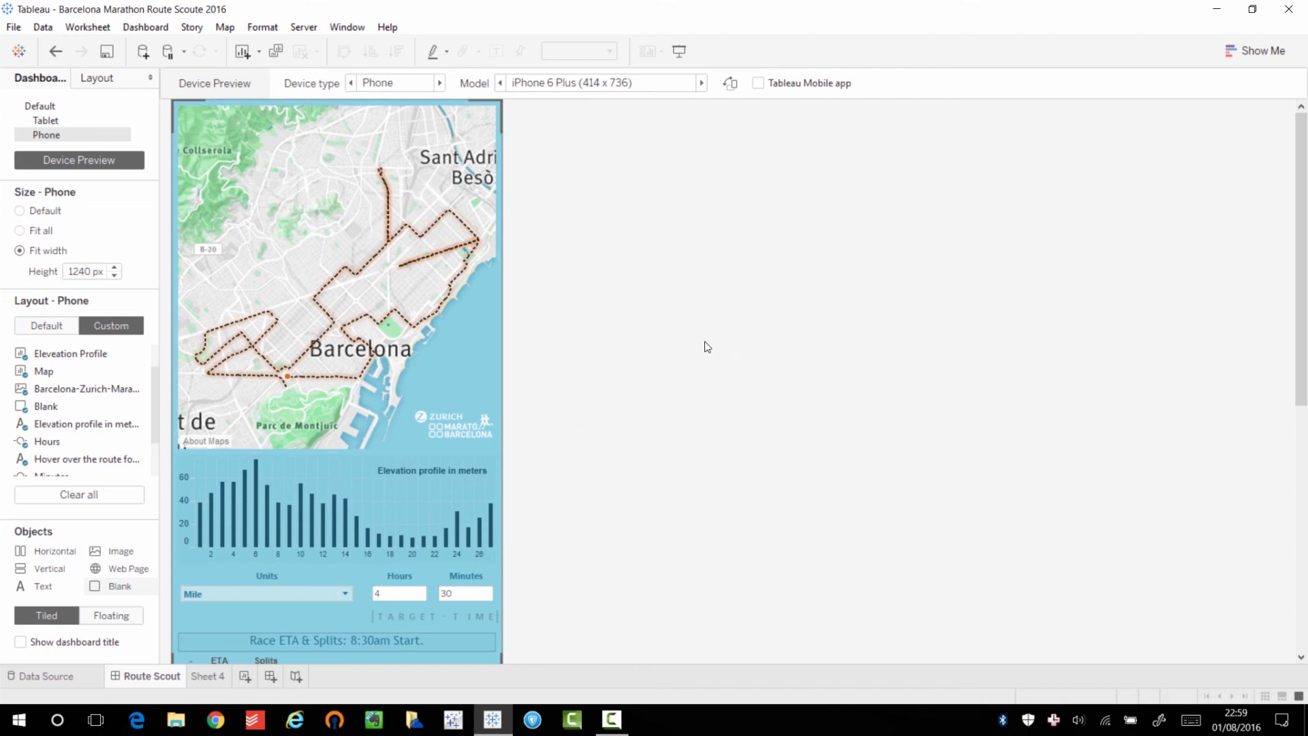
scroll(down, 3)
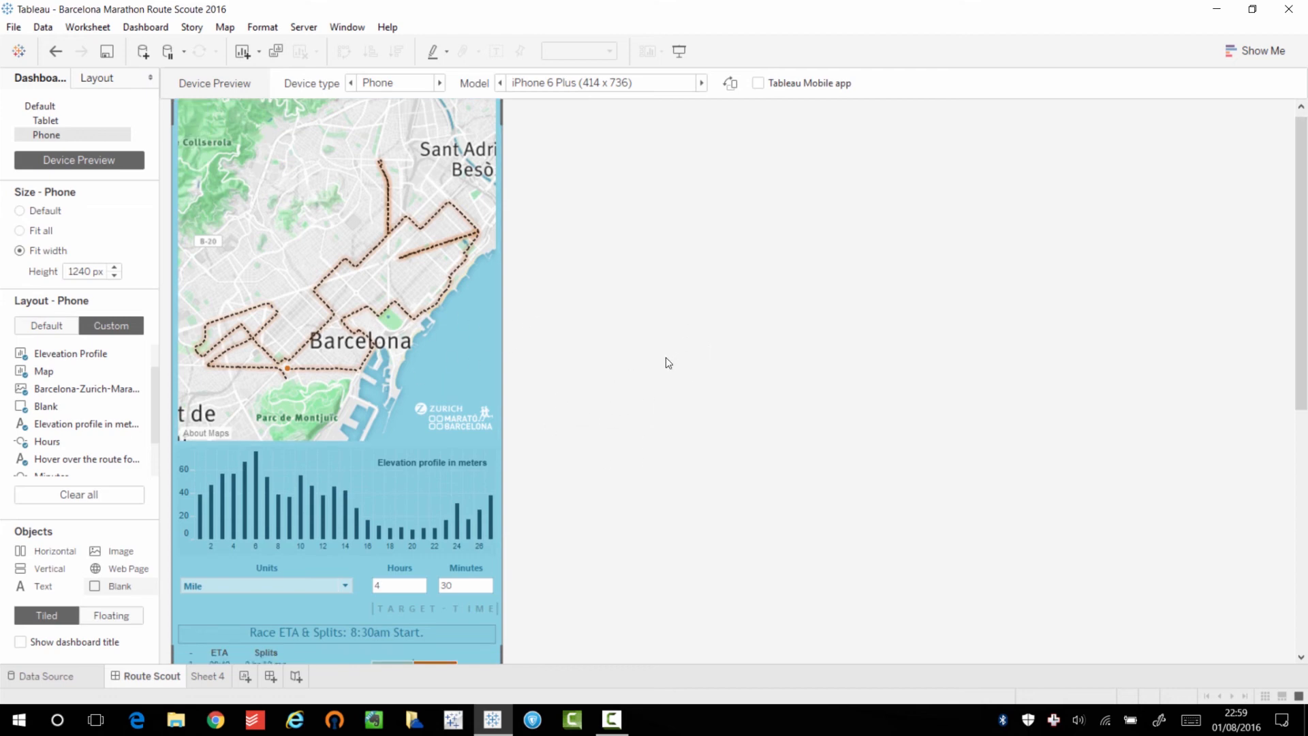
scroll(down, 3)
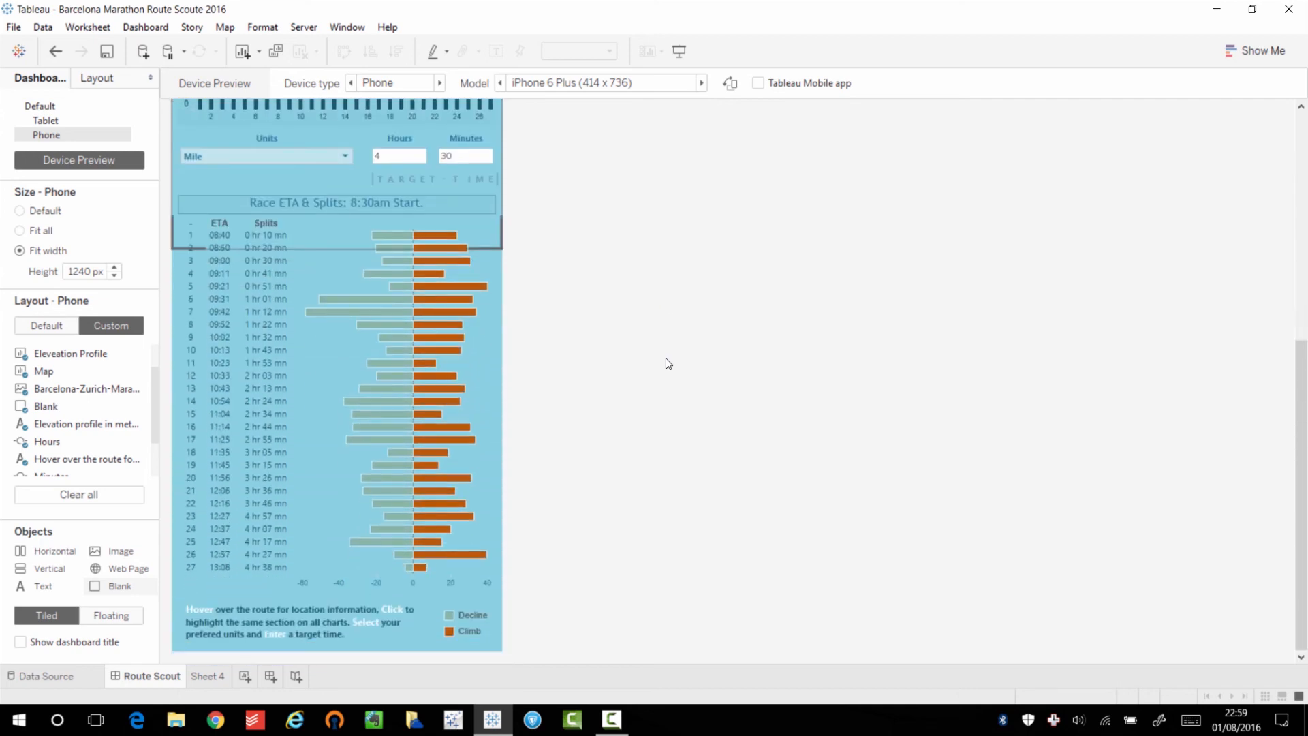
scroll(up, 3)
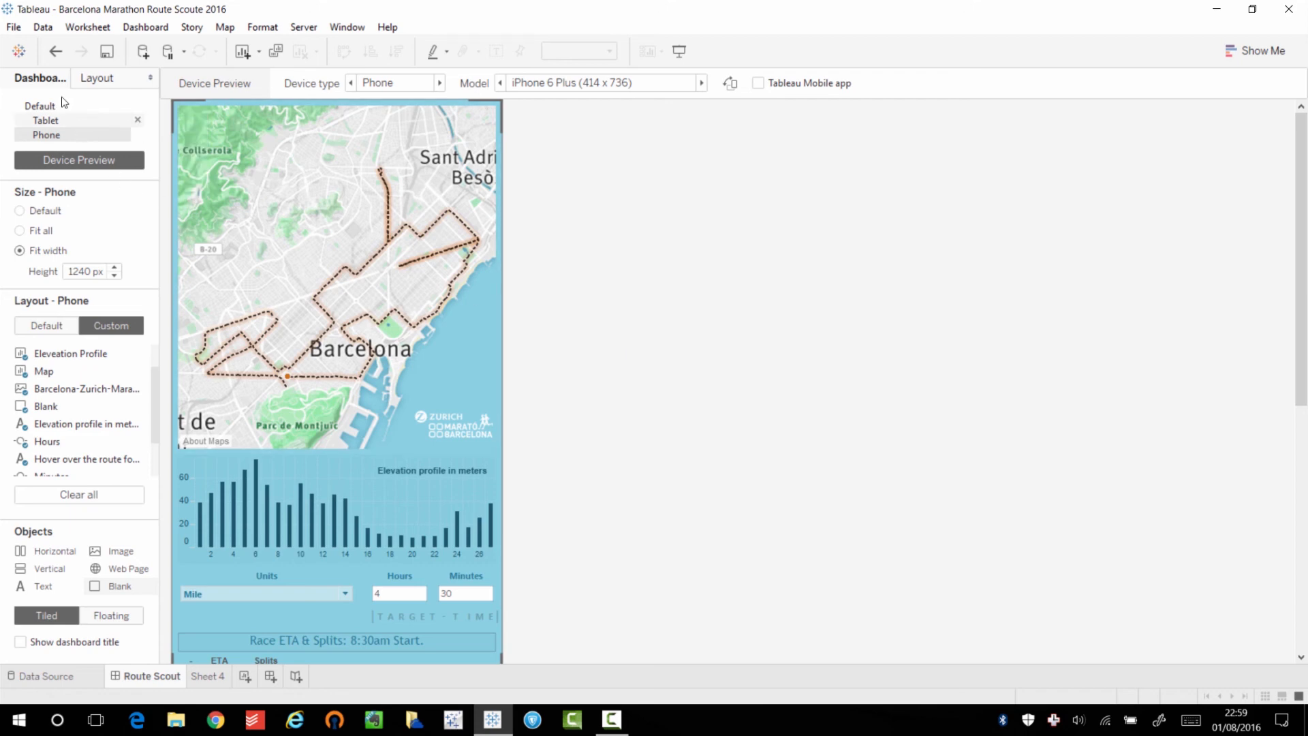
Step: Flip the Device Preview between Tablet, Default and Phone to compare the dashboard versions
click(45, 120)
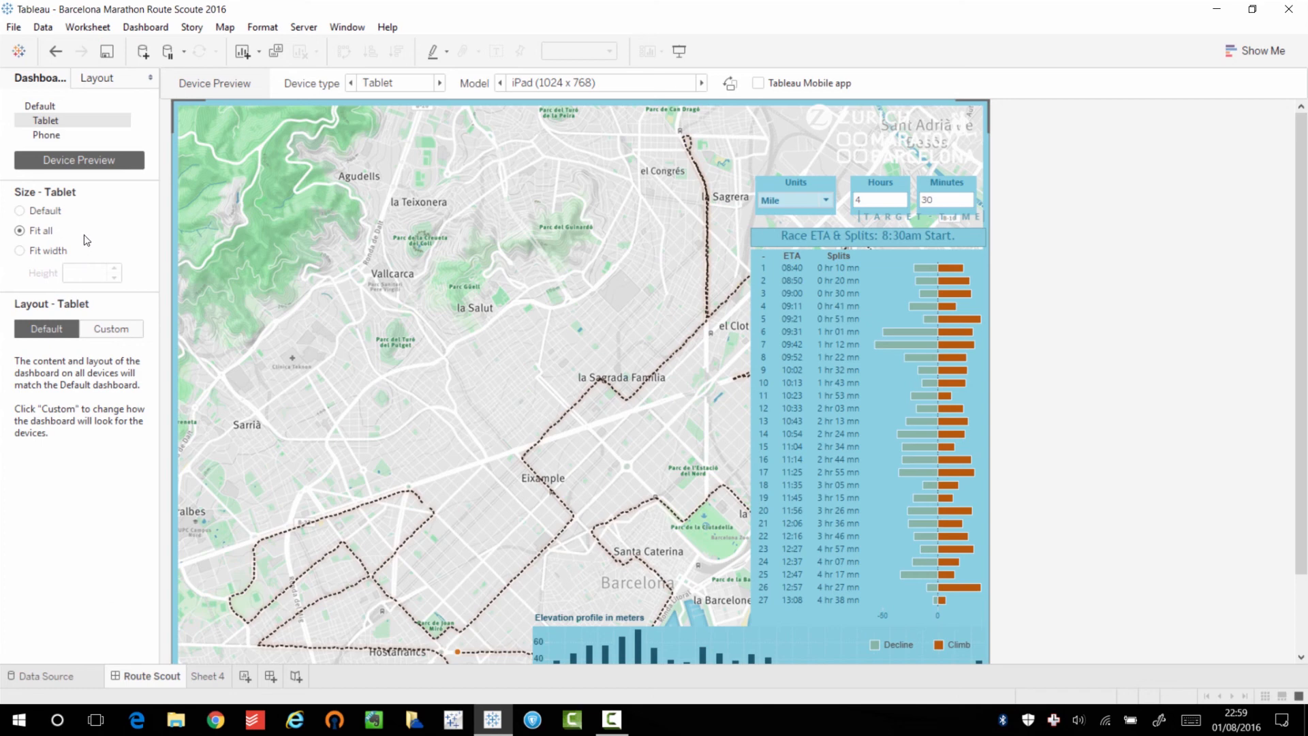
click(39, 105)
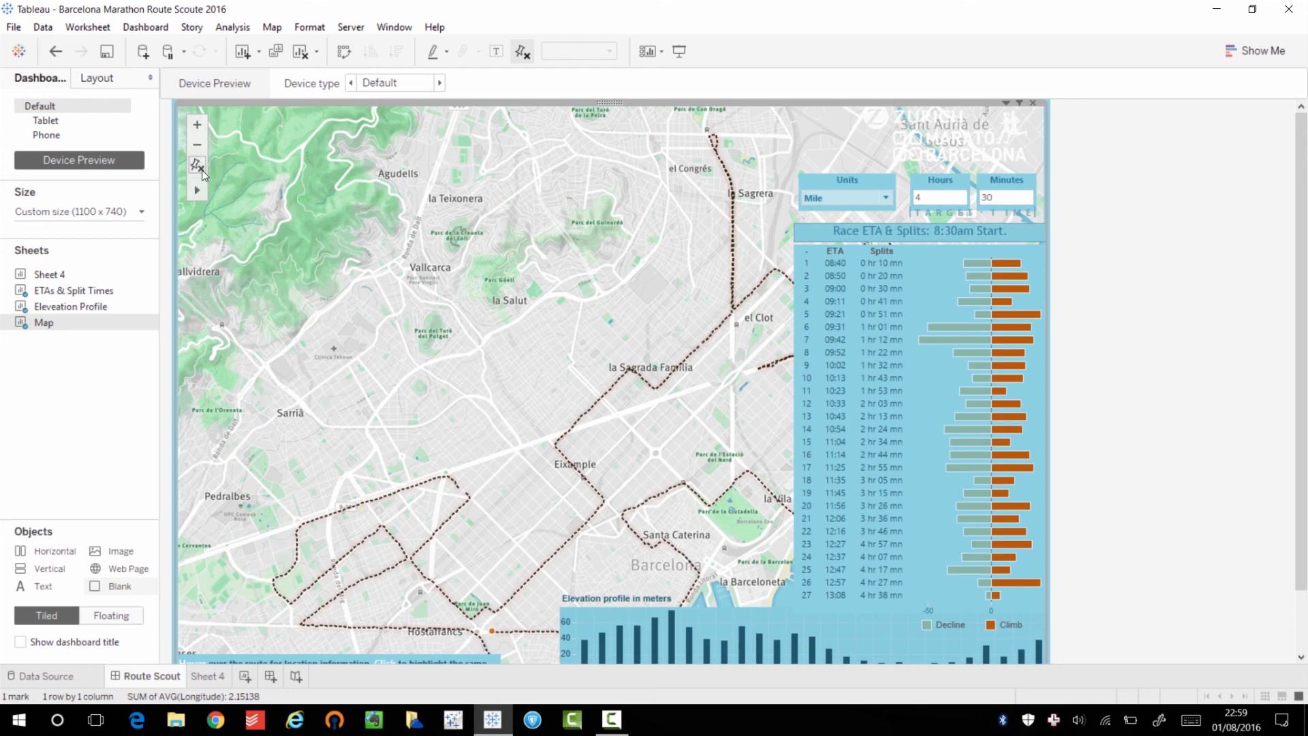
mouse_move(107, 150)
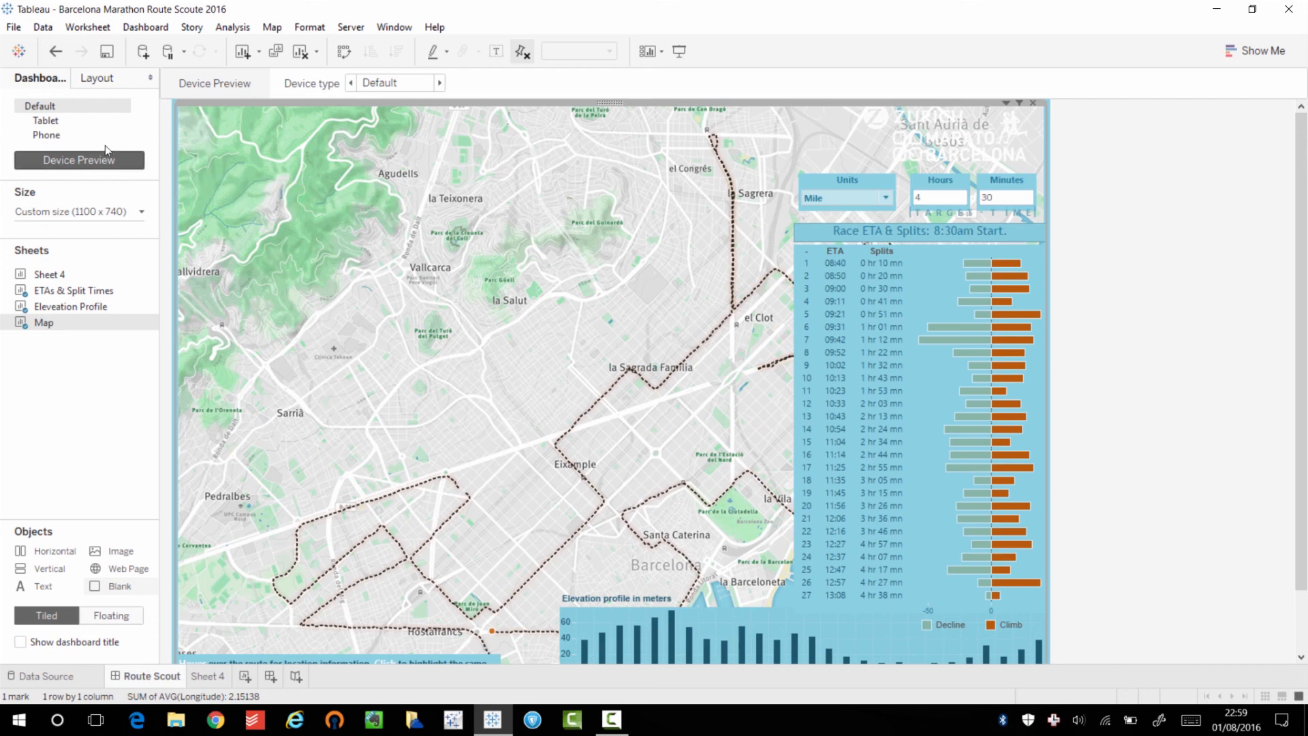
click(45, 119)
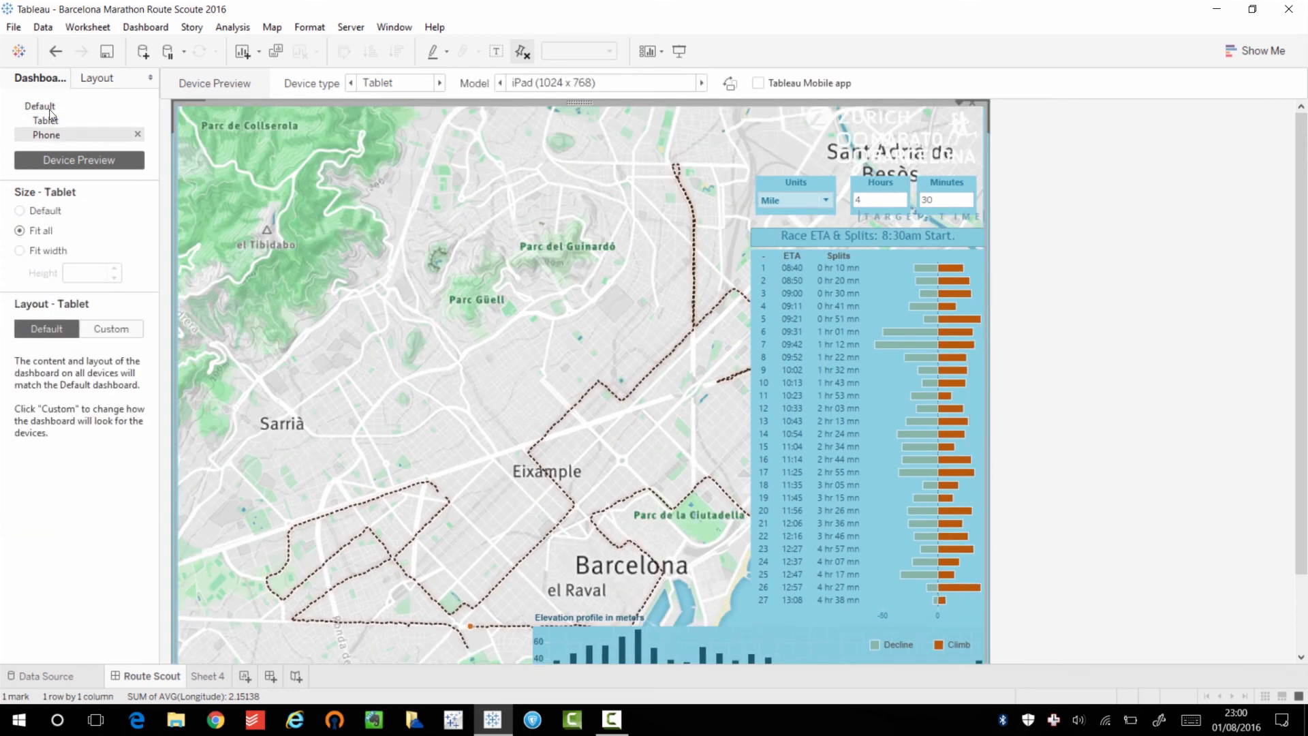
click(46, 134)
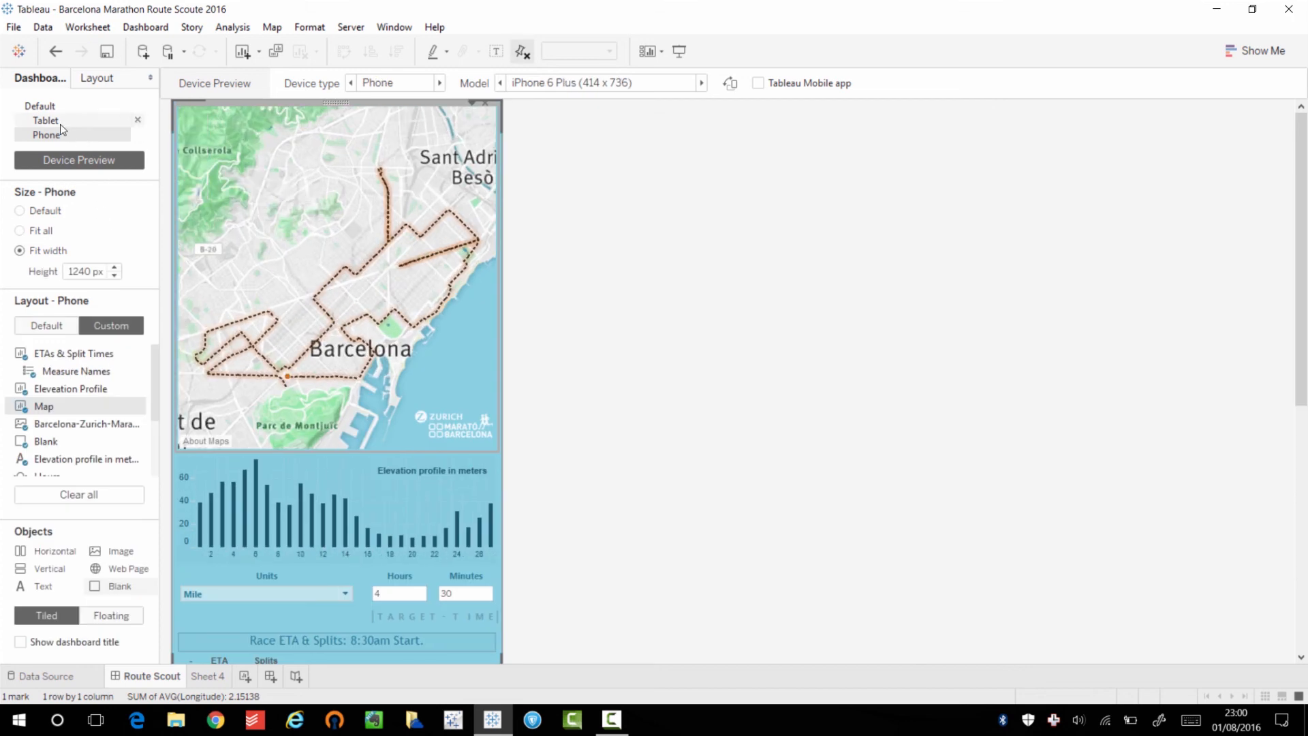
click(46, 120)
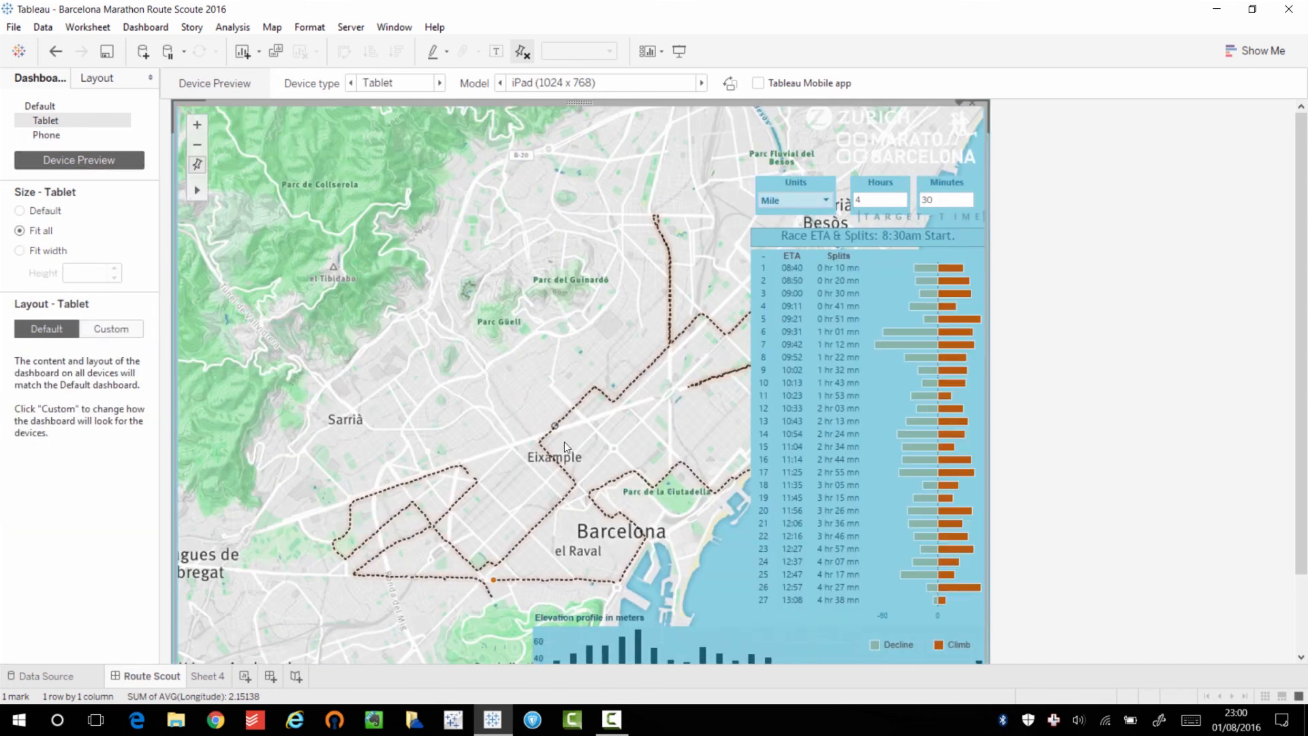
Step: Zoom the tablet map out to the whole route, recheck Default and Phone, then leave Device Preview
scroll(down, 3)
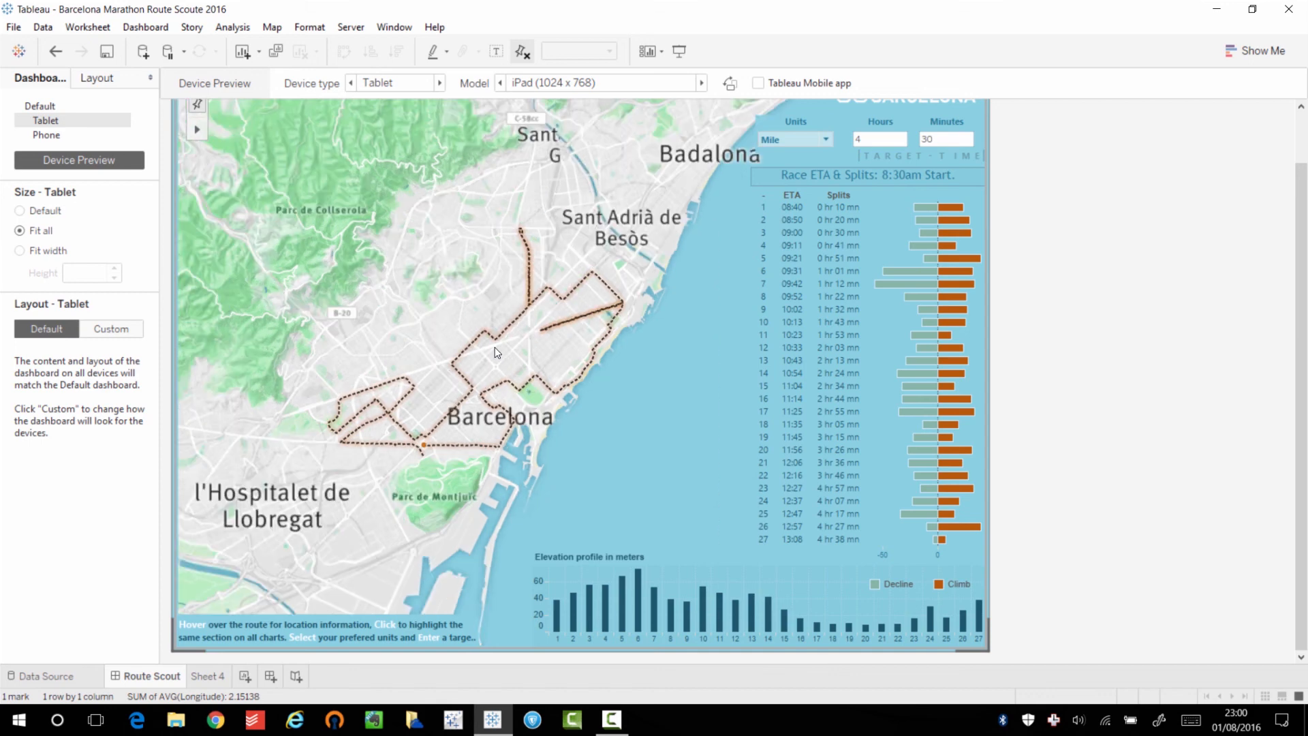
scroll(up, 3)
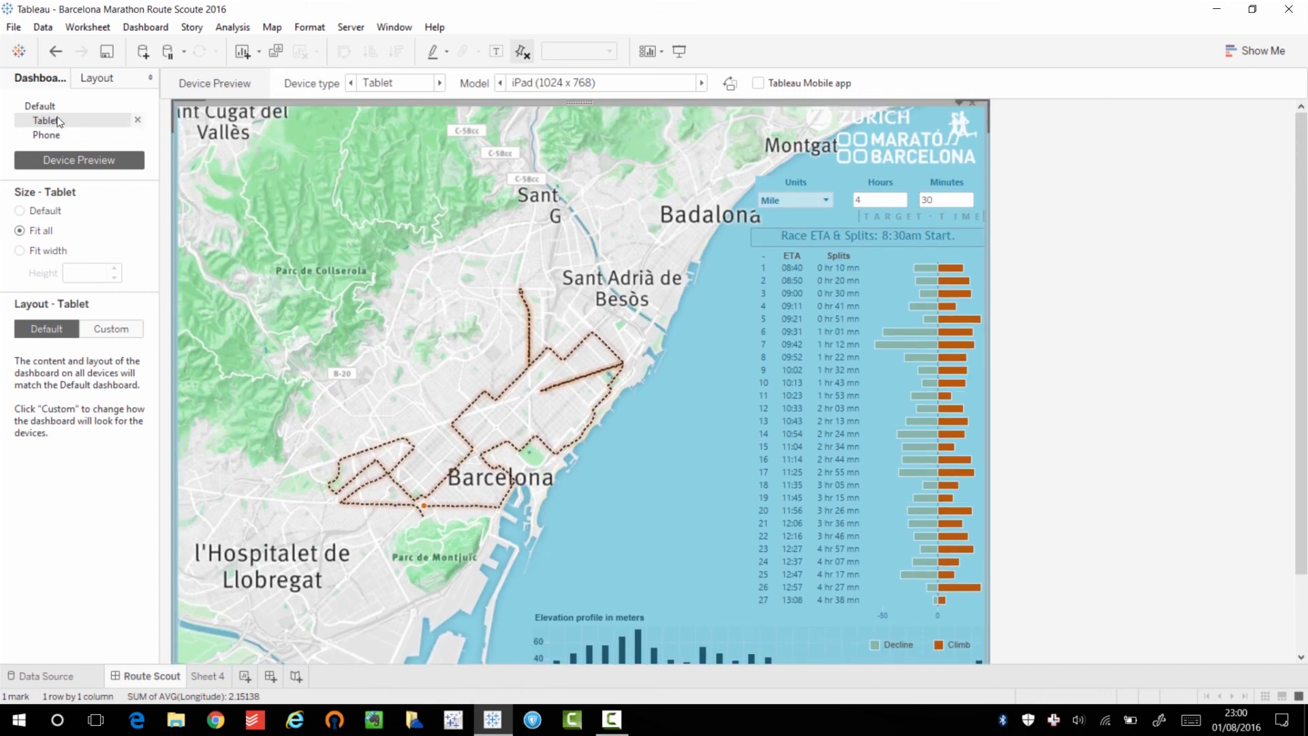
click(40, 106)
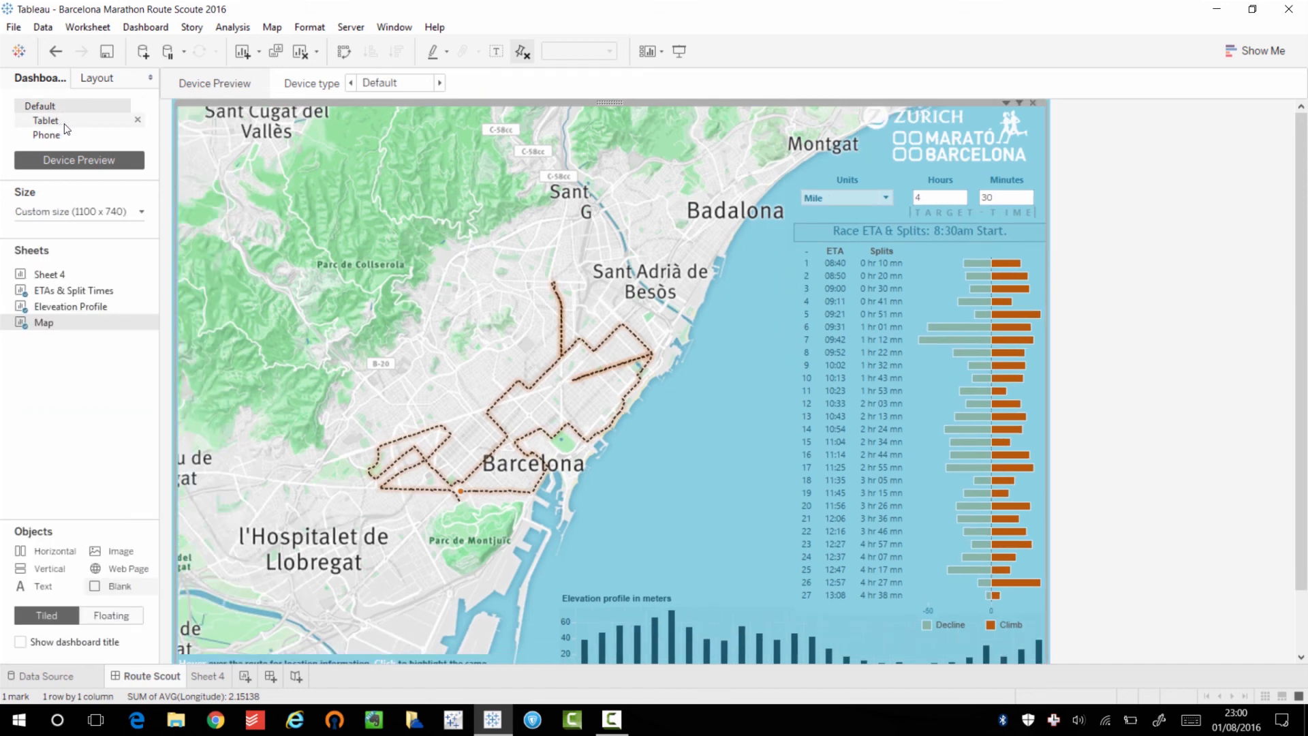
click(46, 135)
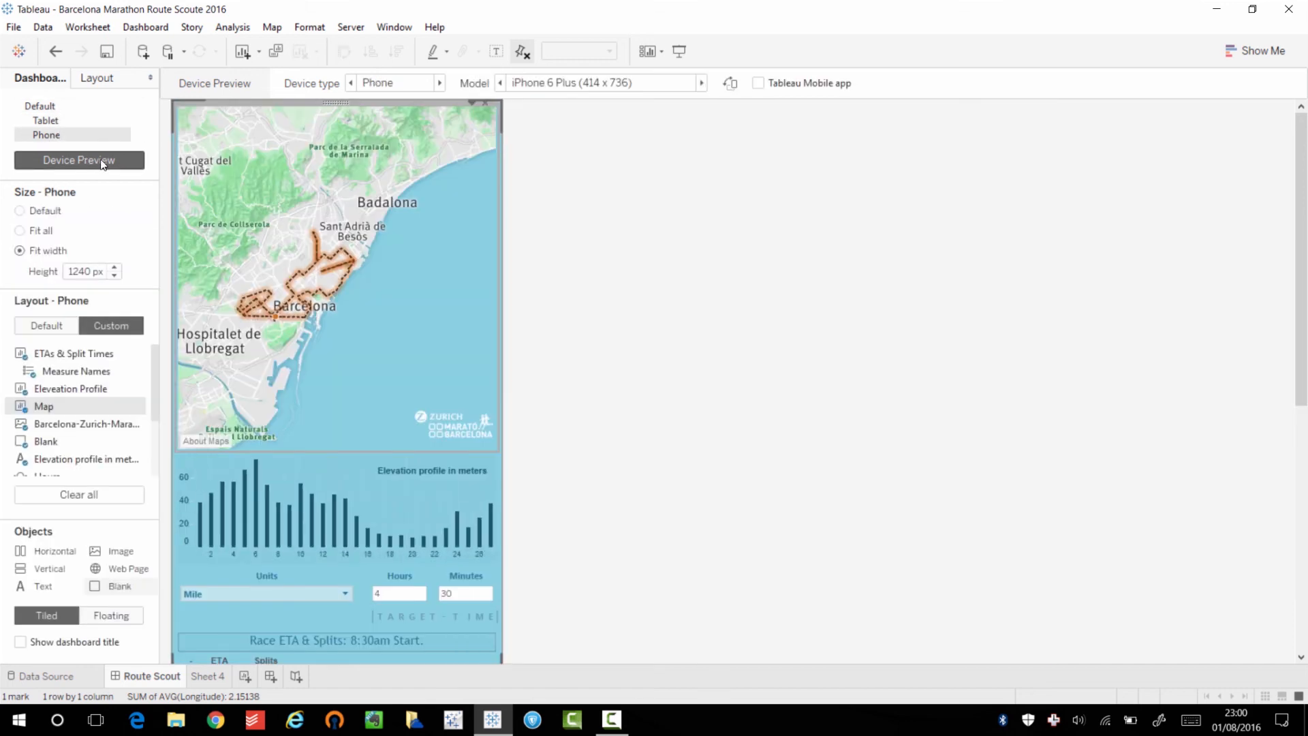
click(45, 120)
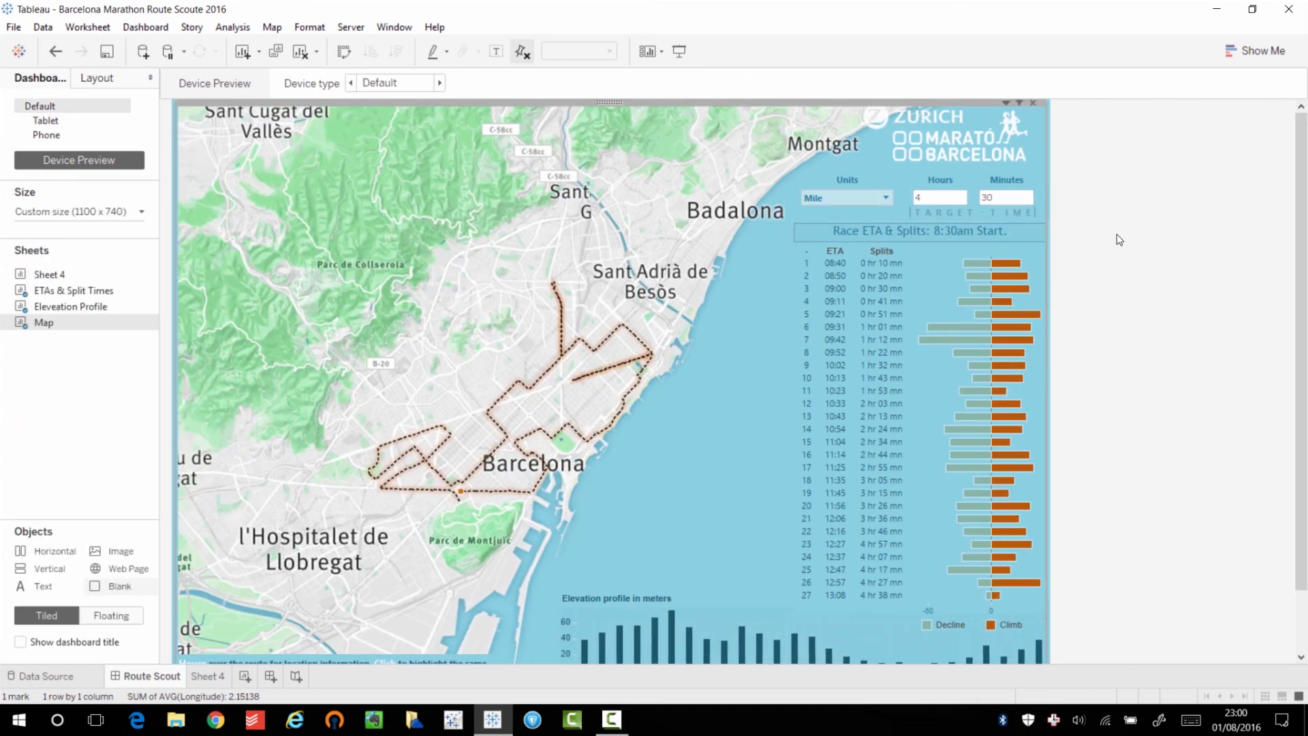
mouse_move(1148, 351)
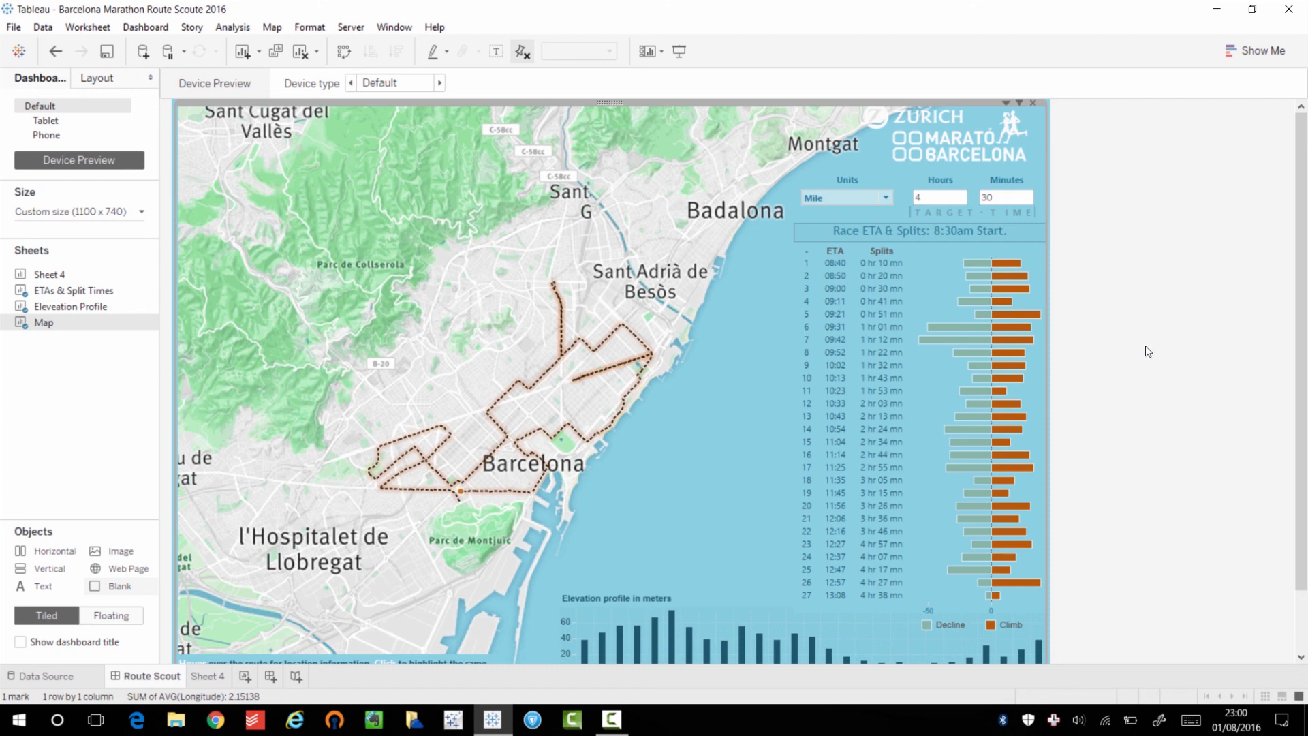
mouse_move(1144, 350)
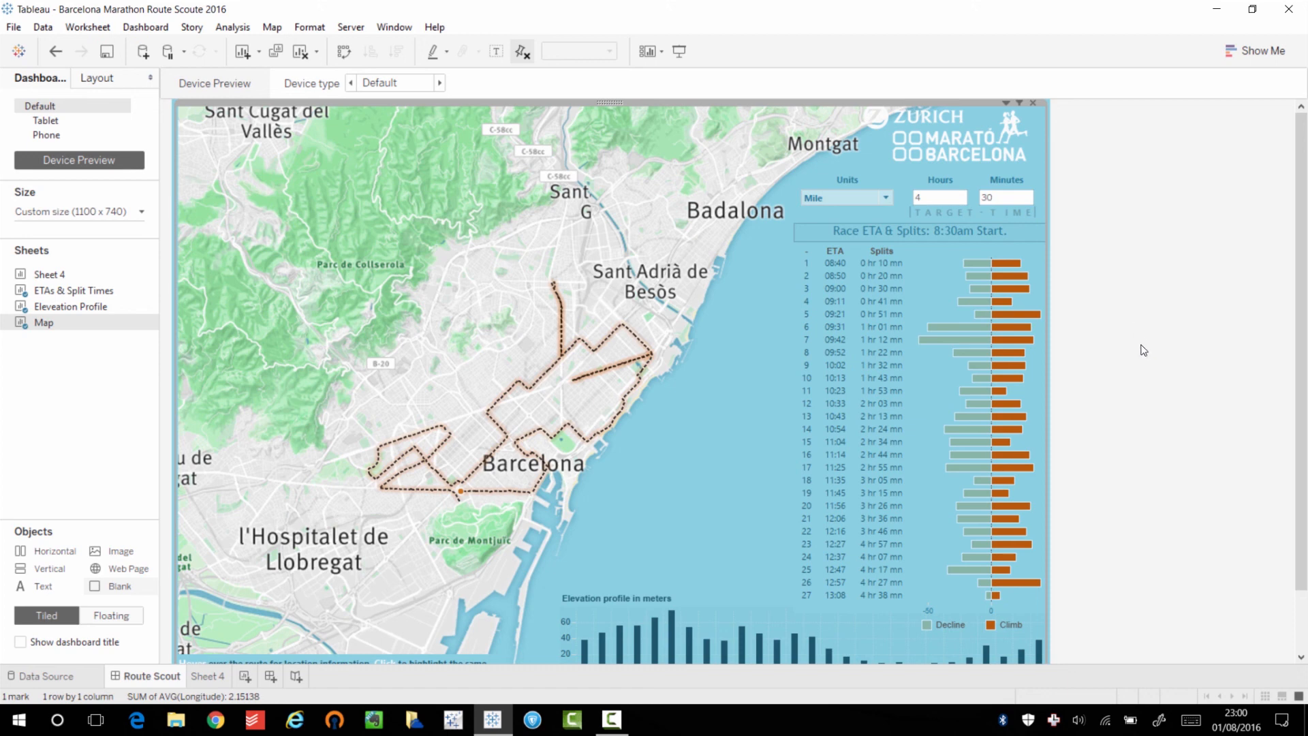
mouse_move(1159, 378)
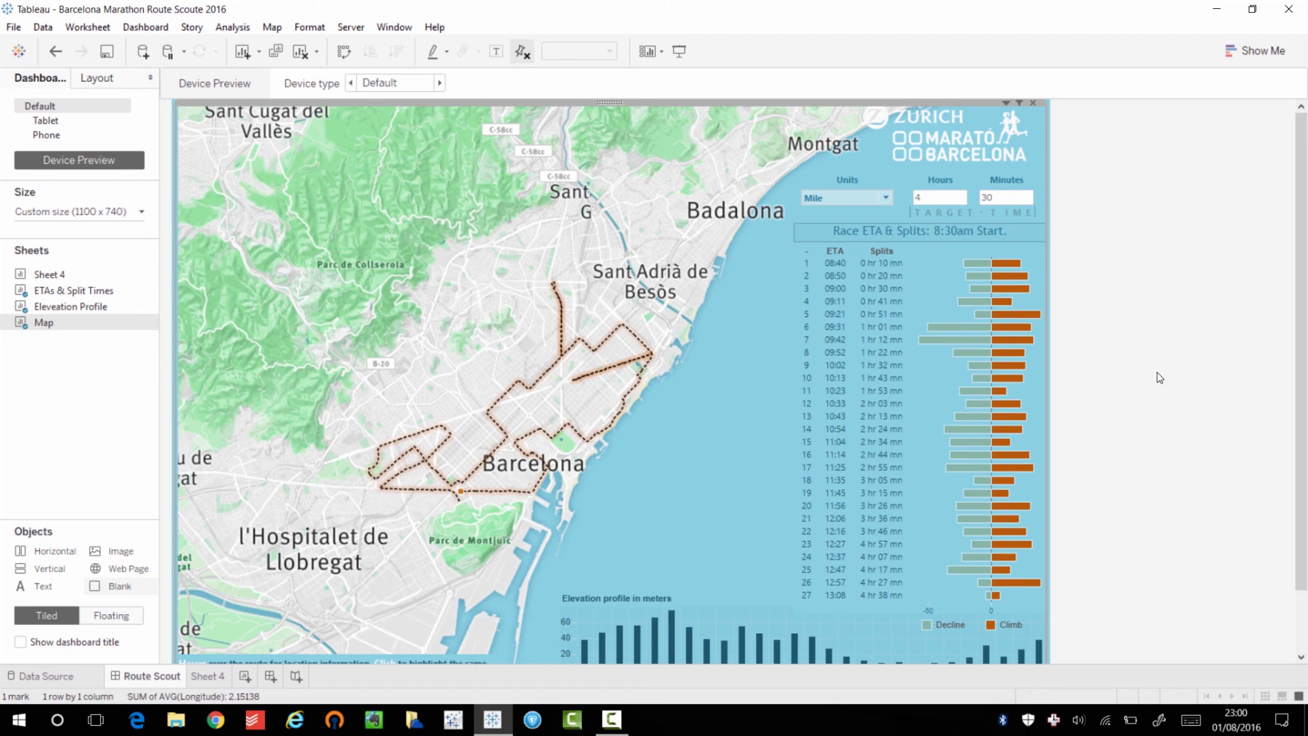
mouse_move(1145, 369)
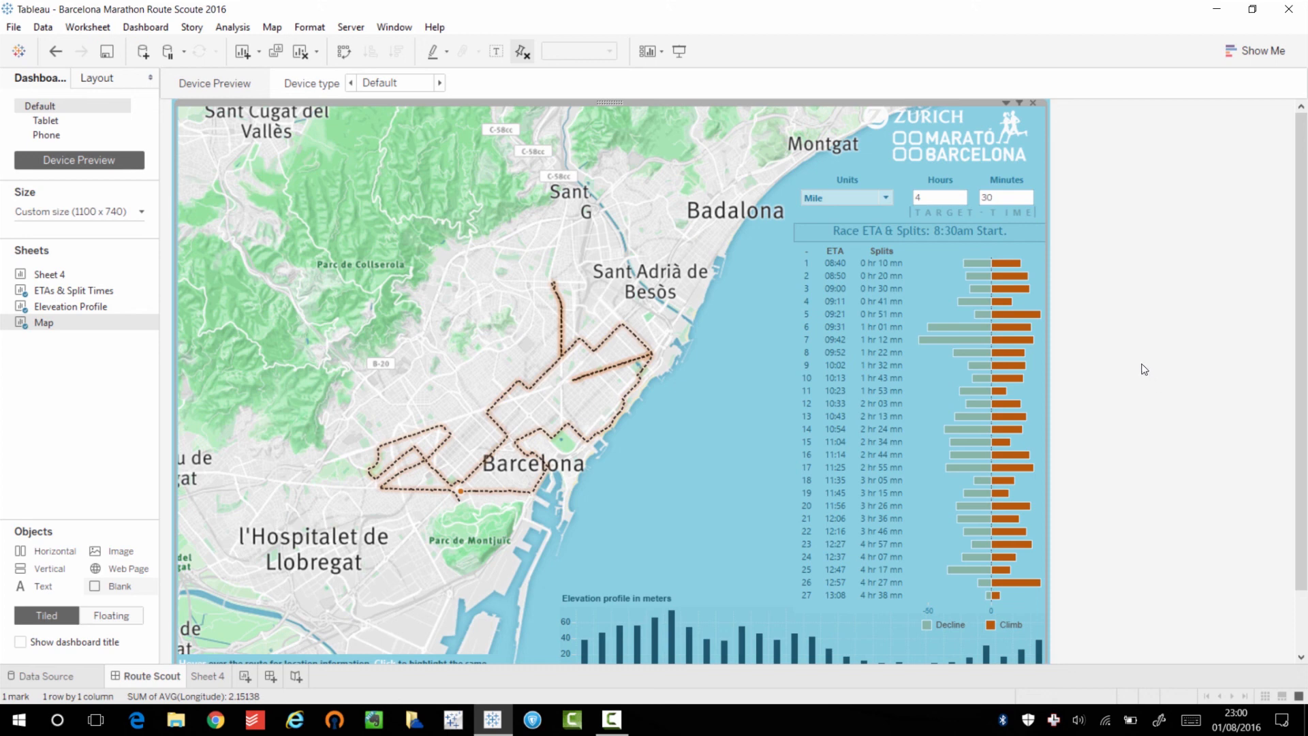
mouse_move(1132, 348)
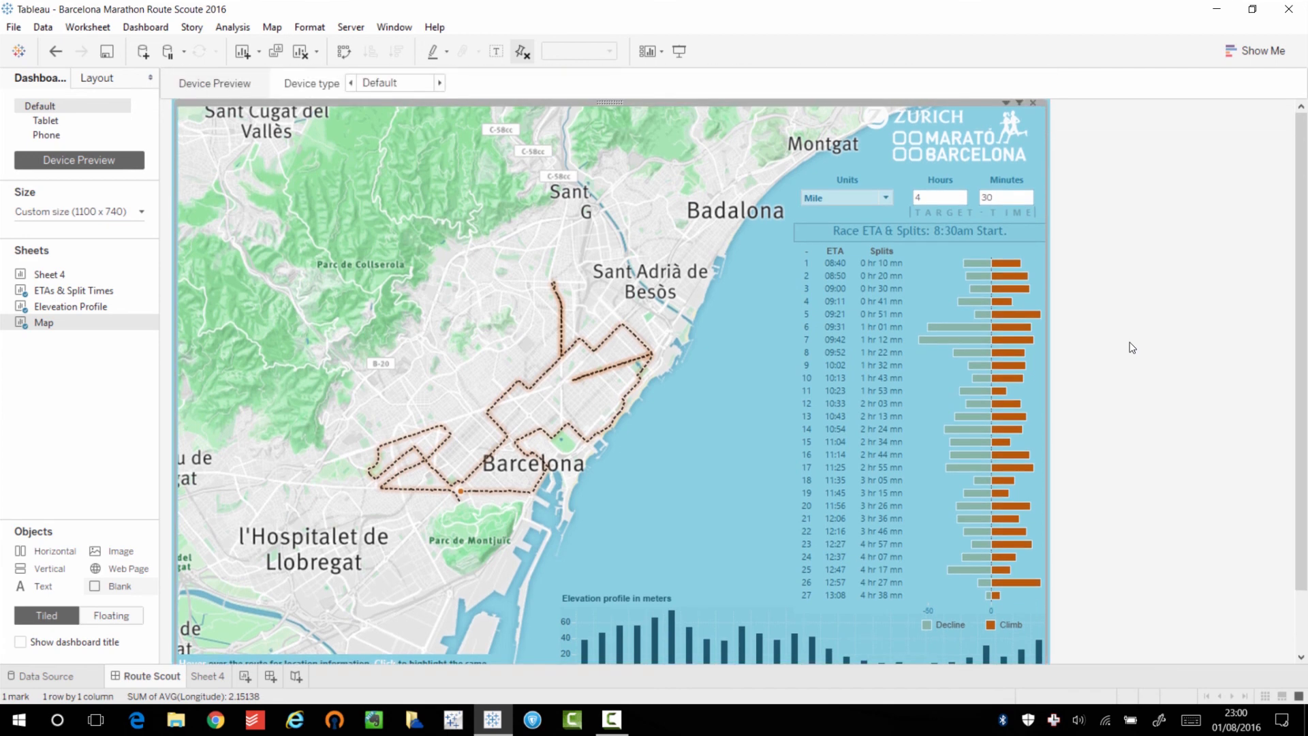
mouse_move(487, 172)
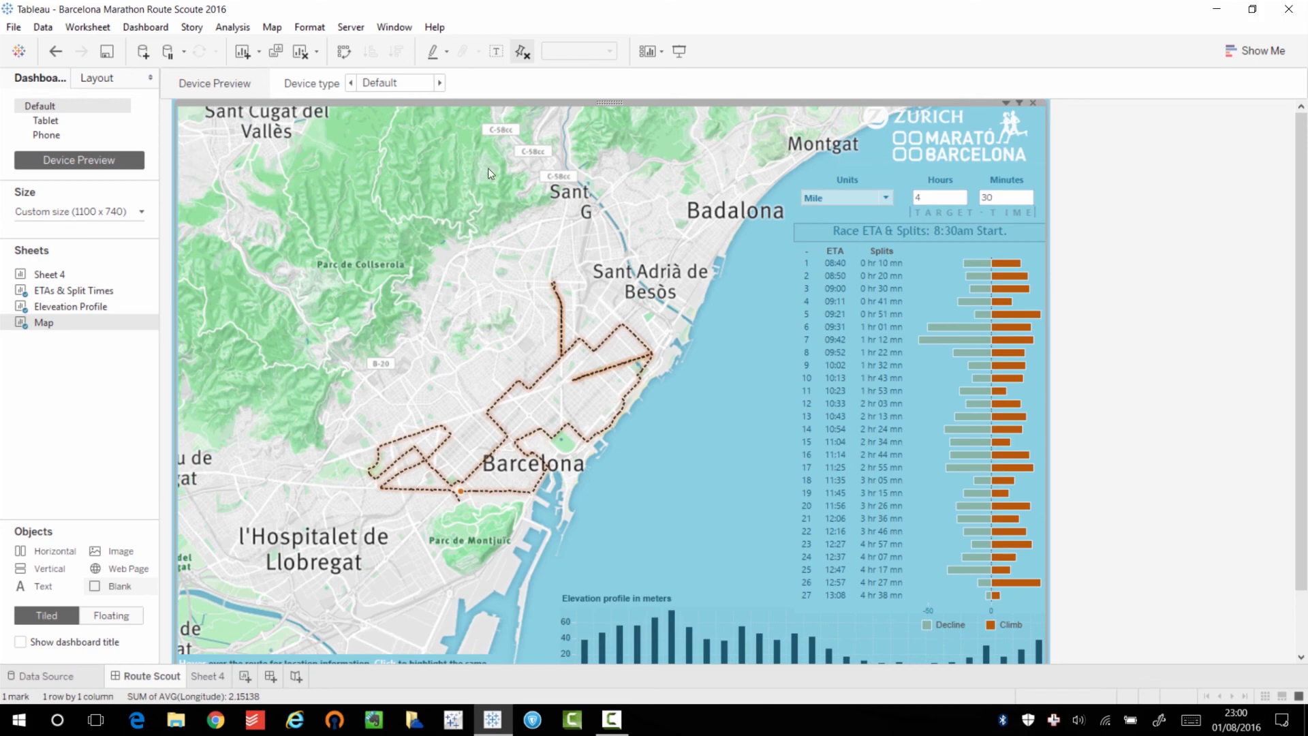
click(78, 159)
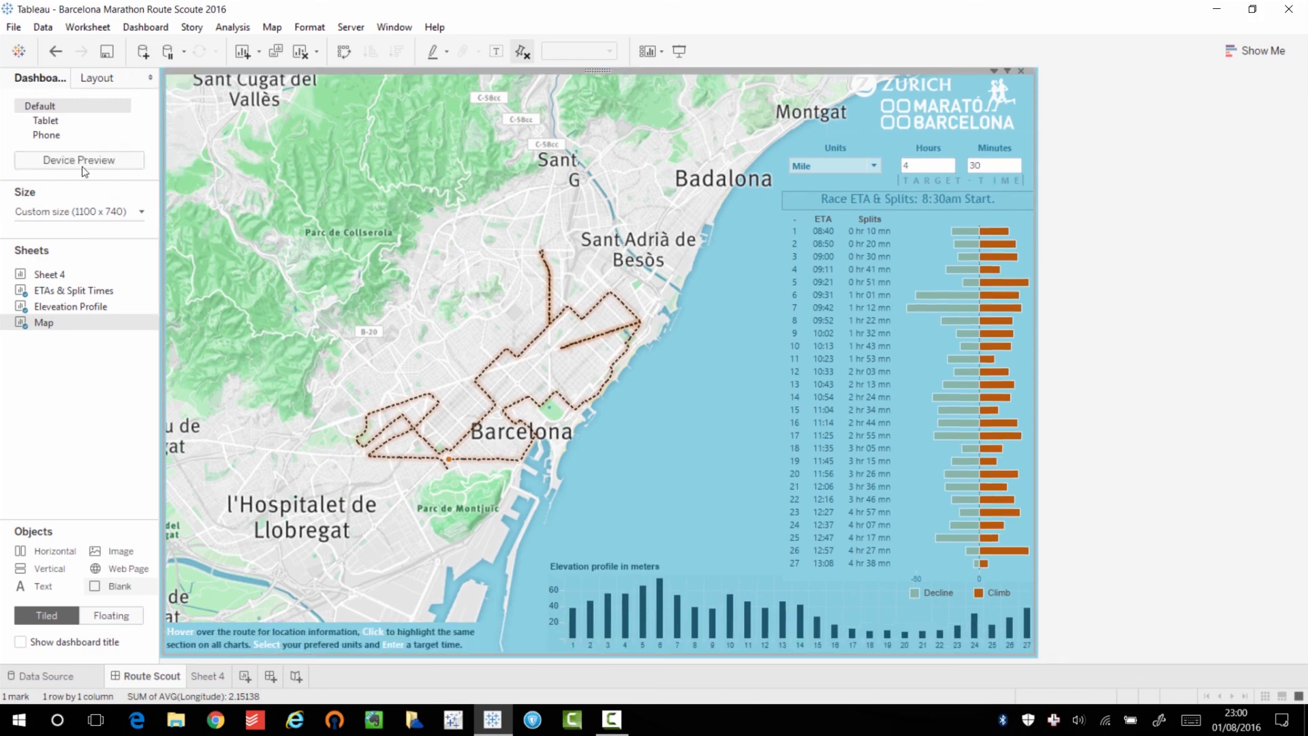
click(46, 120)
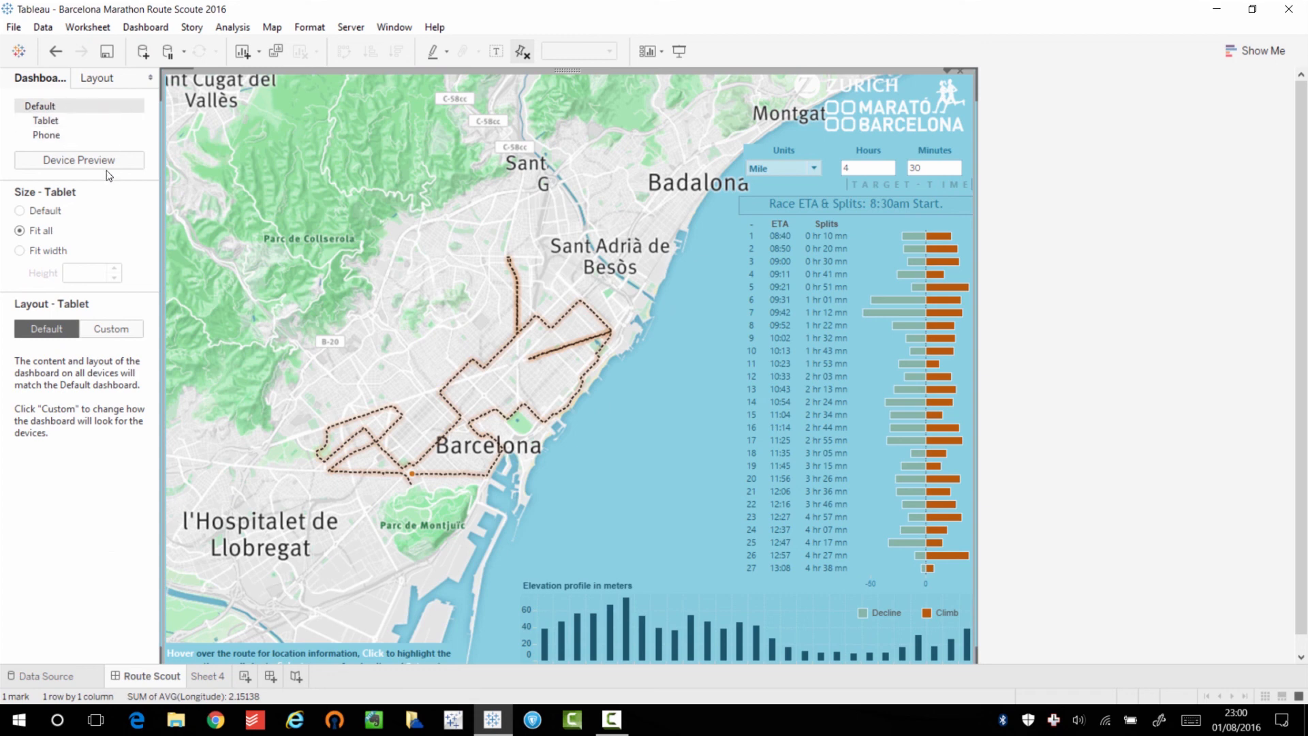
click(46, 134)
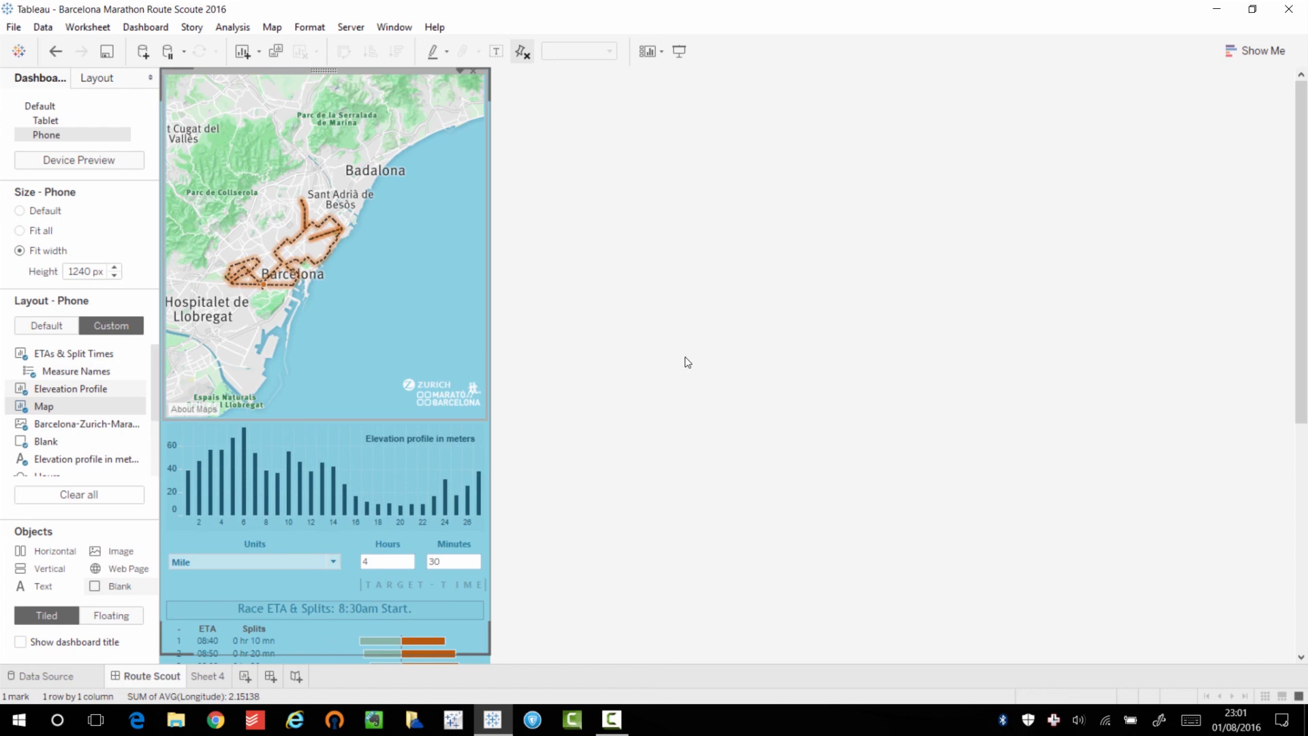
scroll(down, 3)
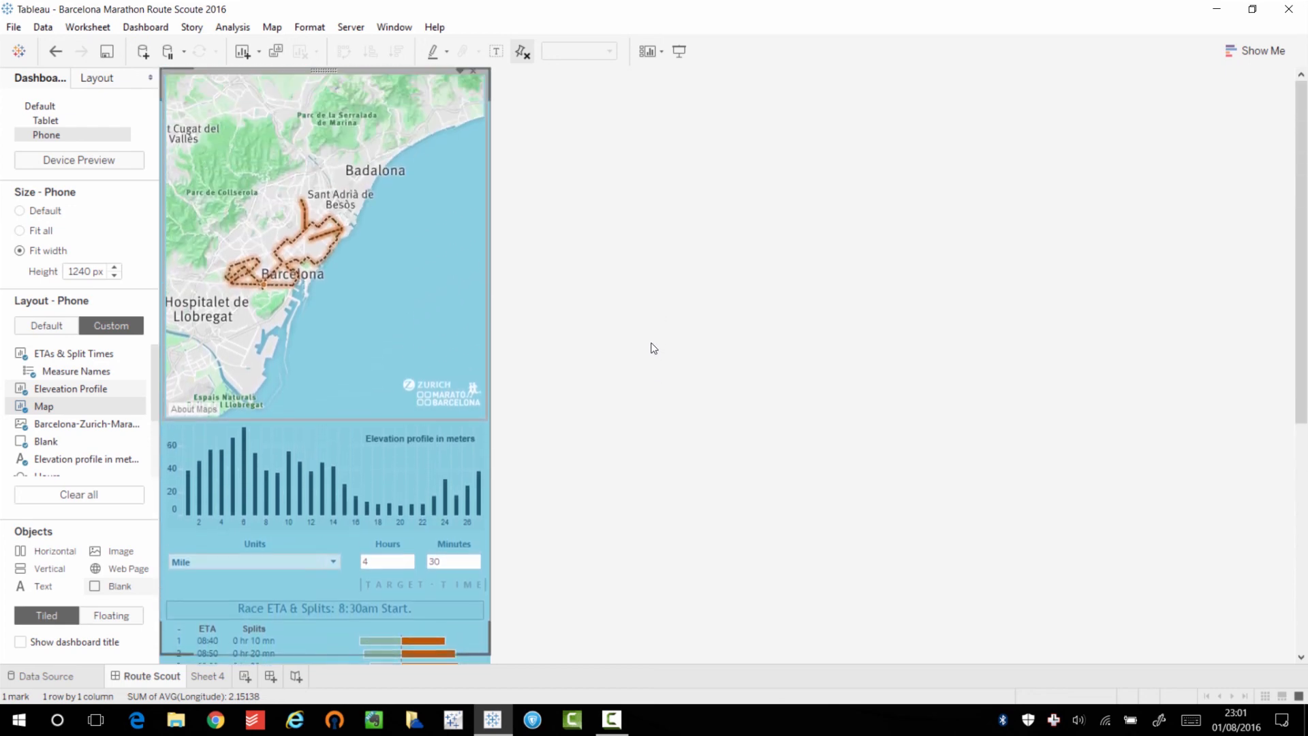
scroll(down, 3)
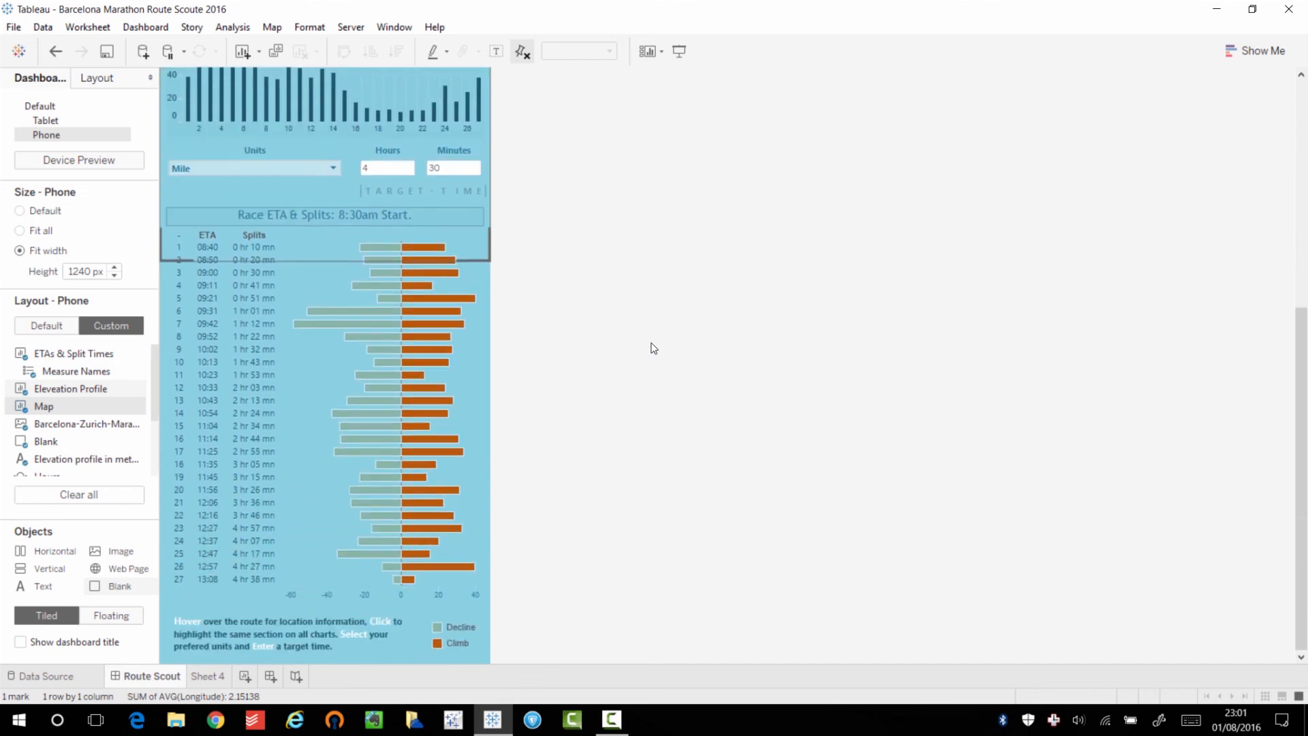
scroll(up, 3)
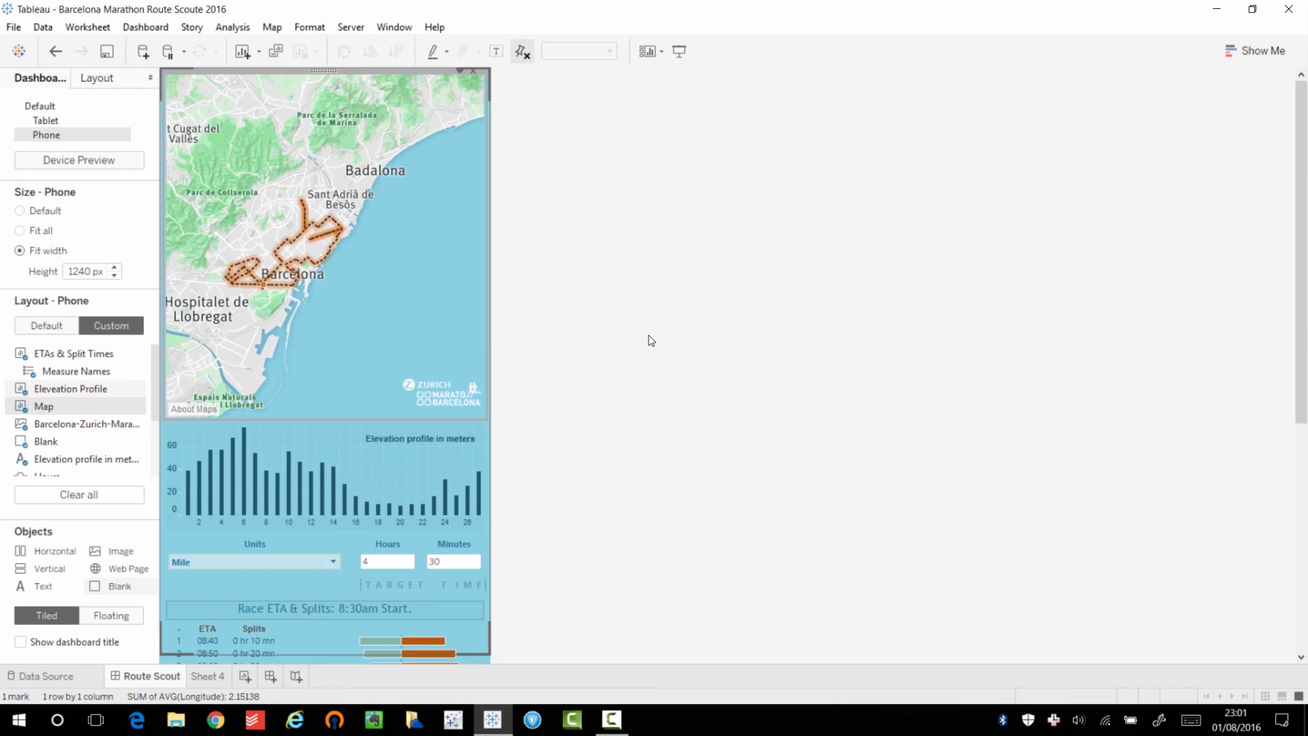
click(46, 120)
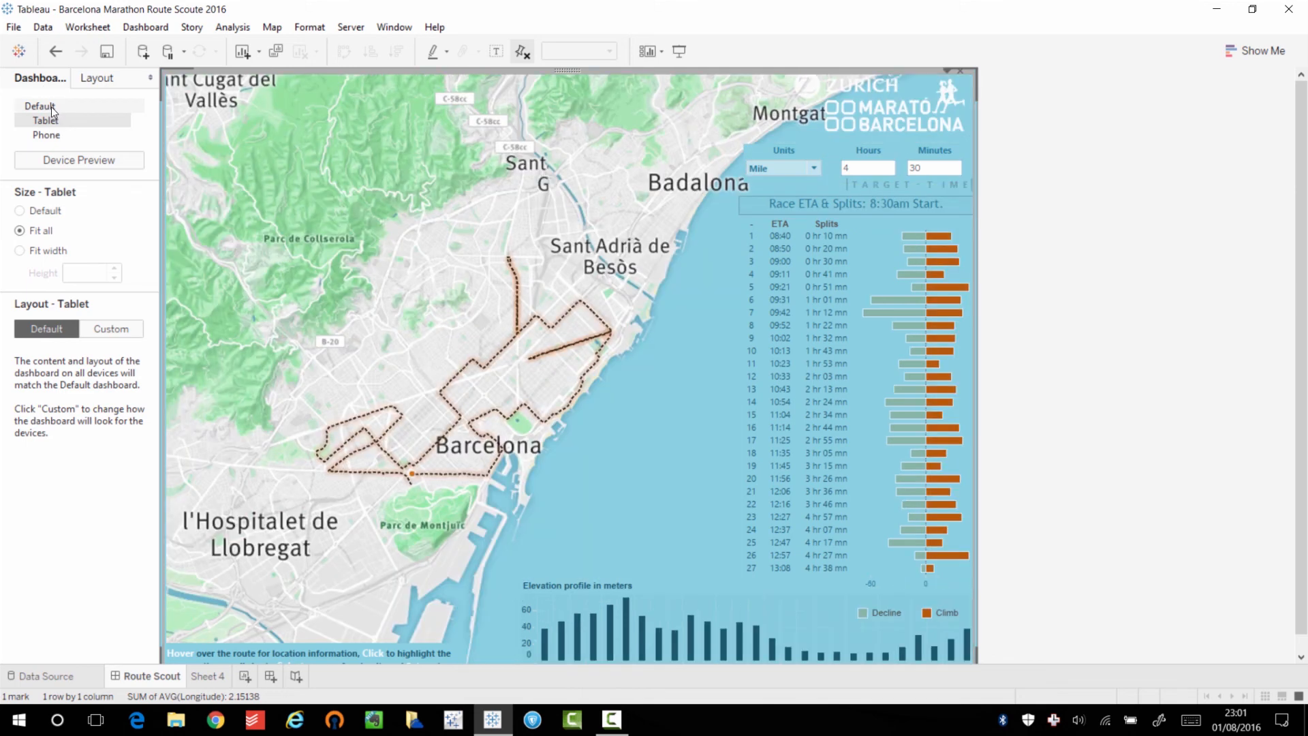
click(40, 104)
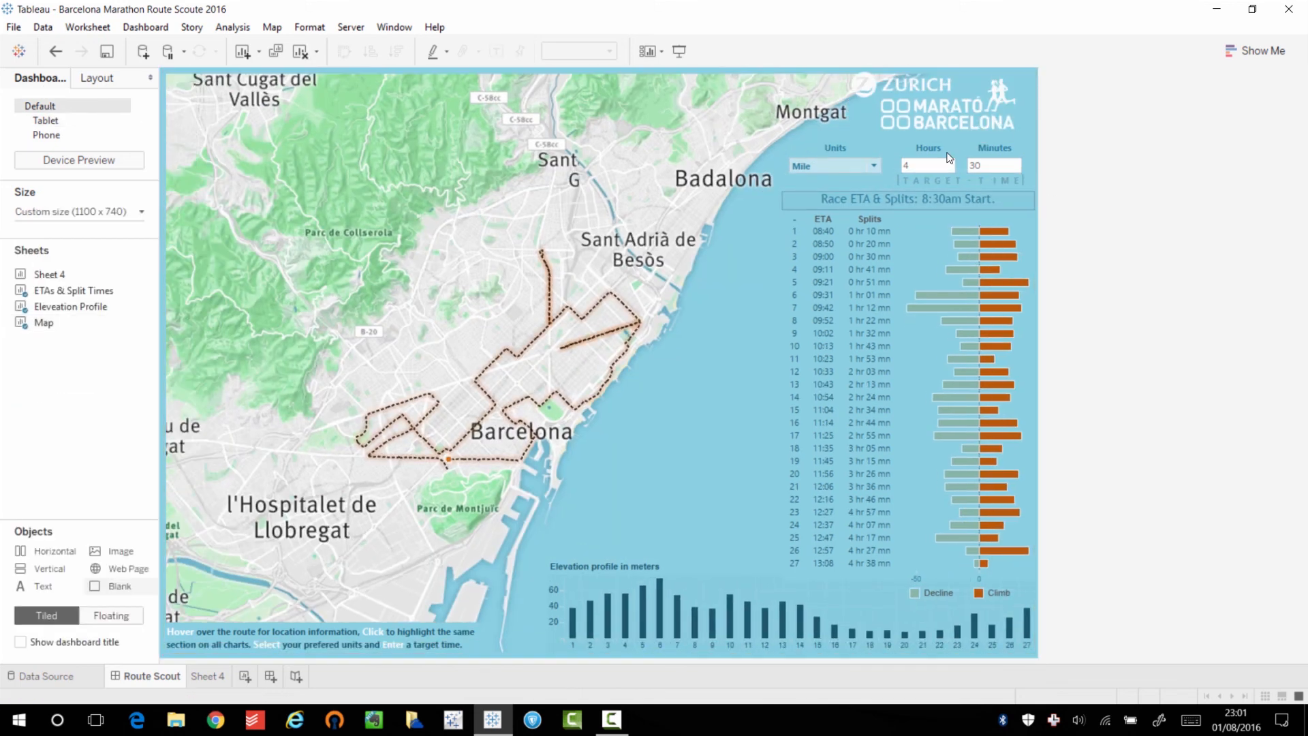
mouse_move(1182, 200)
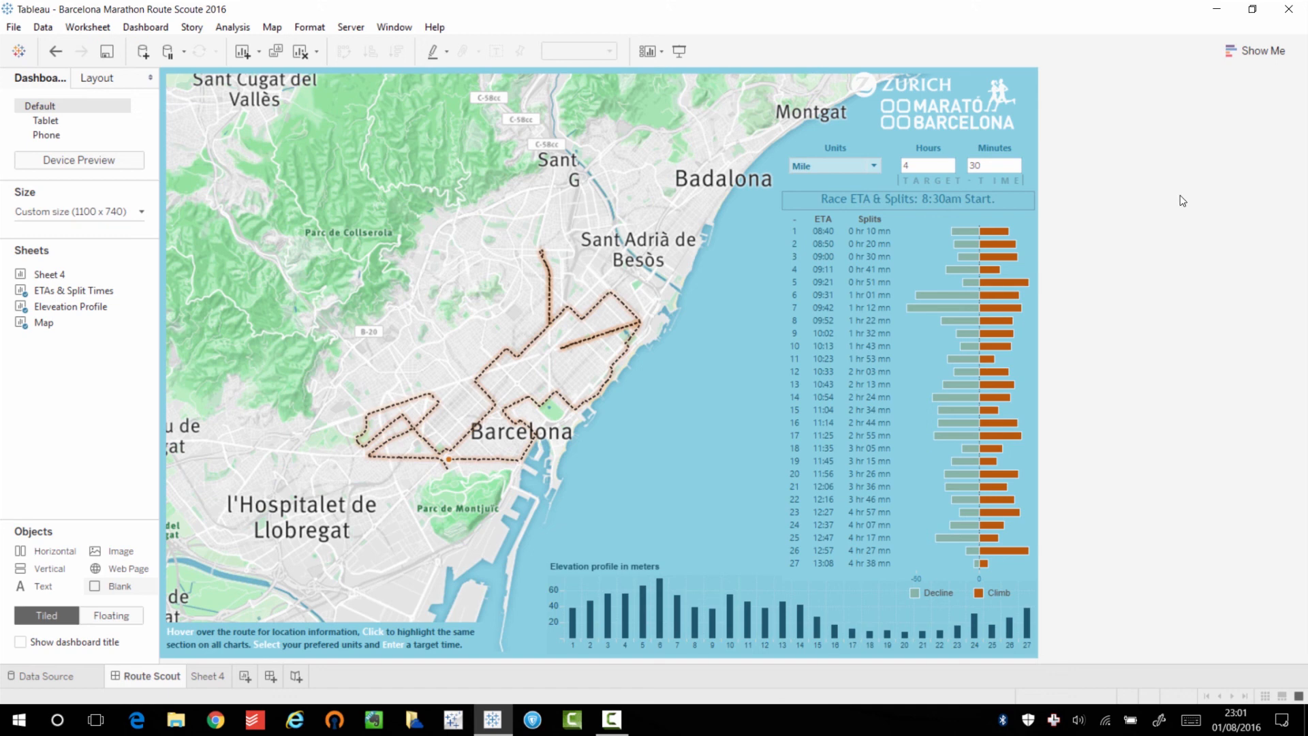